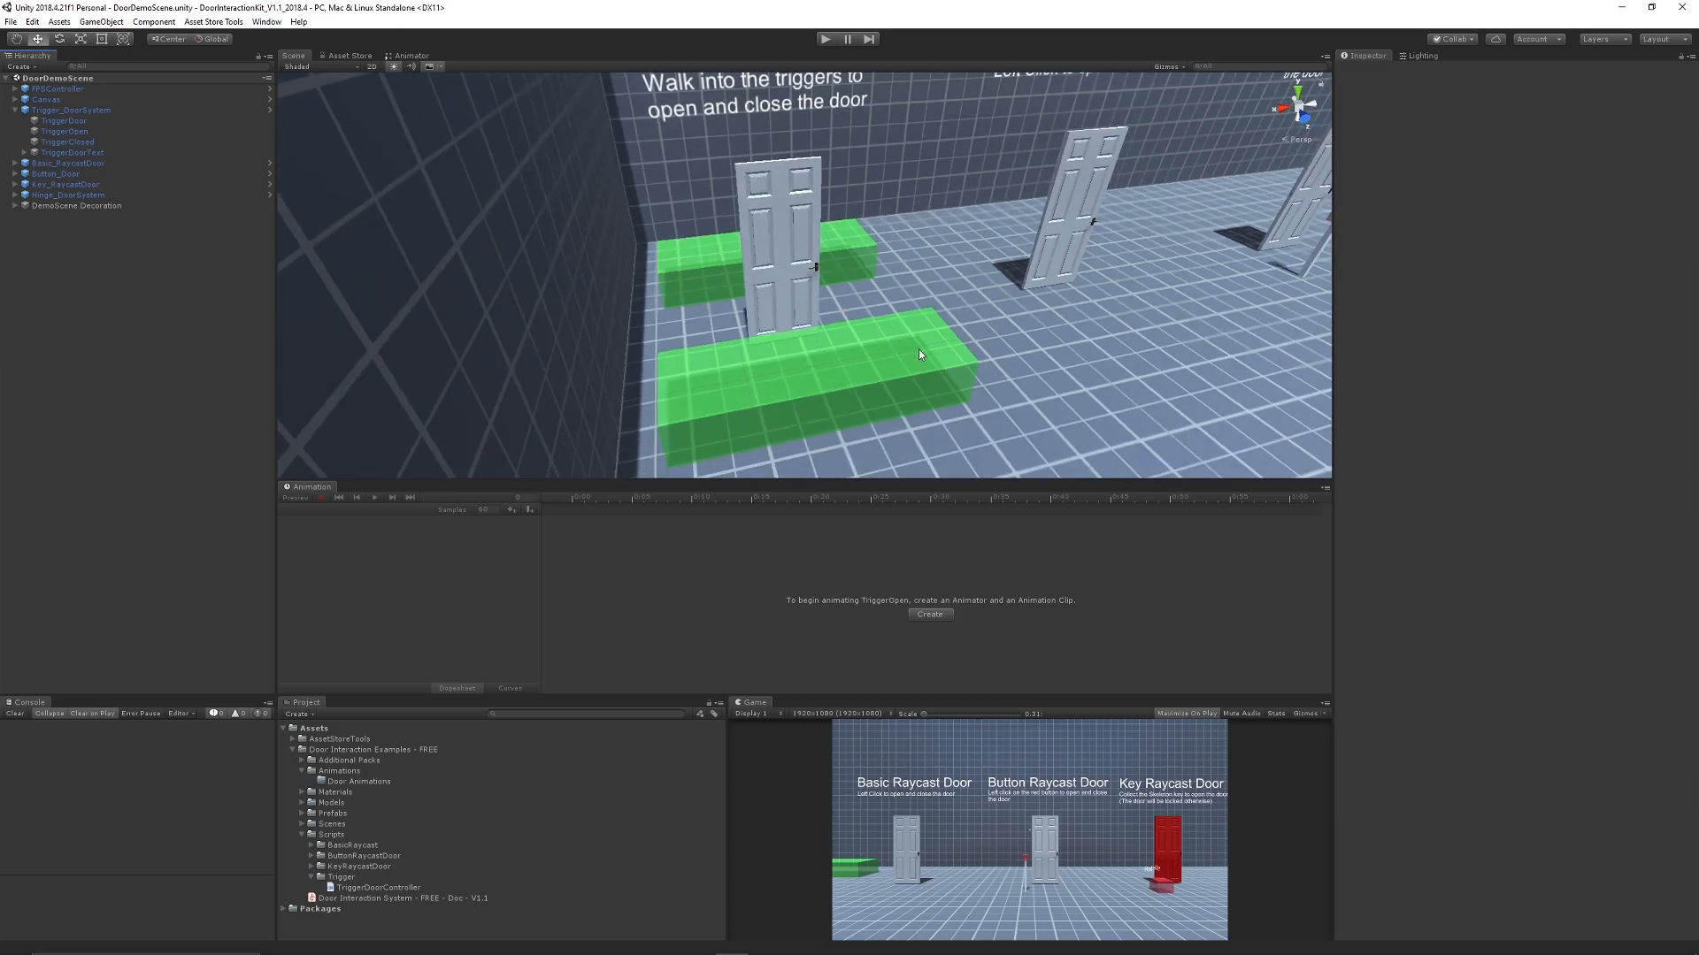
mouse_move(823, 305)
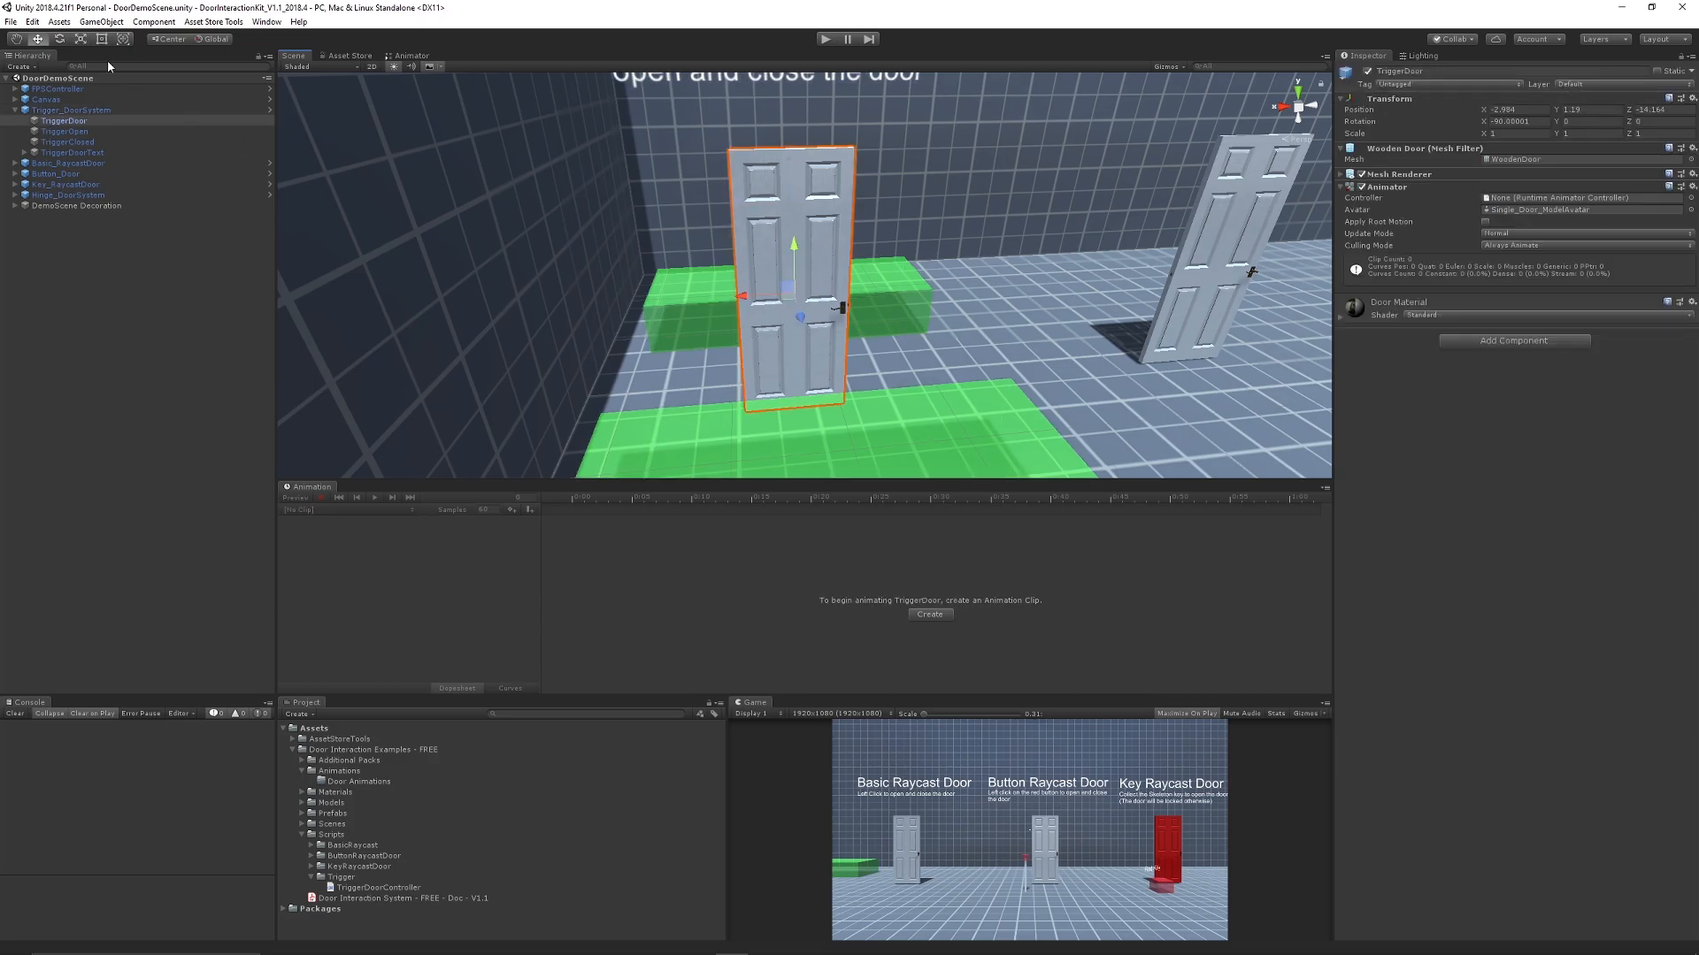
Step: Select TriggerDoor under Trigger_DoorSystem to view its Animator component
left_click(170, 38)
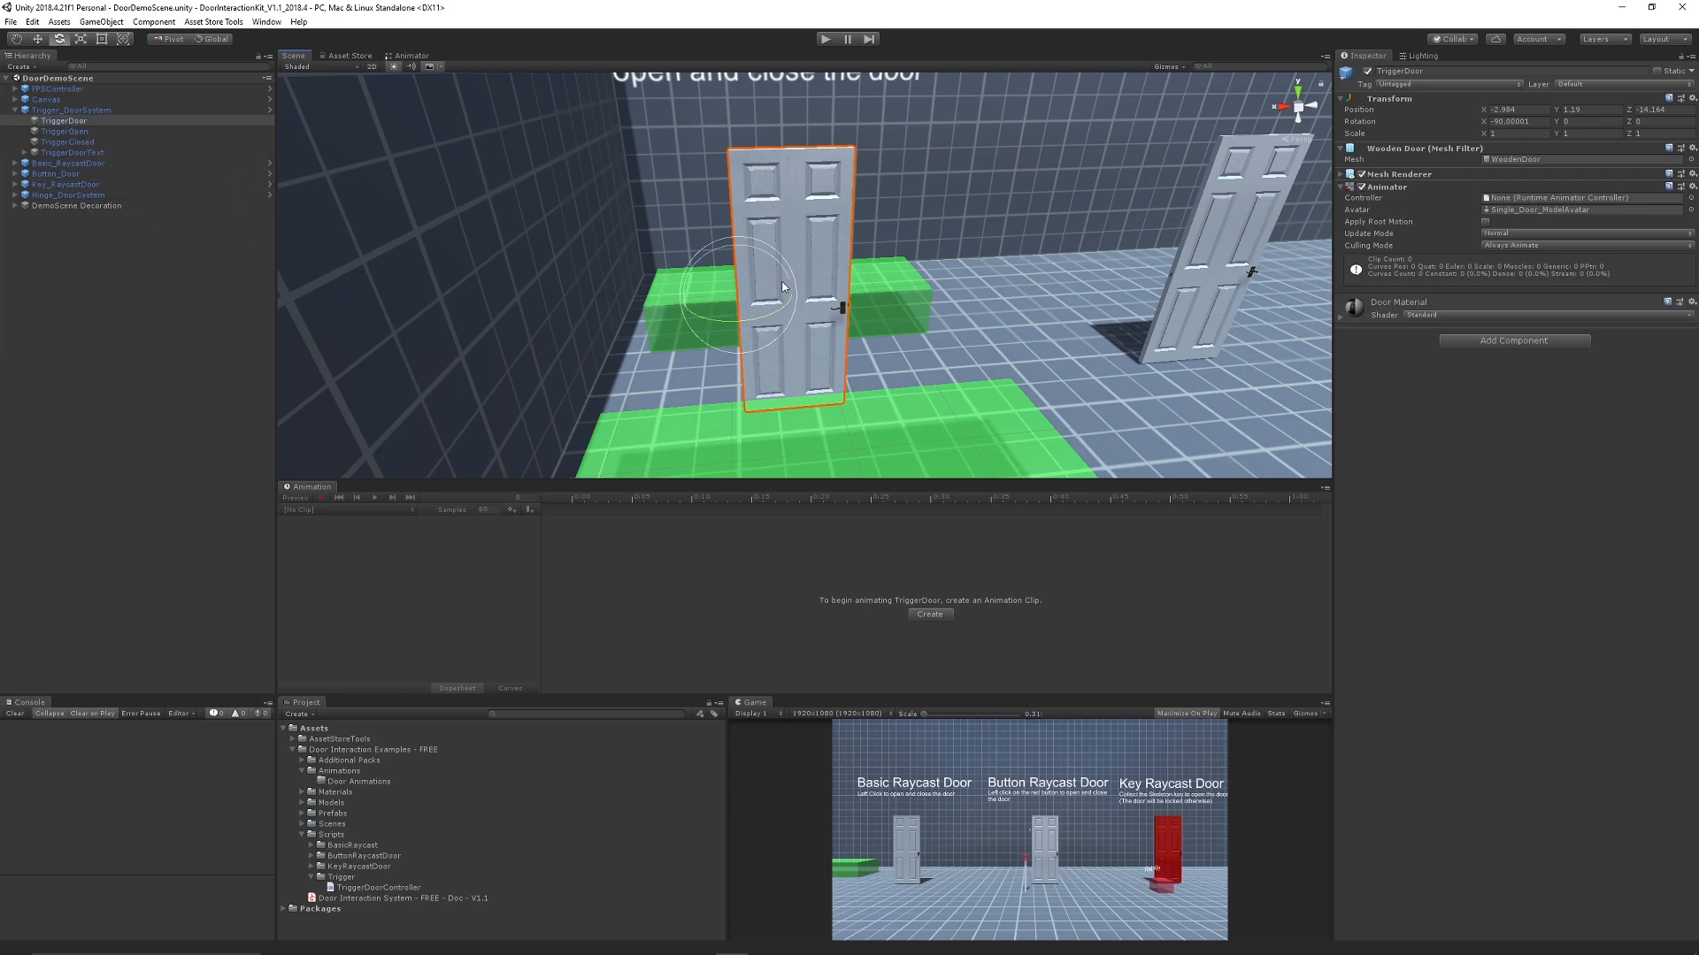
mouse_move(737, 308)
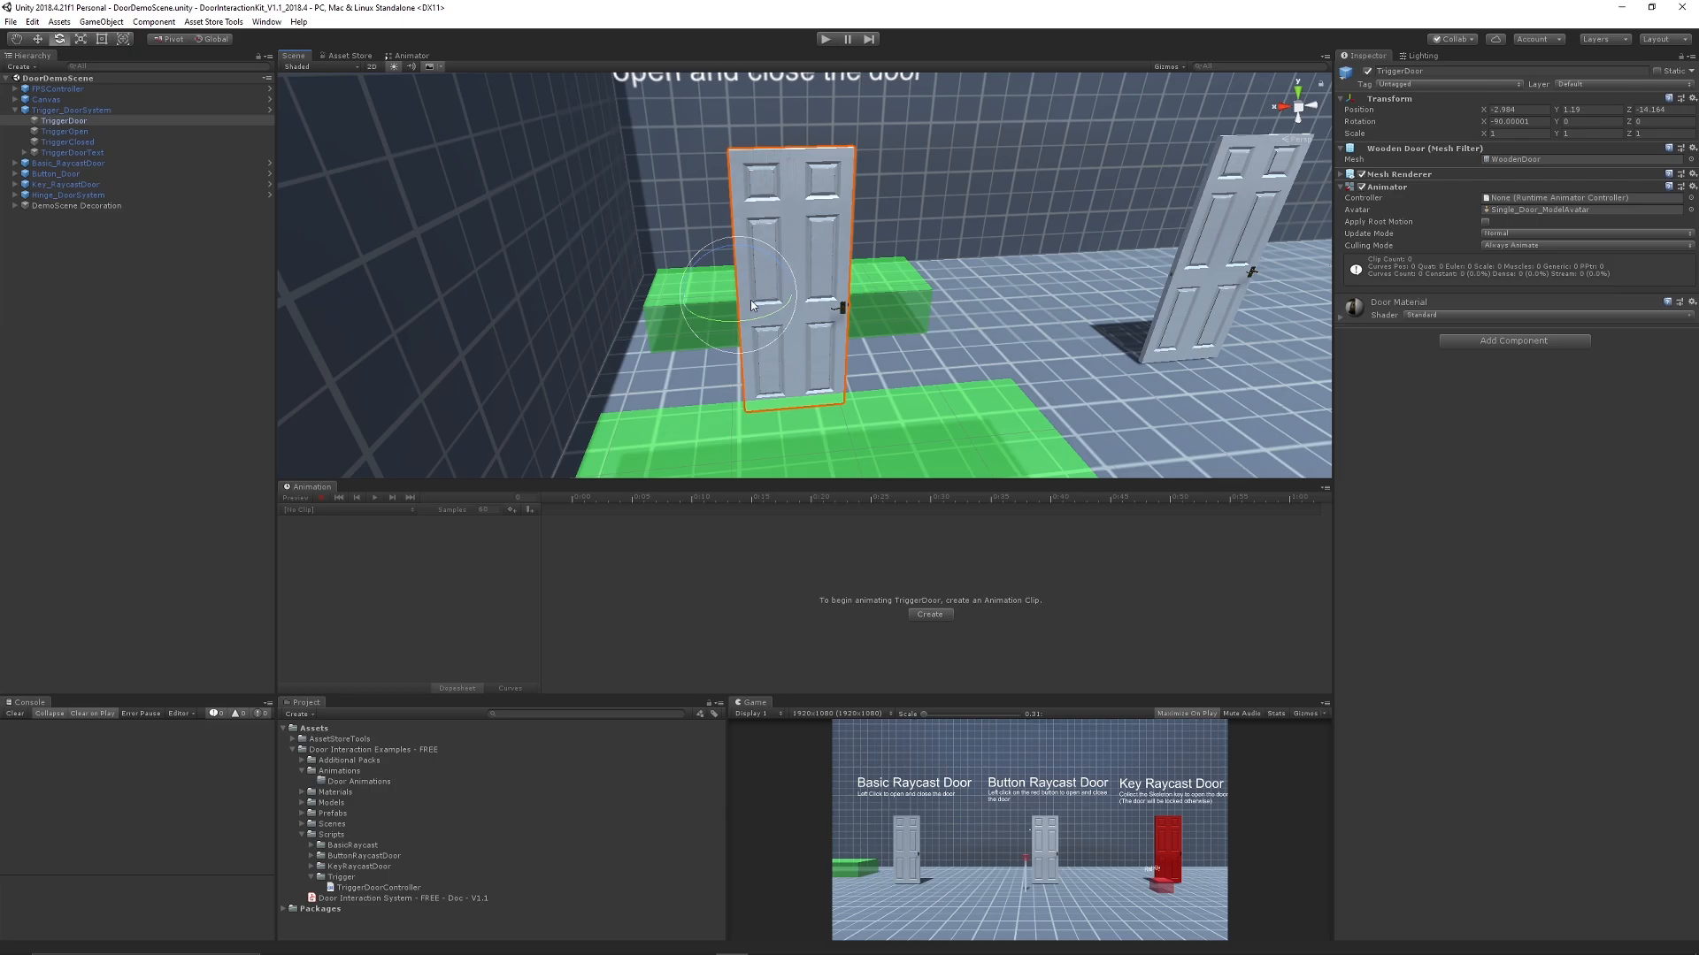
mouse_move(752, 323)
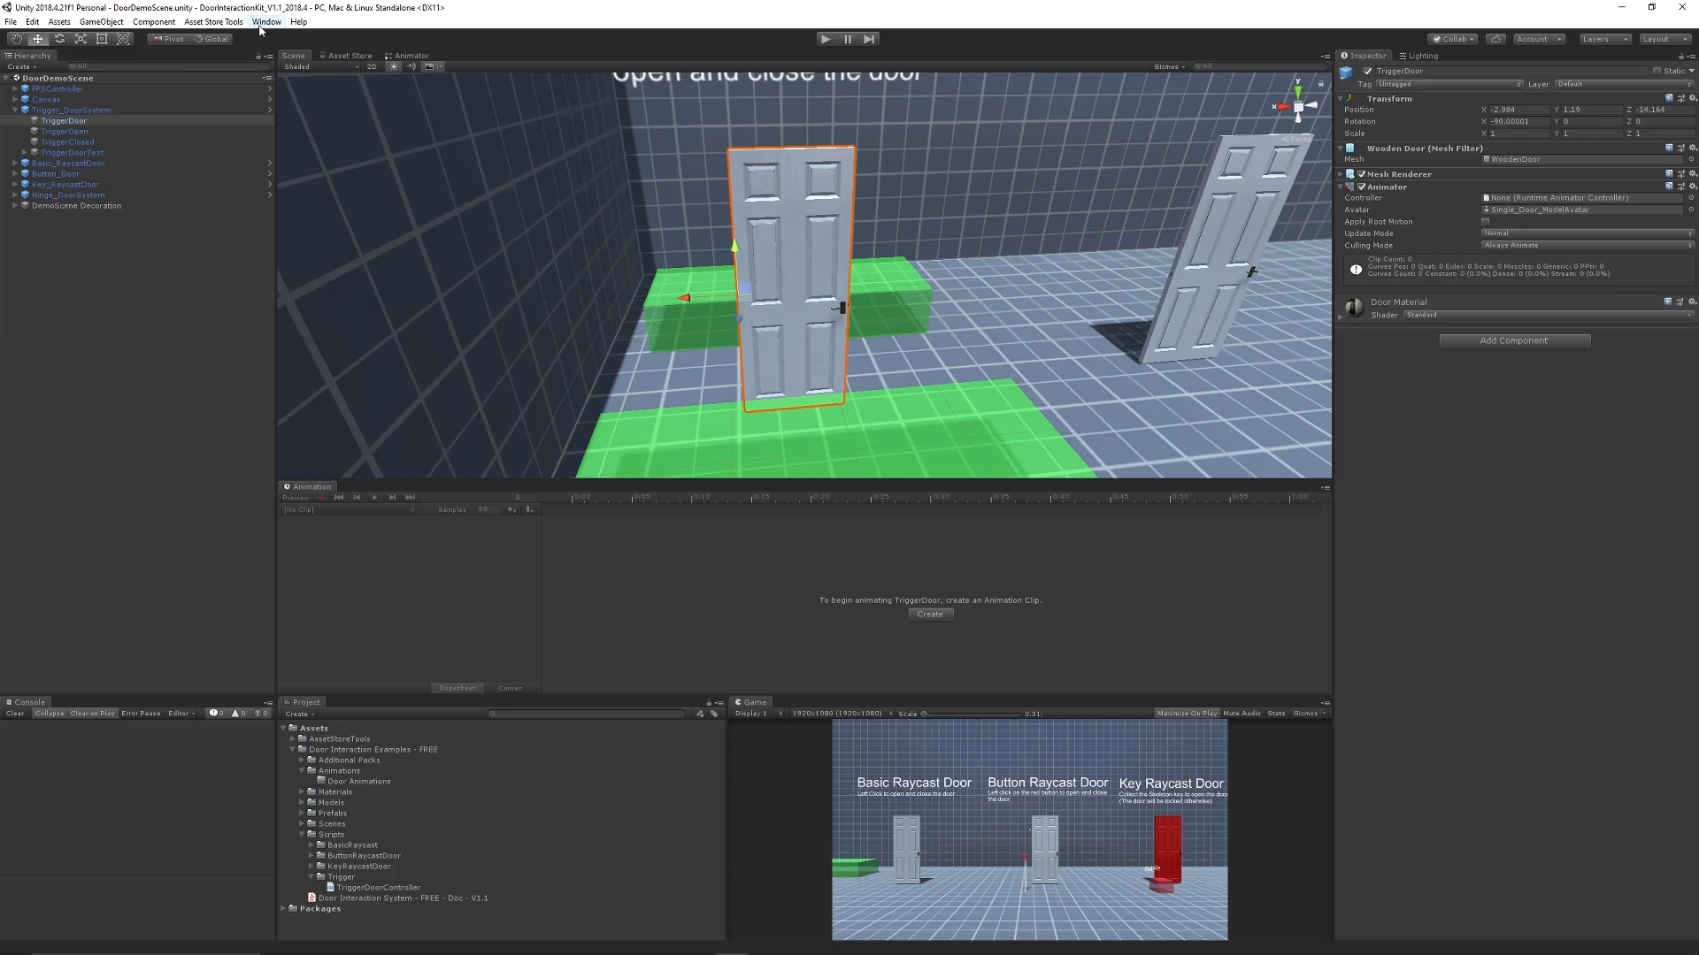
Step: Select TriggerDoor and save a new animation clip named DoorOpen from the Animation window
left_click(266, 20)
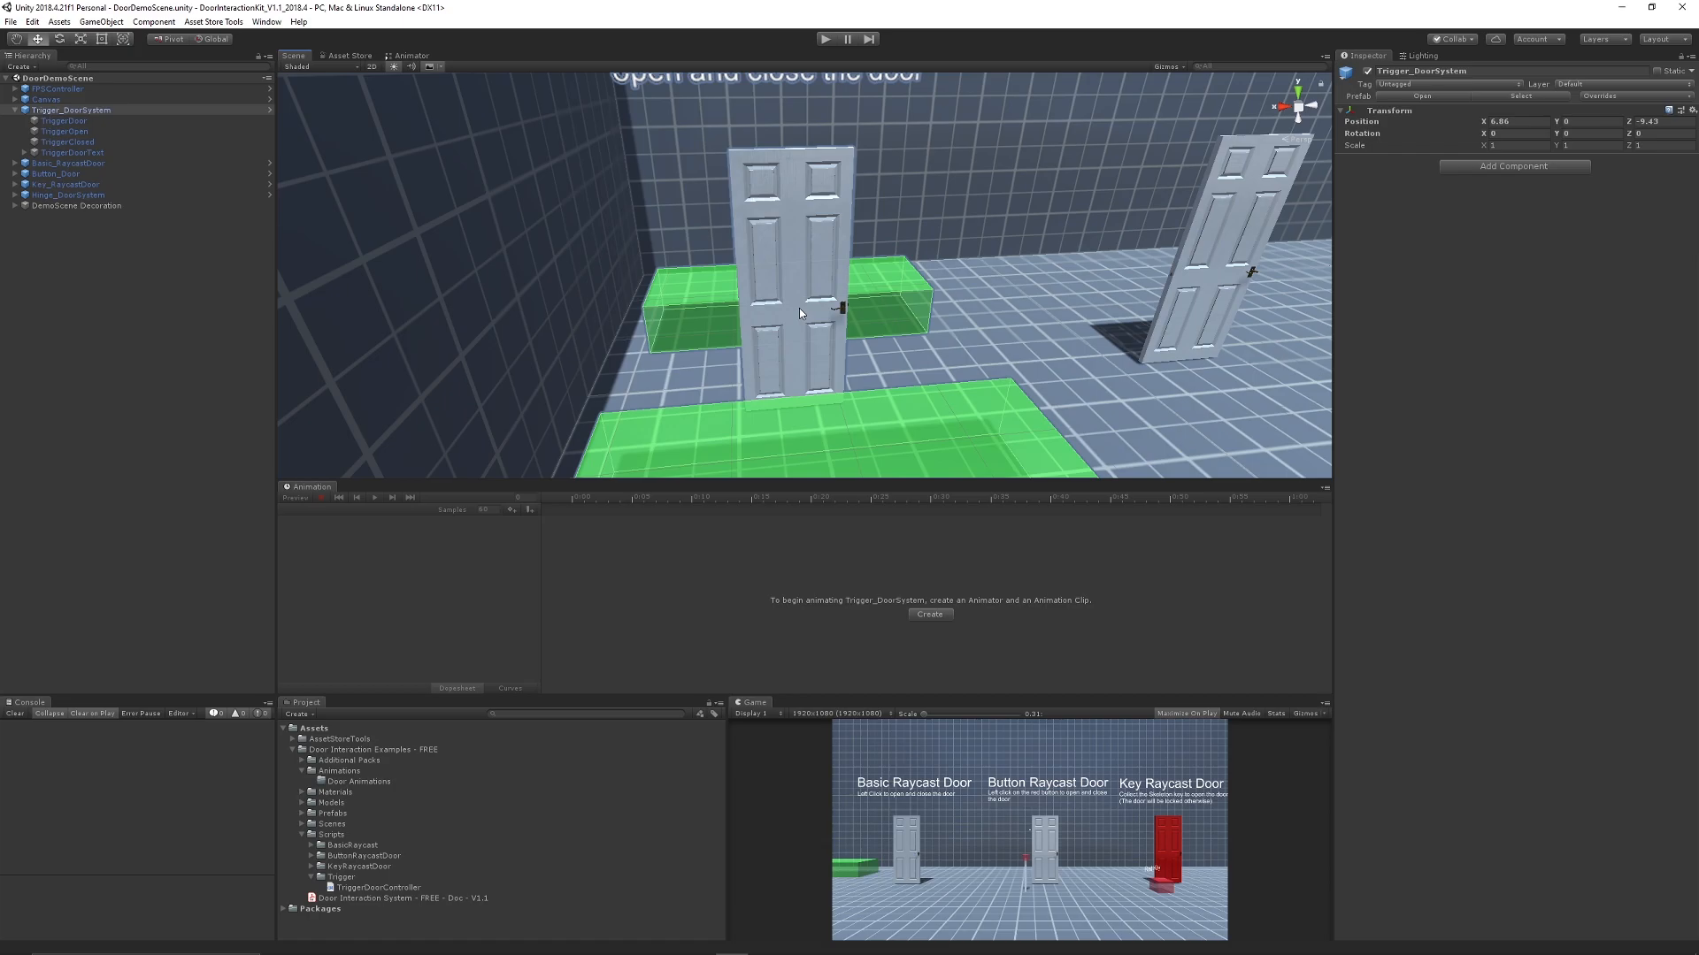
left_click(63, 120)
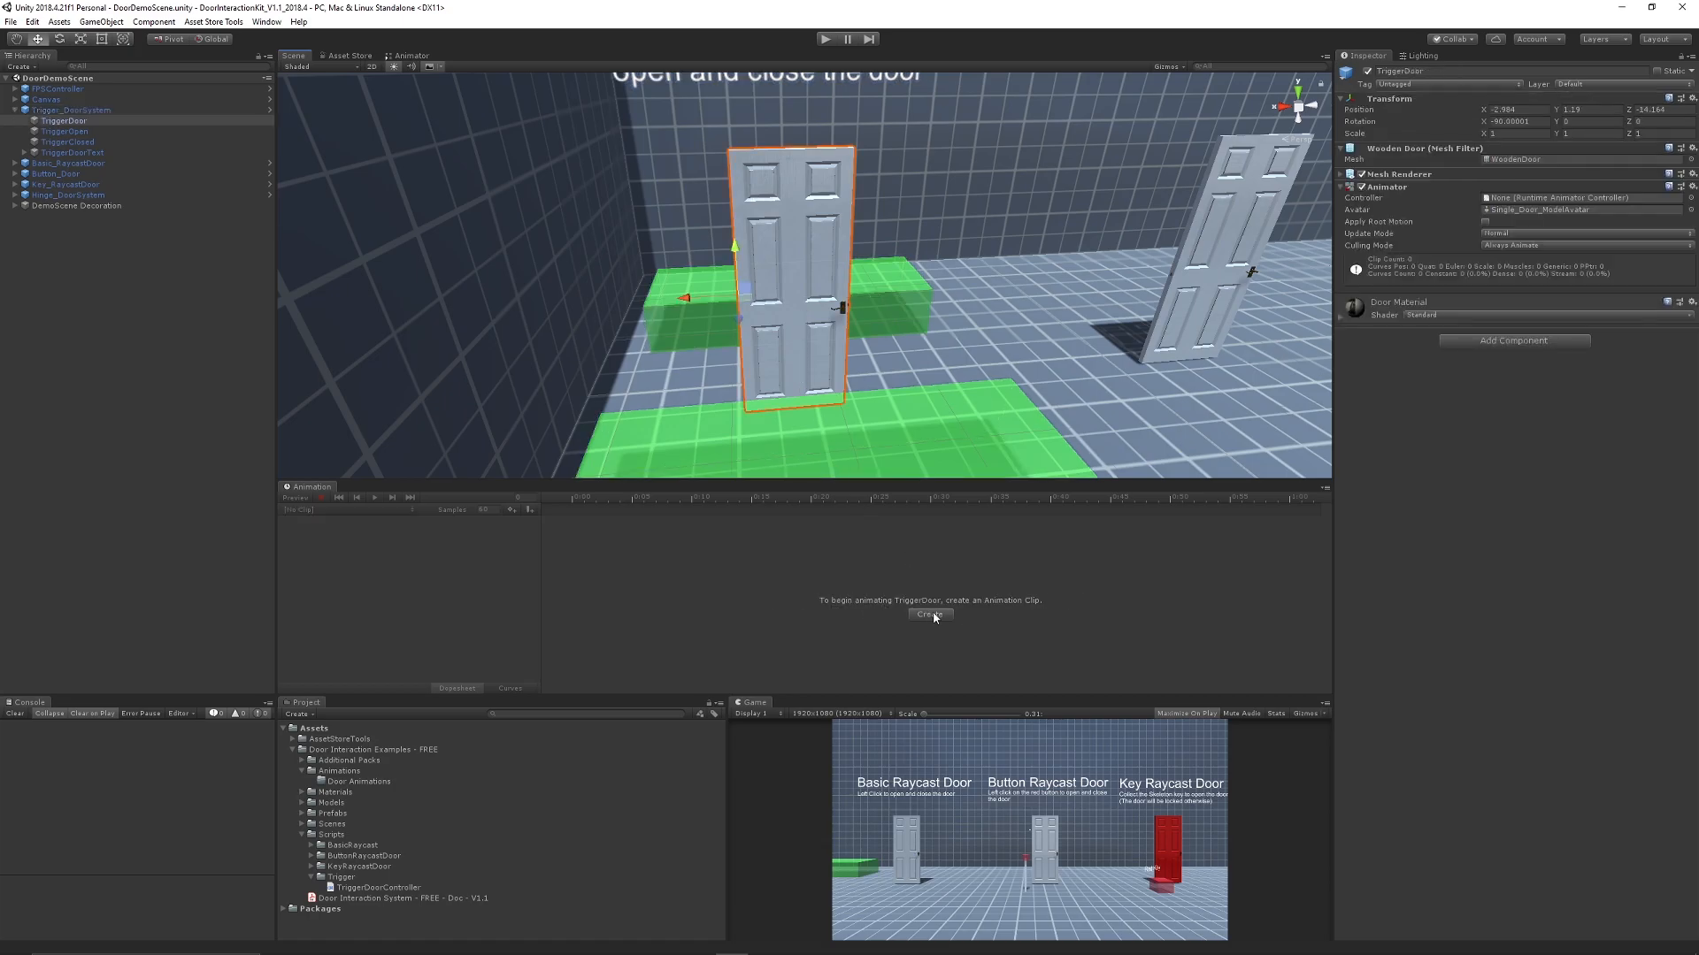
left_click(928, 614)
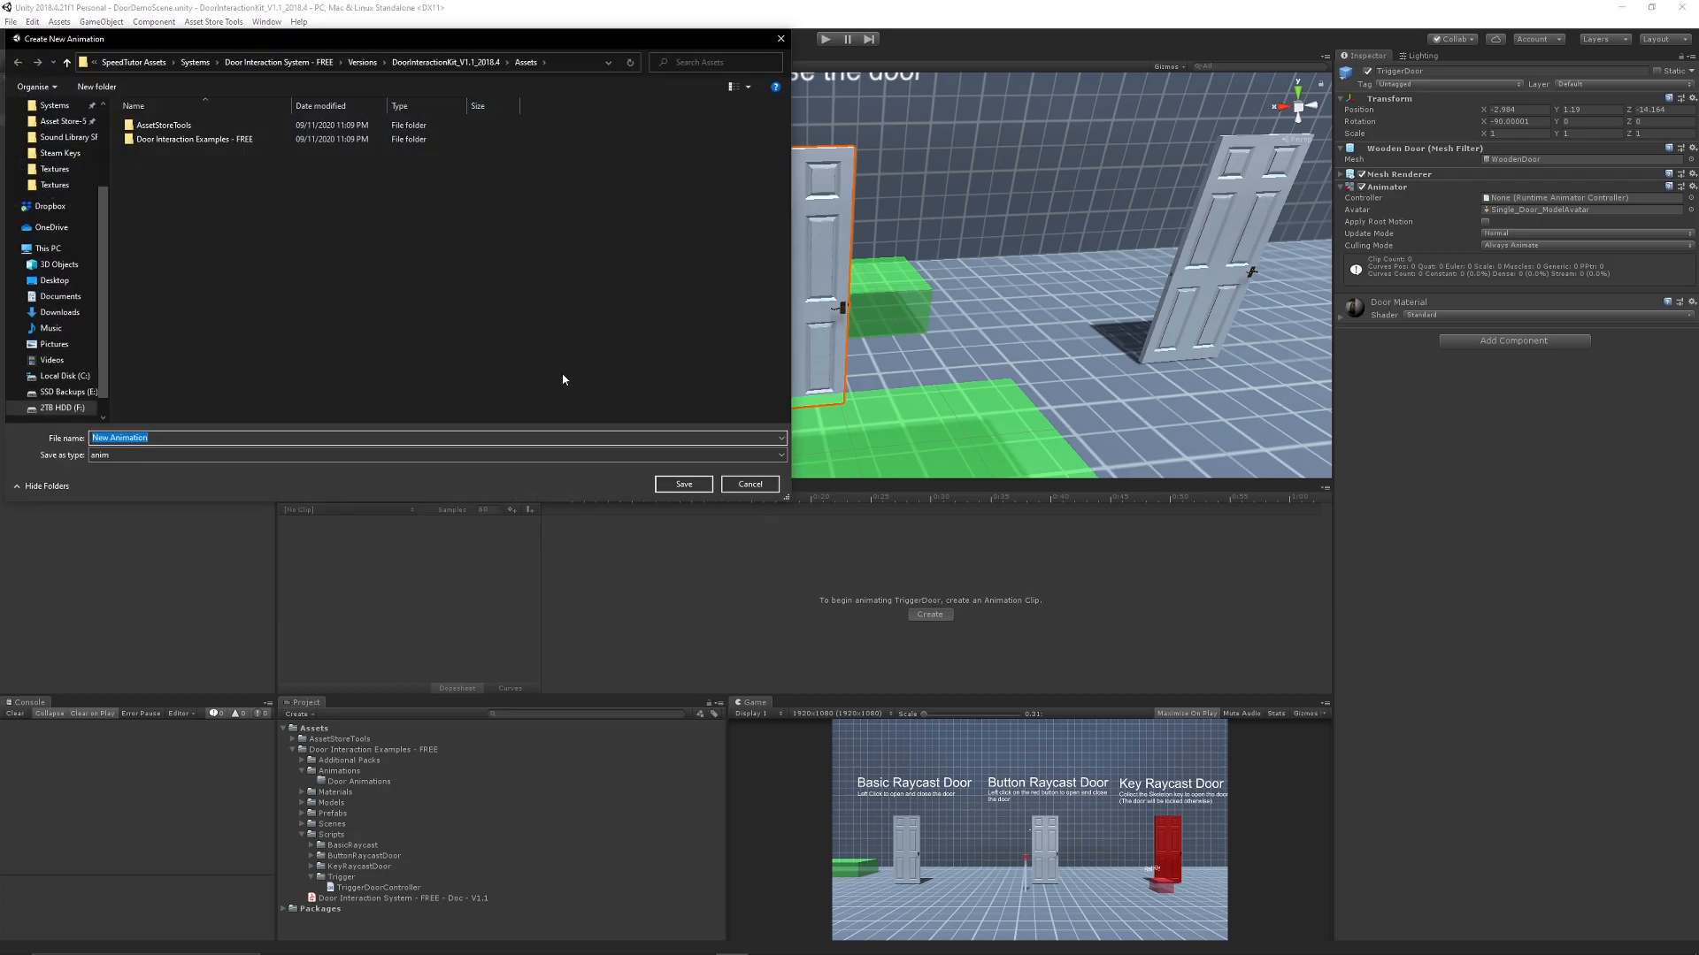
mouse_move(303, 364)
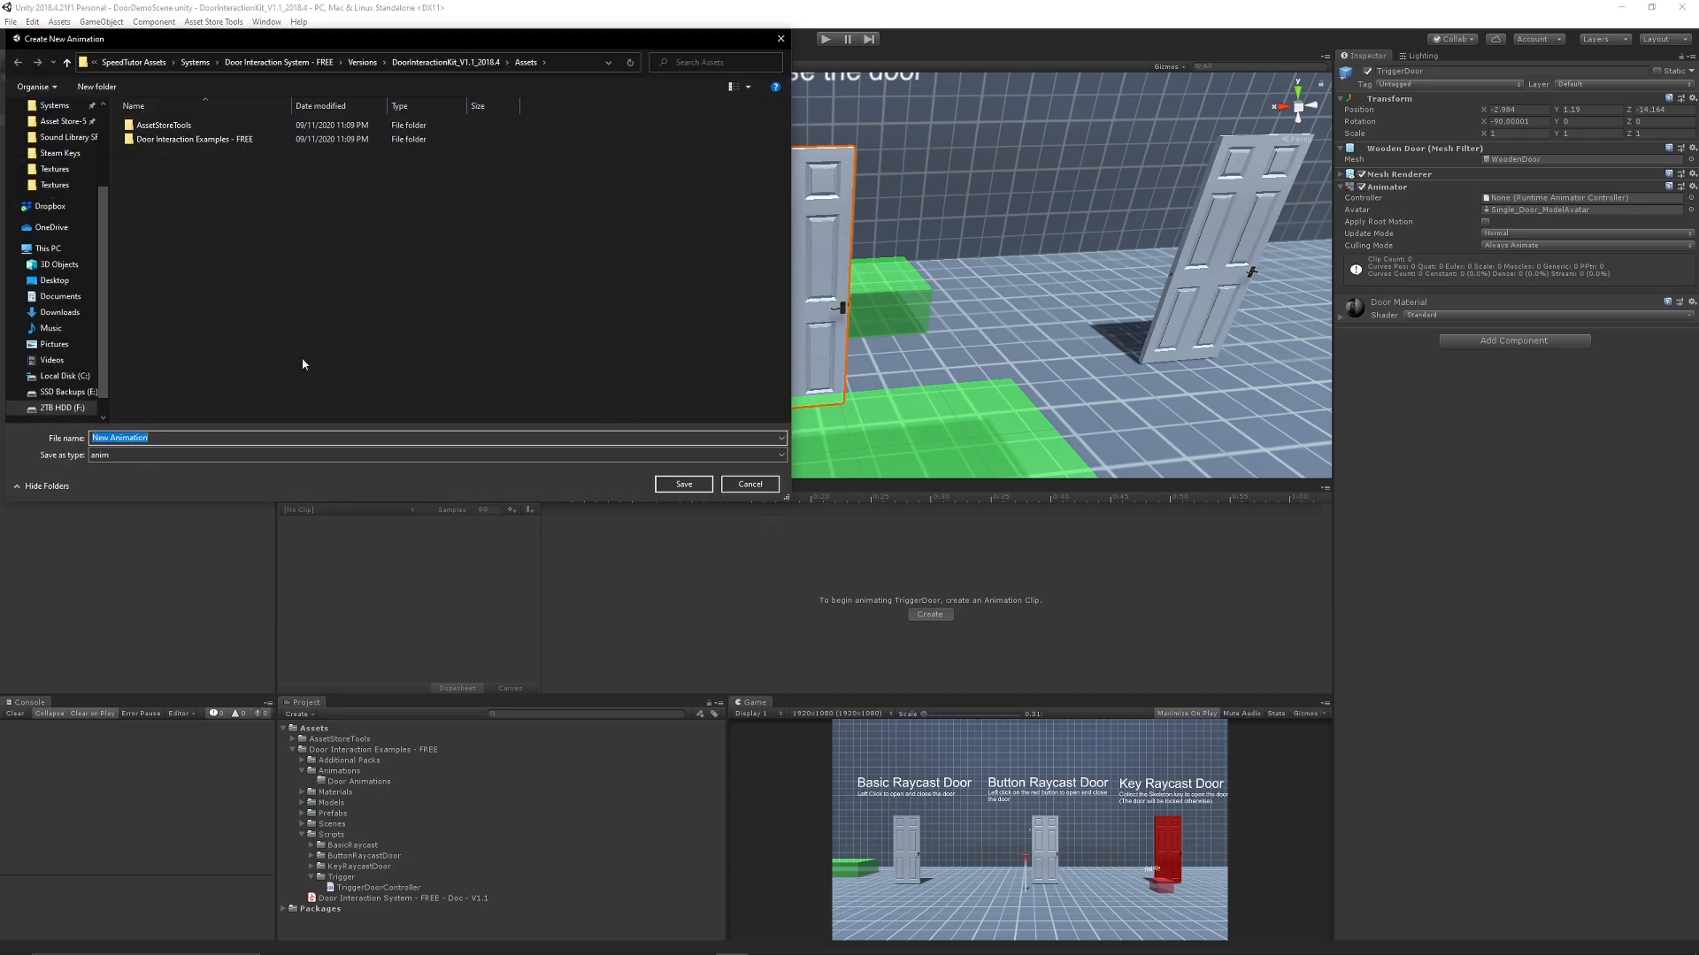
type("DoorOpen")
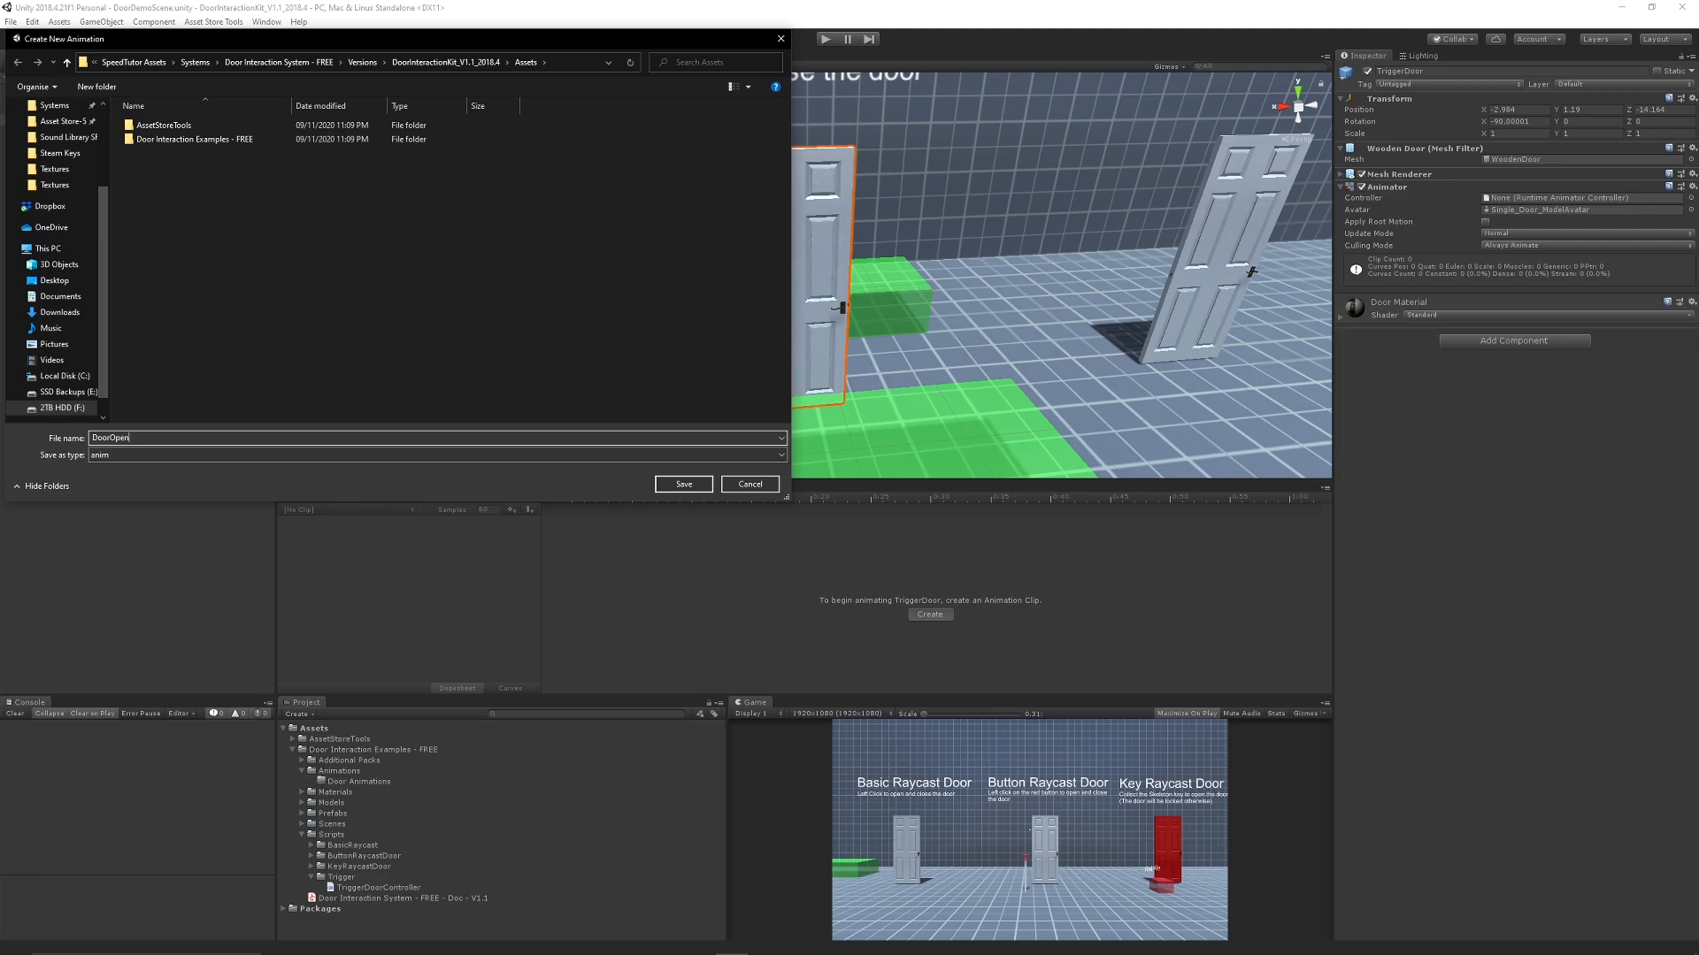
left_click(682, 484)
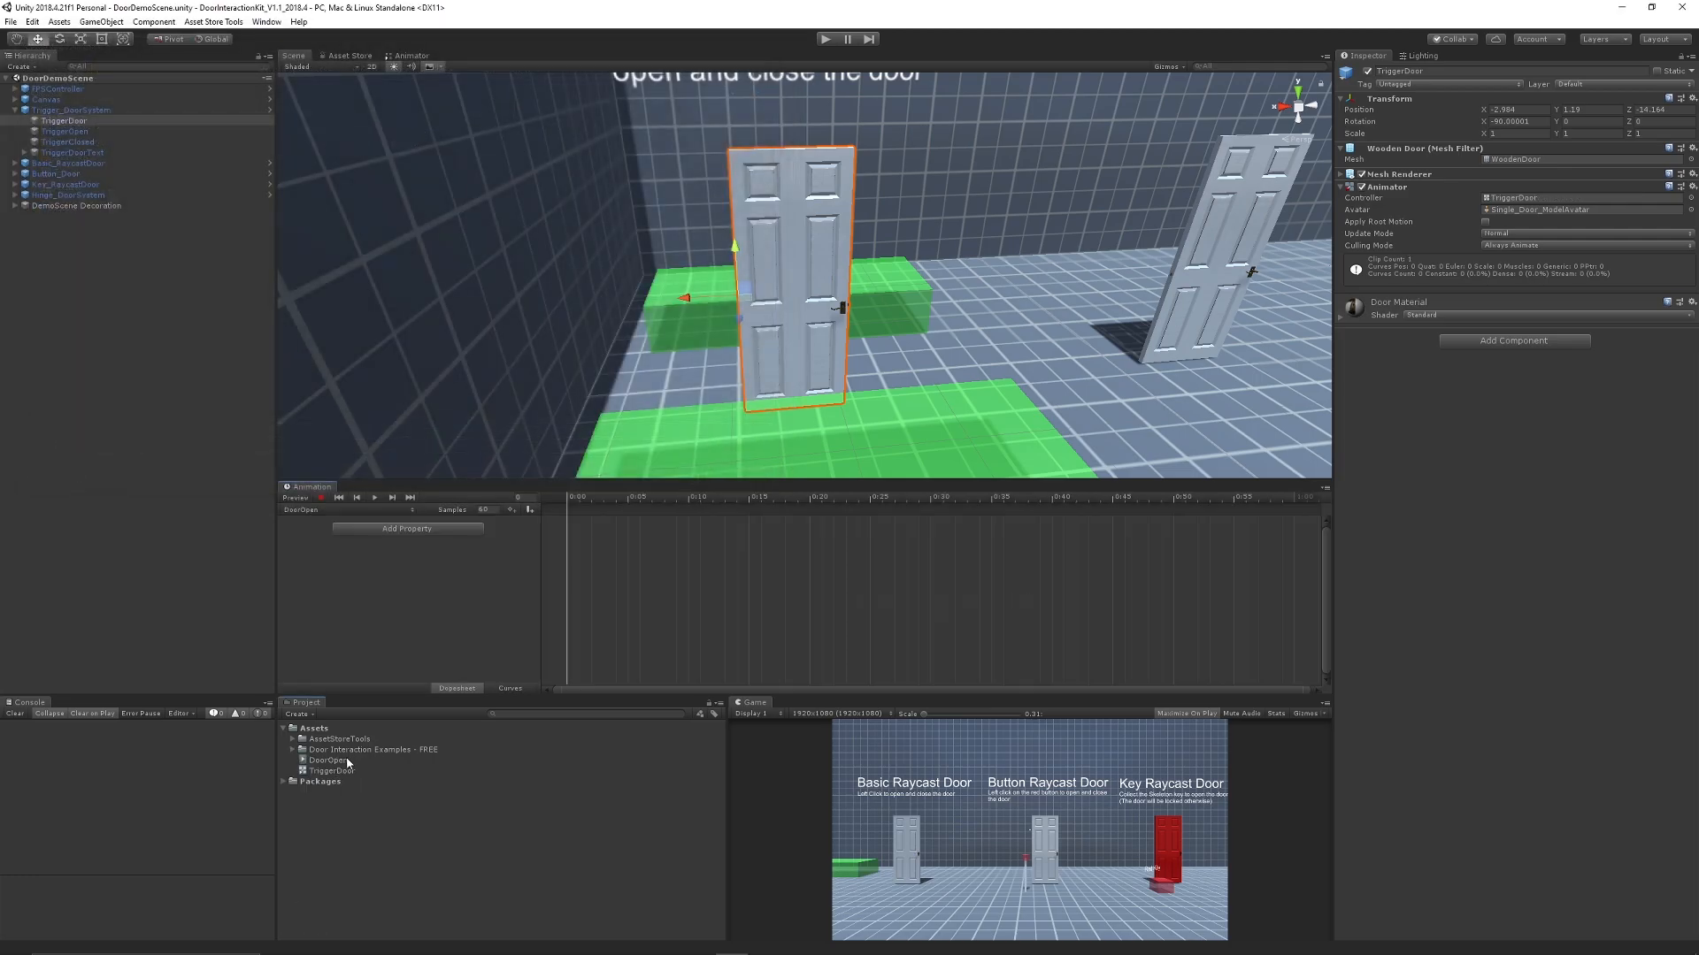
mouse_move(366, 773)
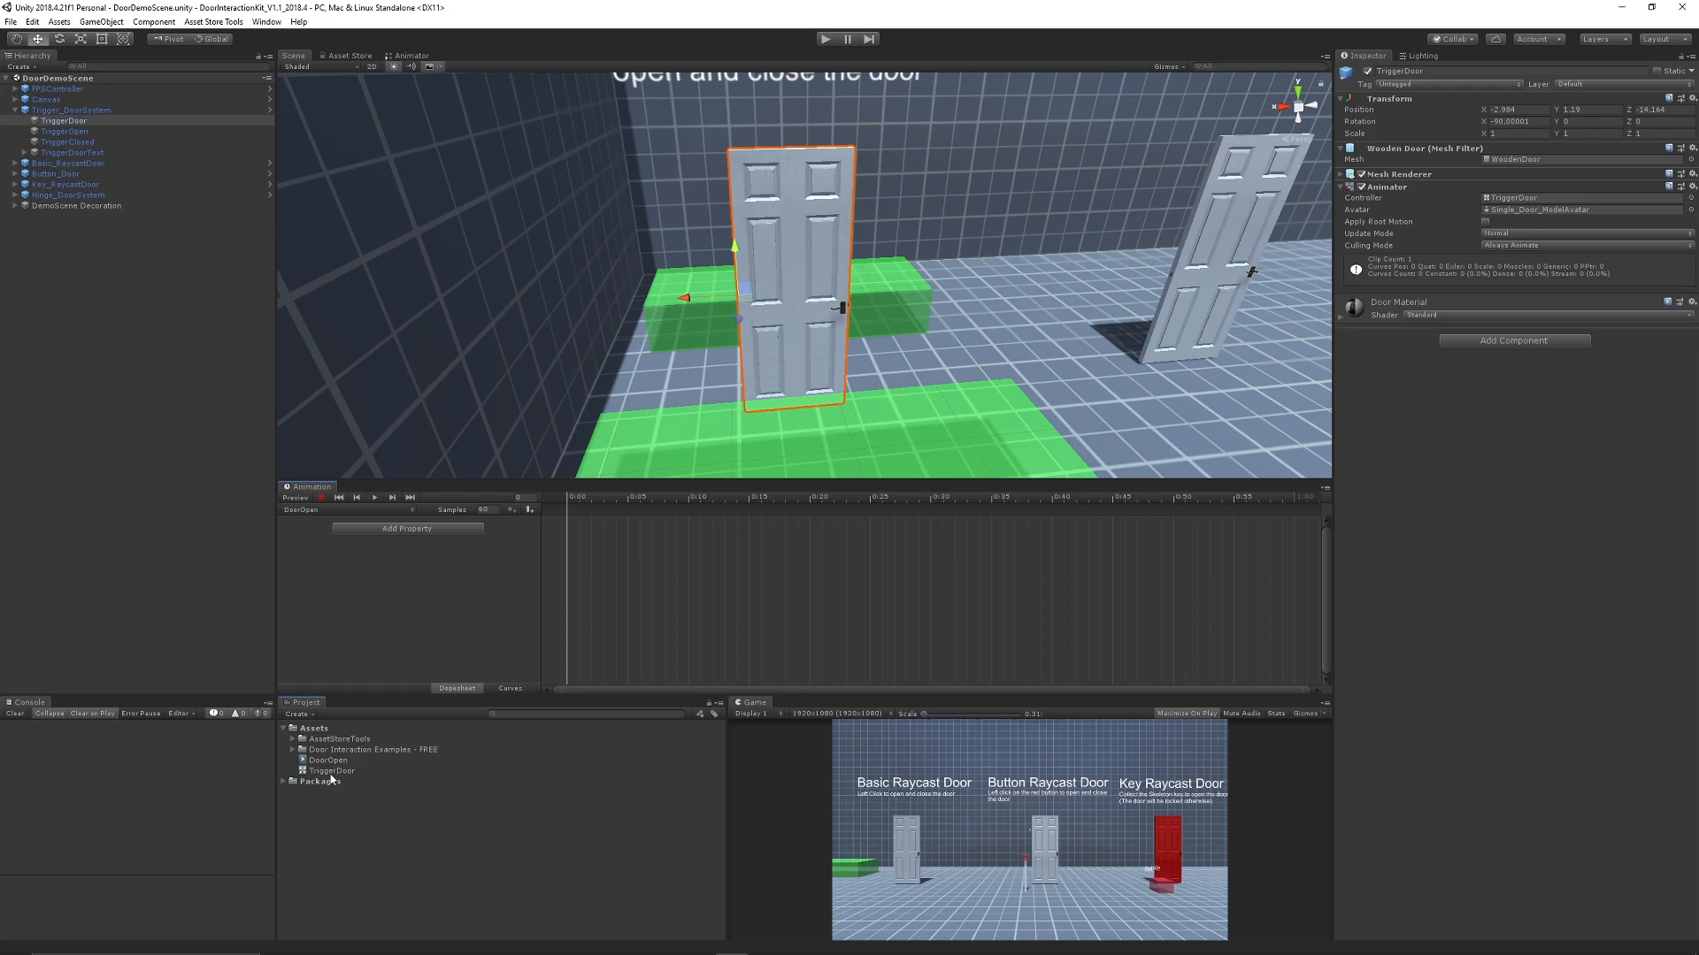
mouse_move(1425, 207)
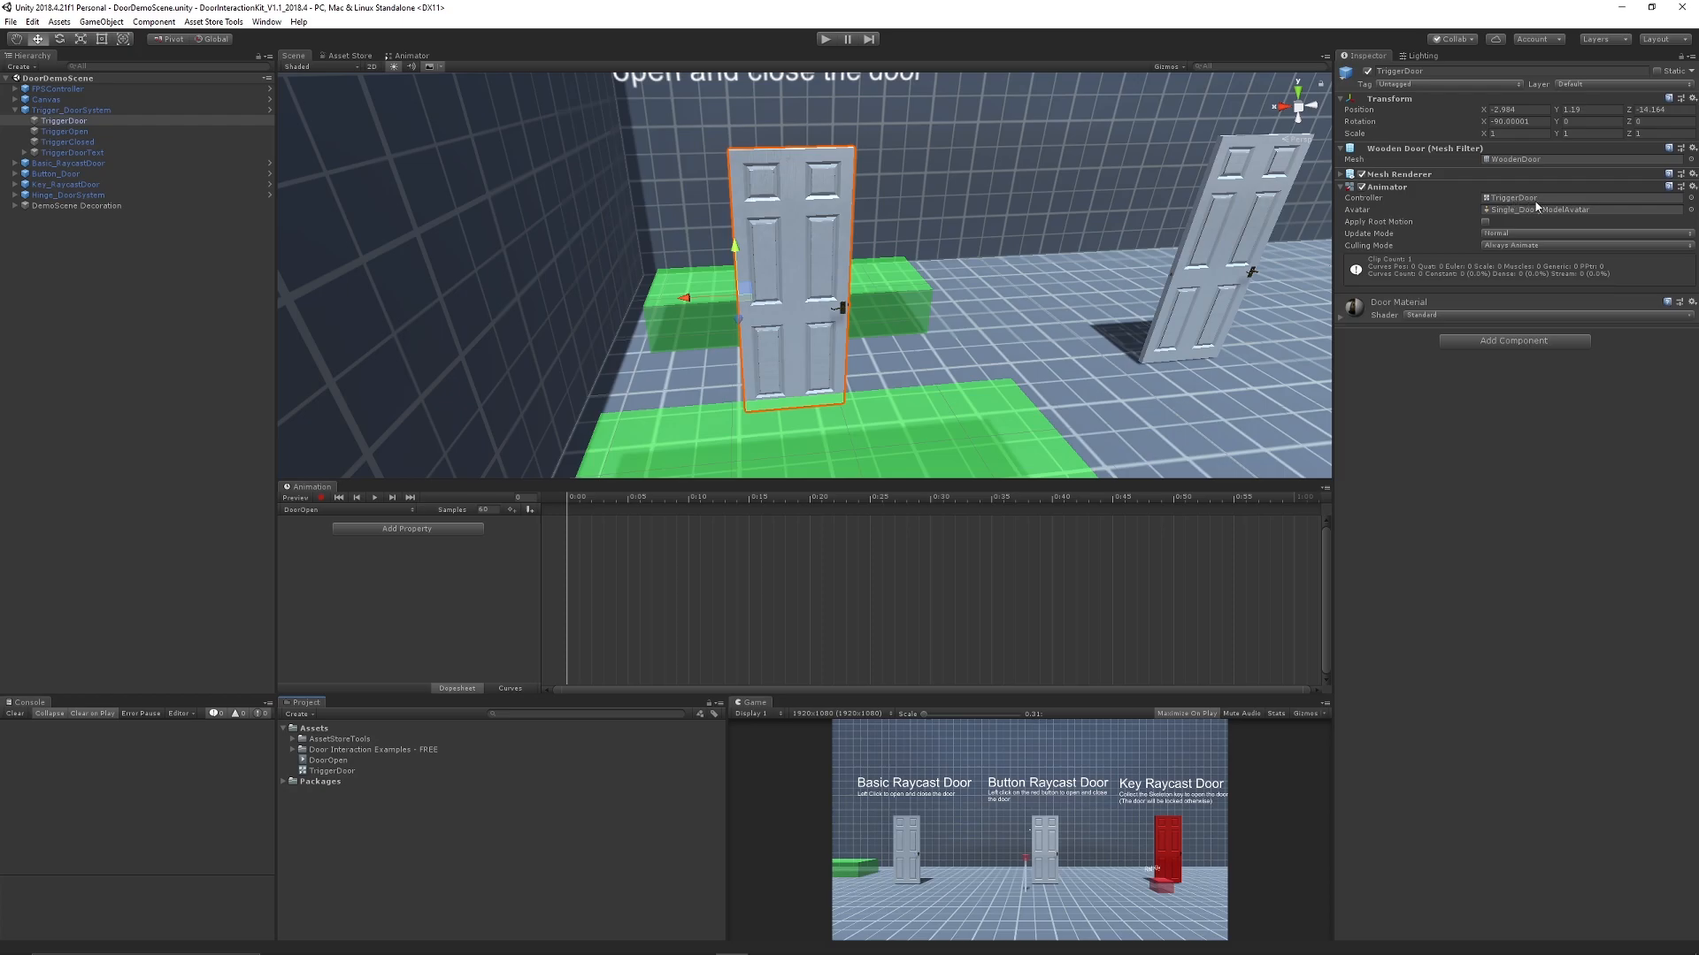
Step: Untick Loop Time on the DoorOpen clip, then reselect TriggerDoor for keyframing
left_click(330, 770)
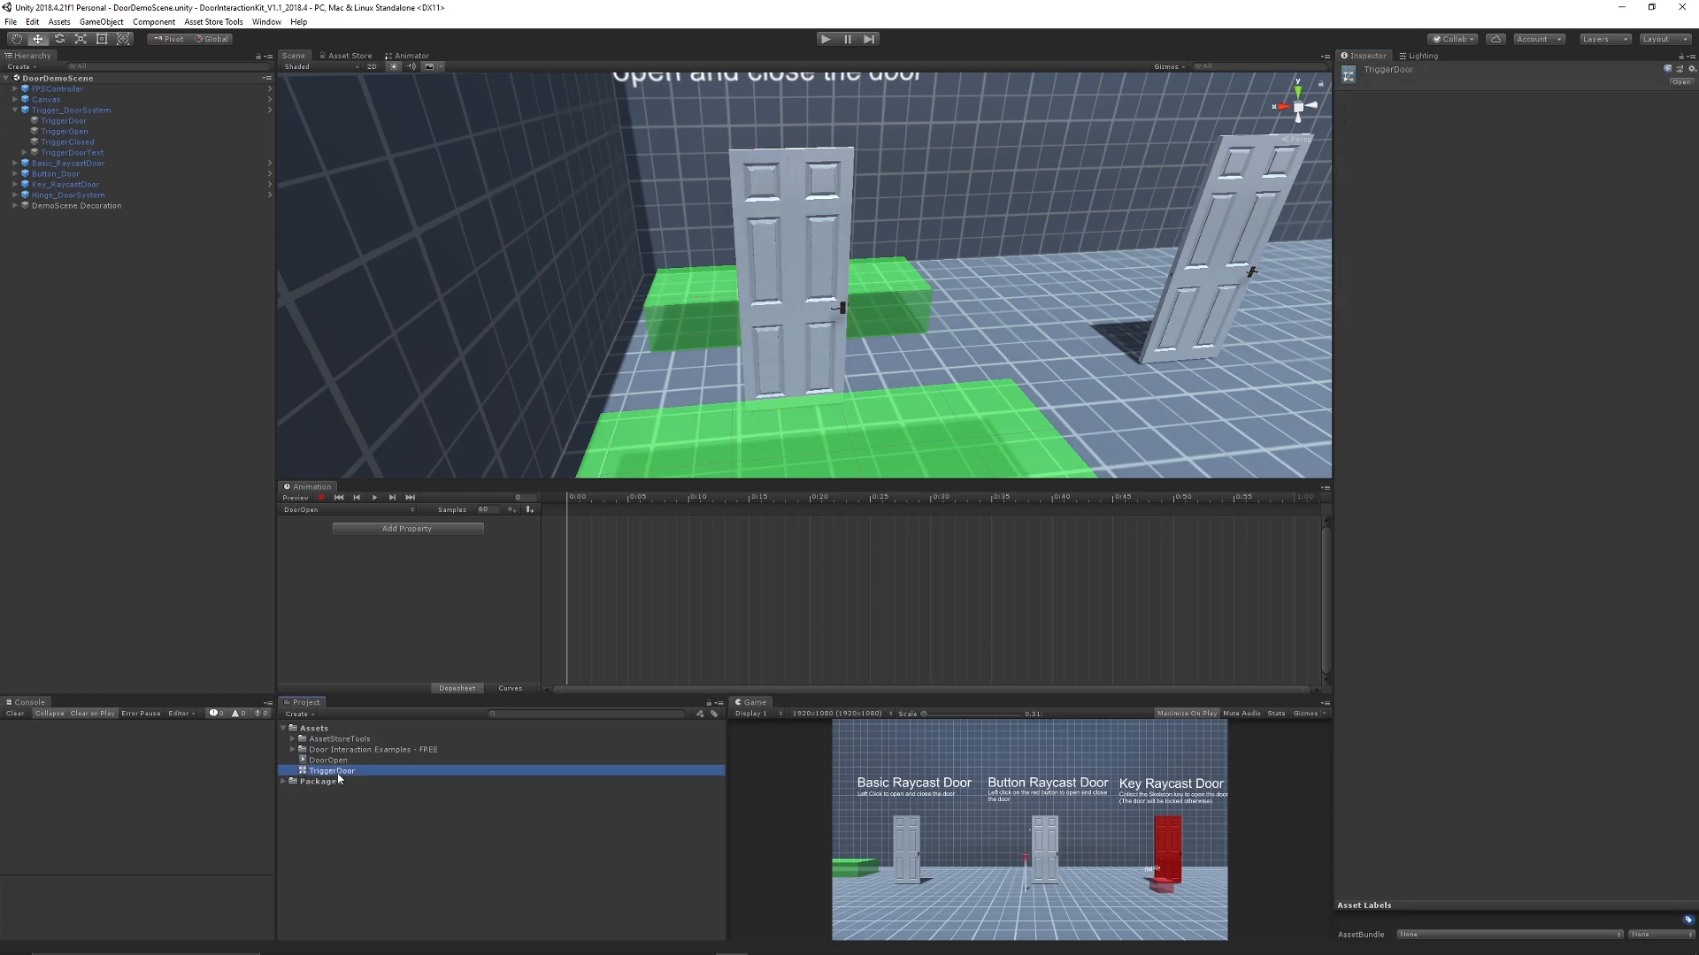
left_click(328, 759)
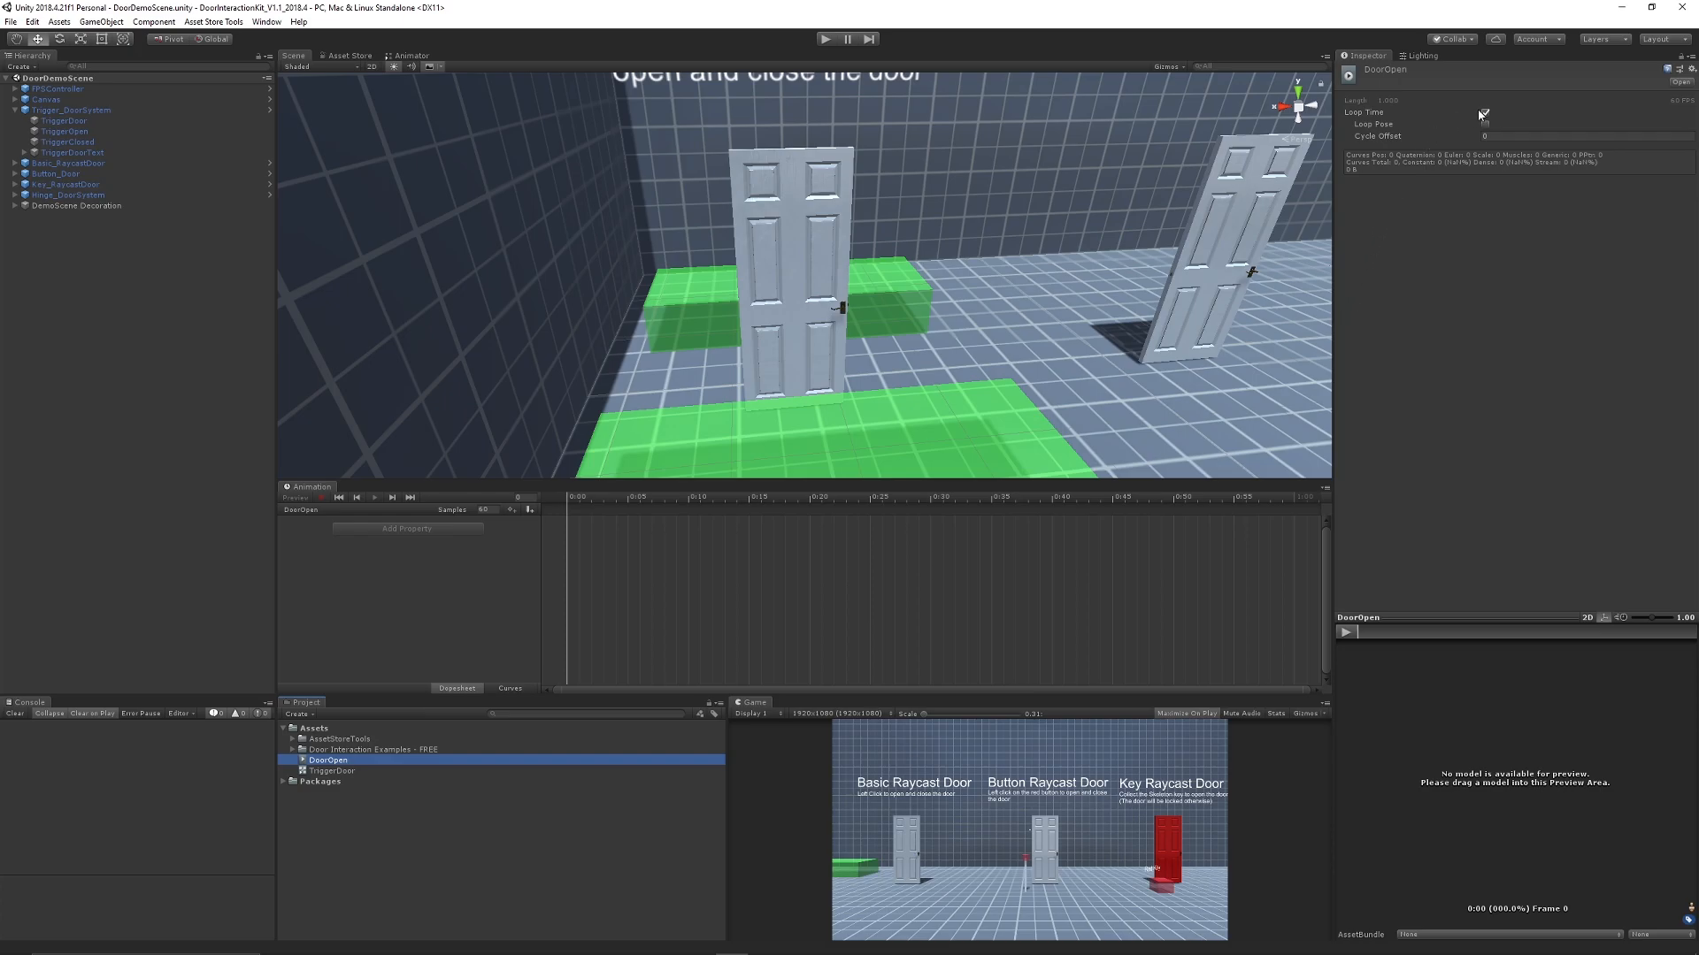
left_click(1483, 114)
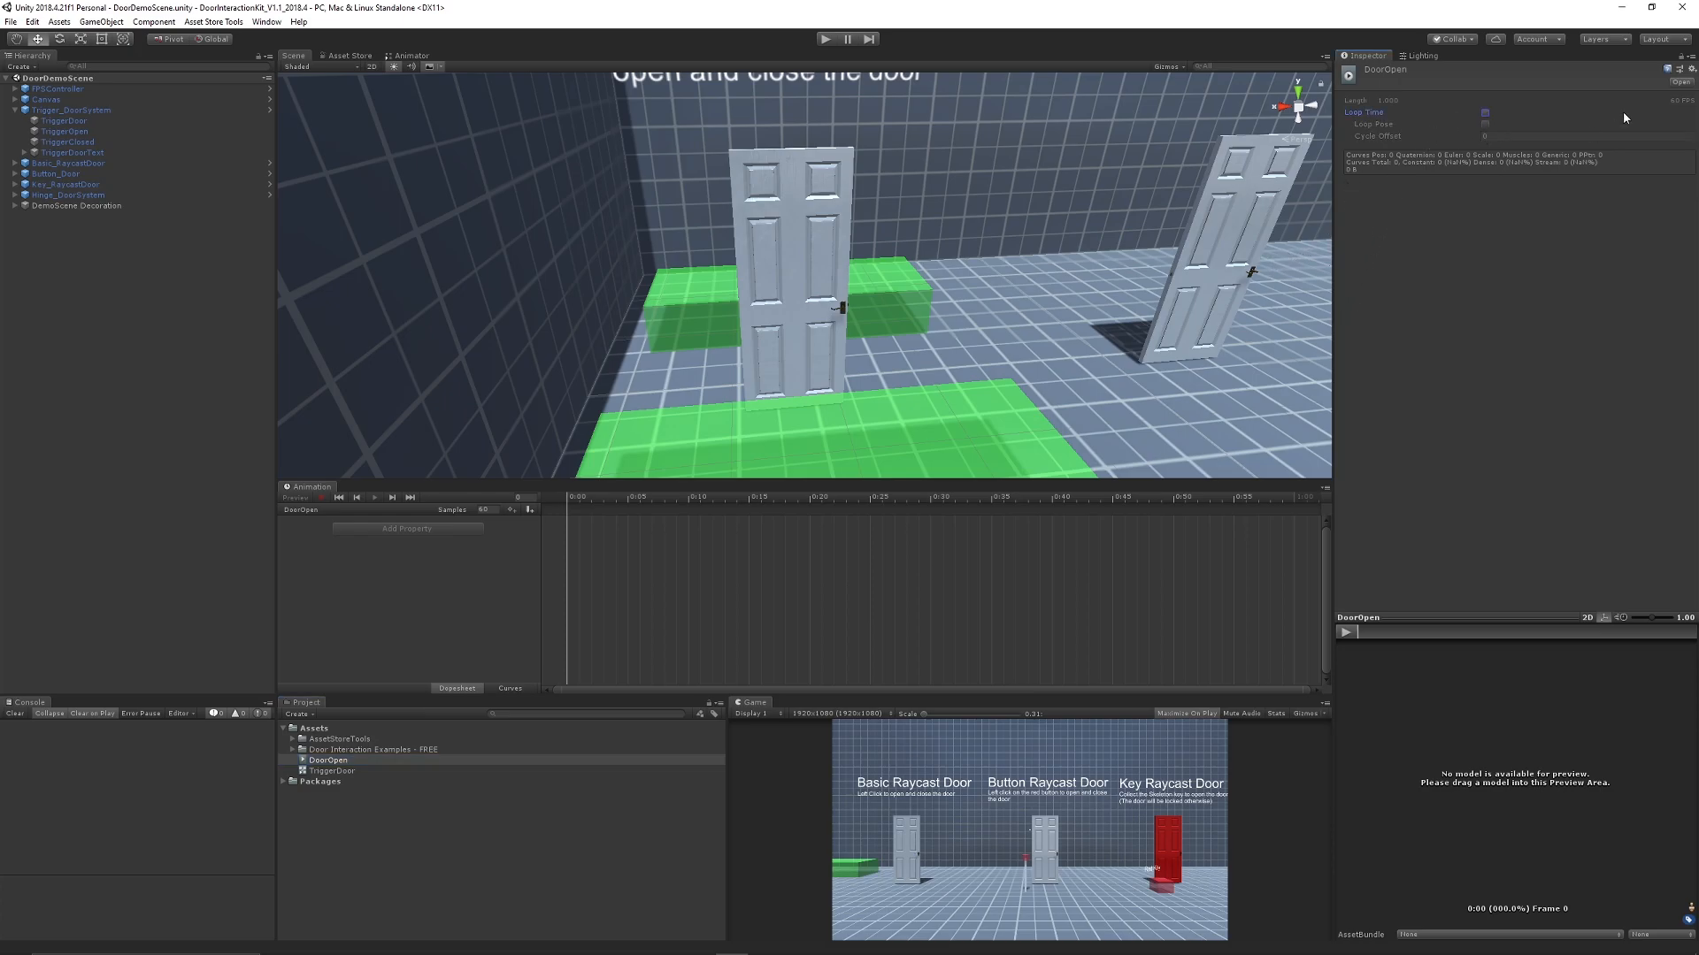
mouse_move(1283, 233)
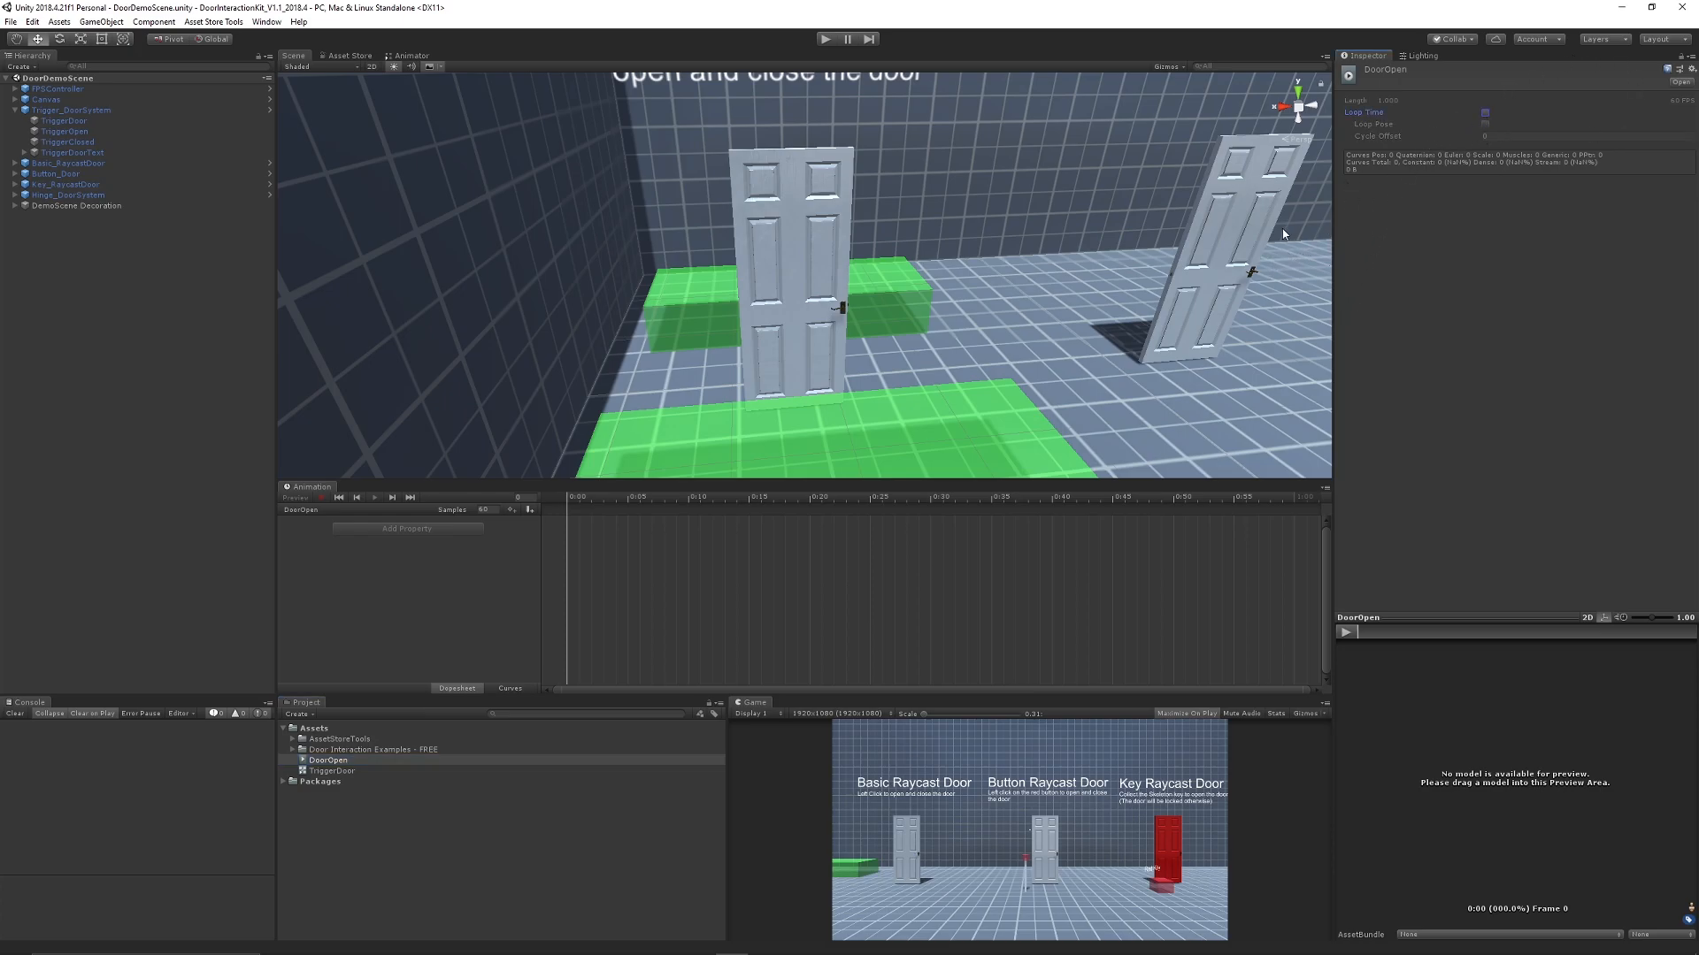
left_click(63, 120)
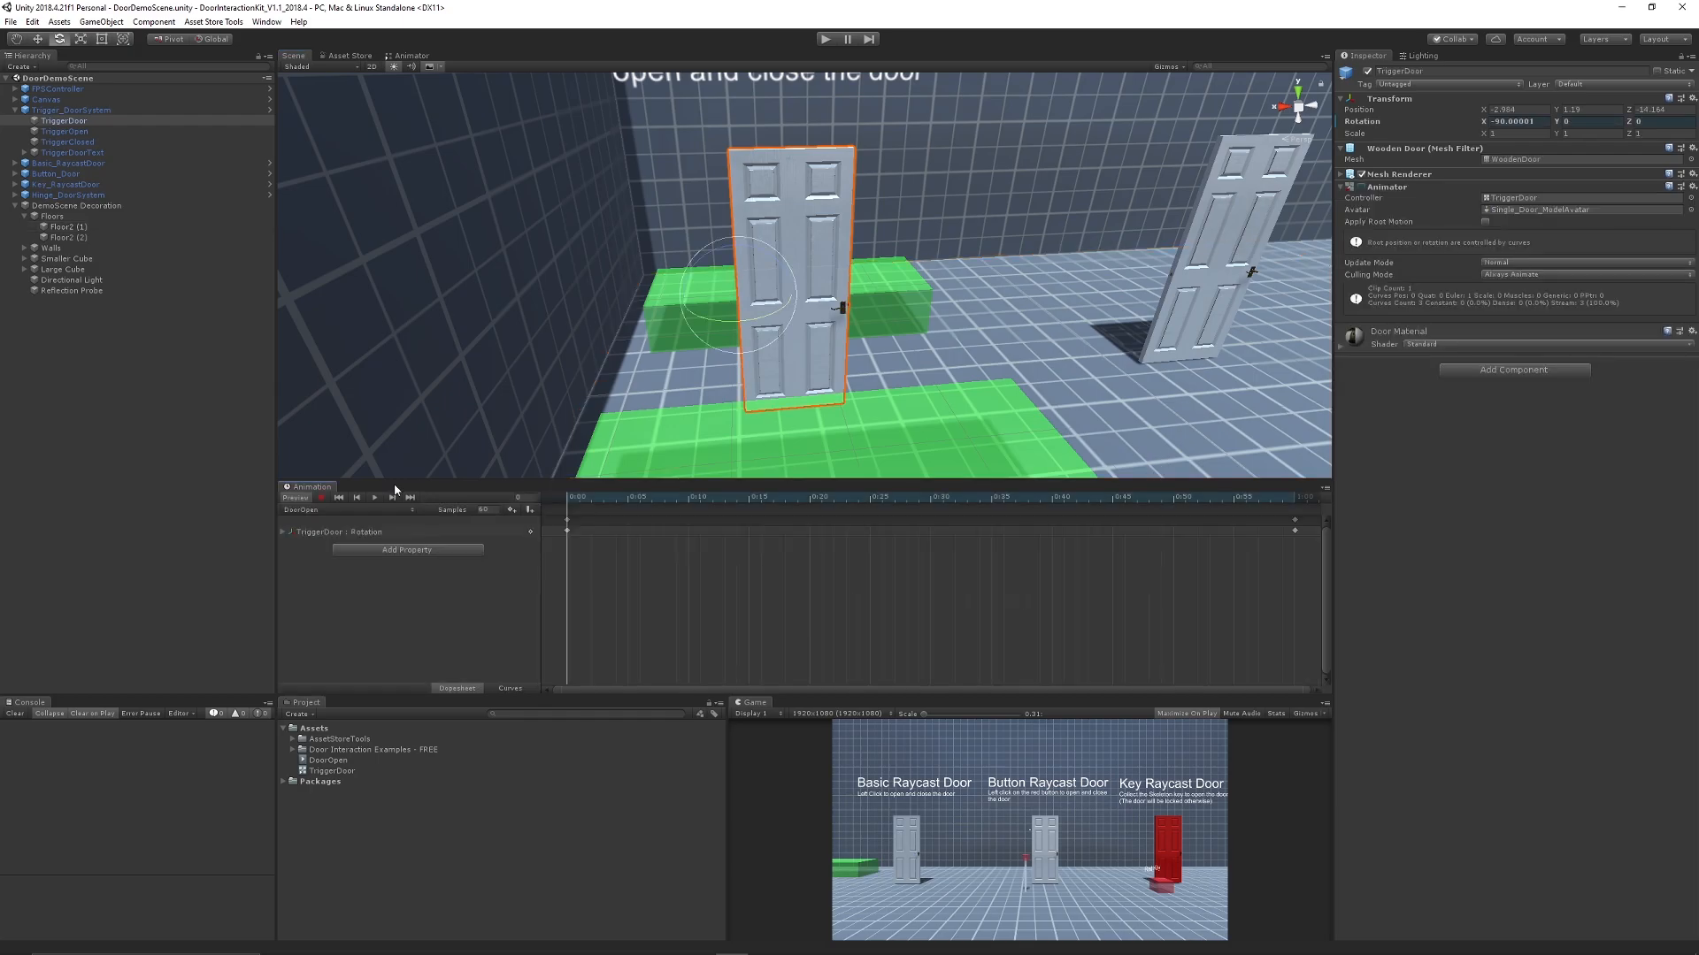
left_click(374, 497)
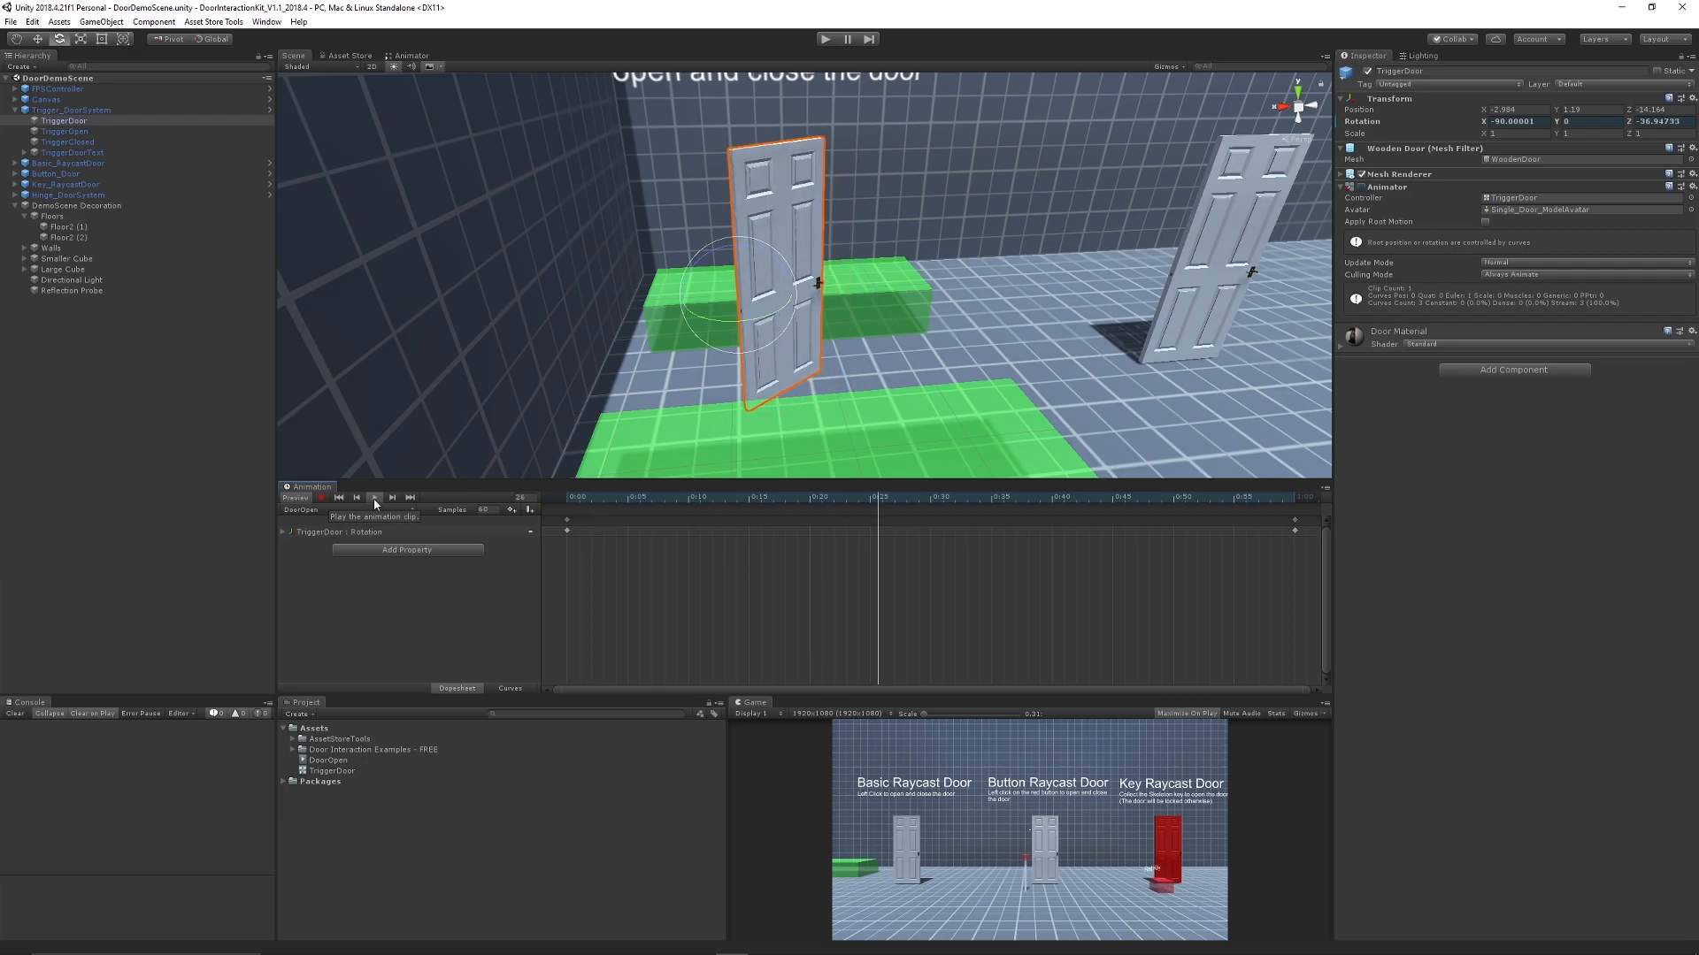
left_click(373, 497)
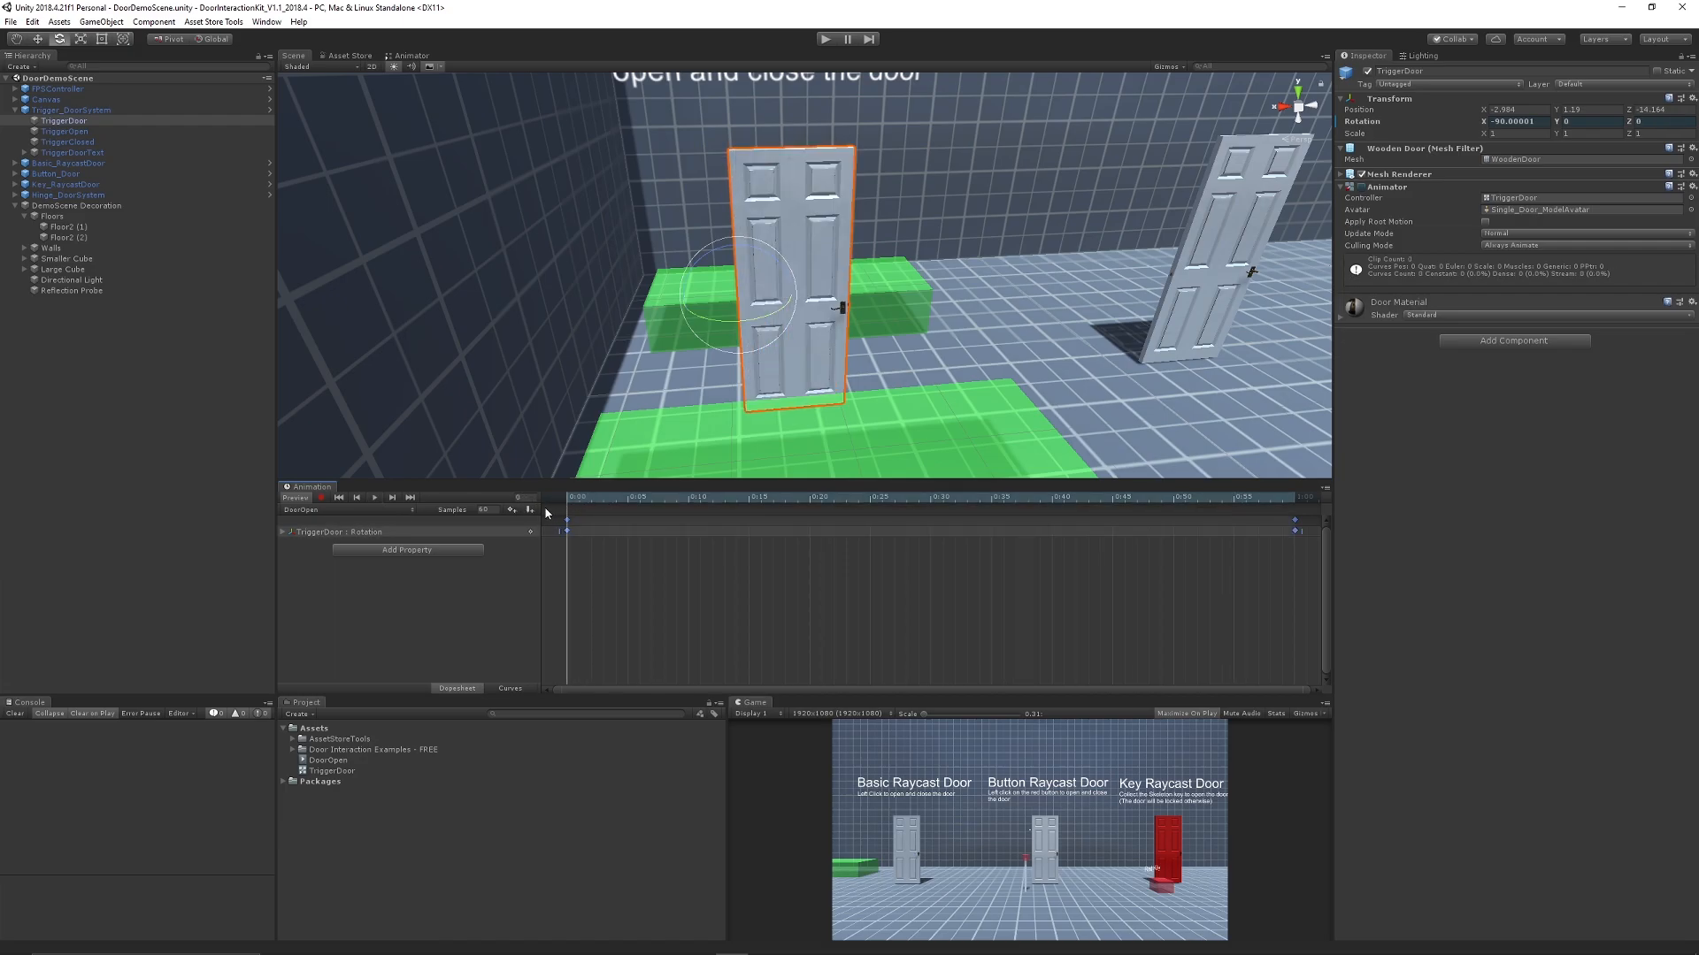
left_click(308, 509)
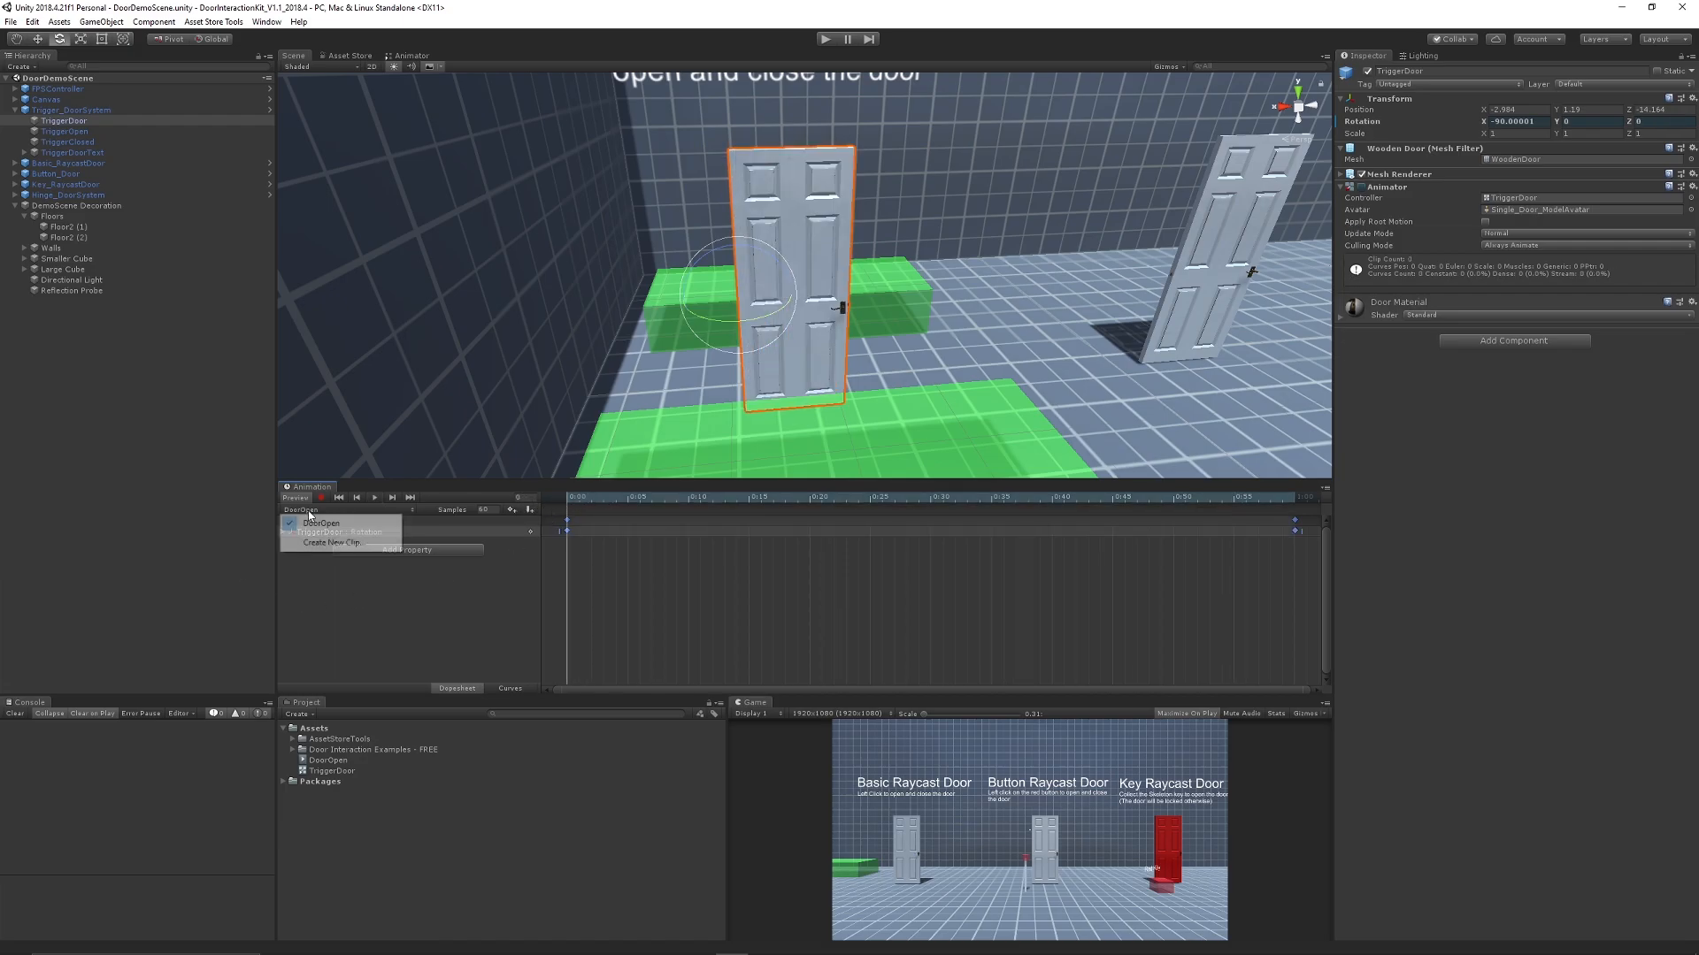
mouse_move(330, 542)
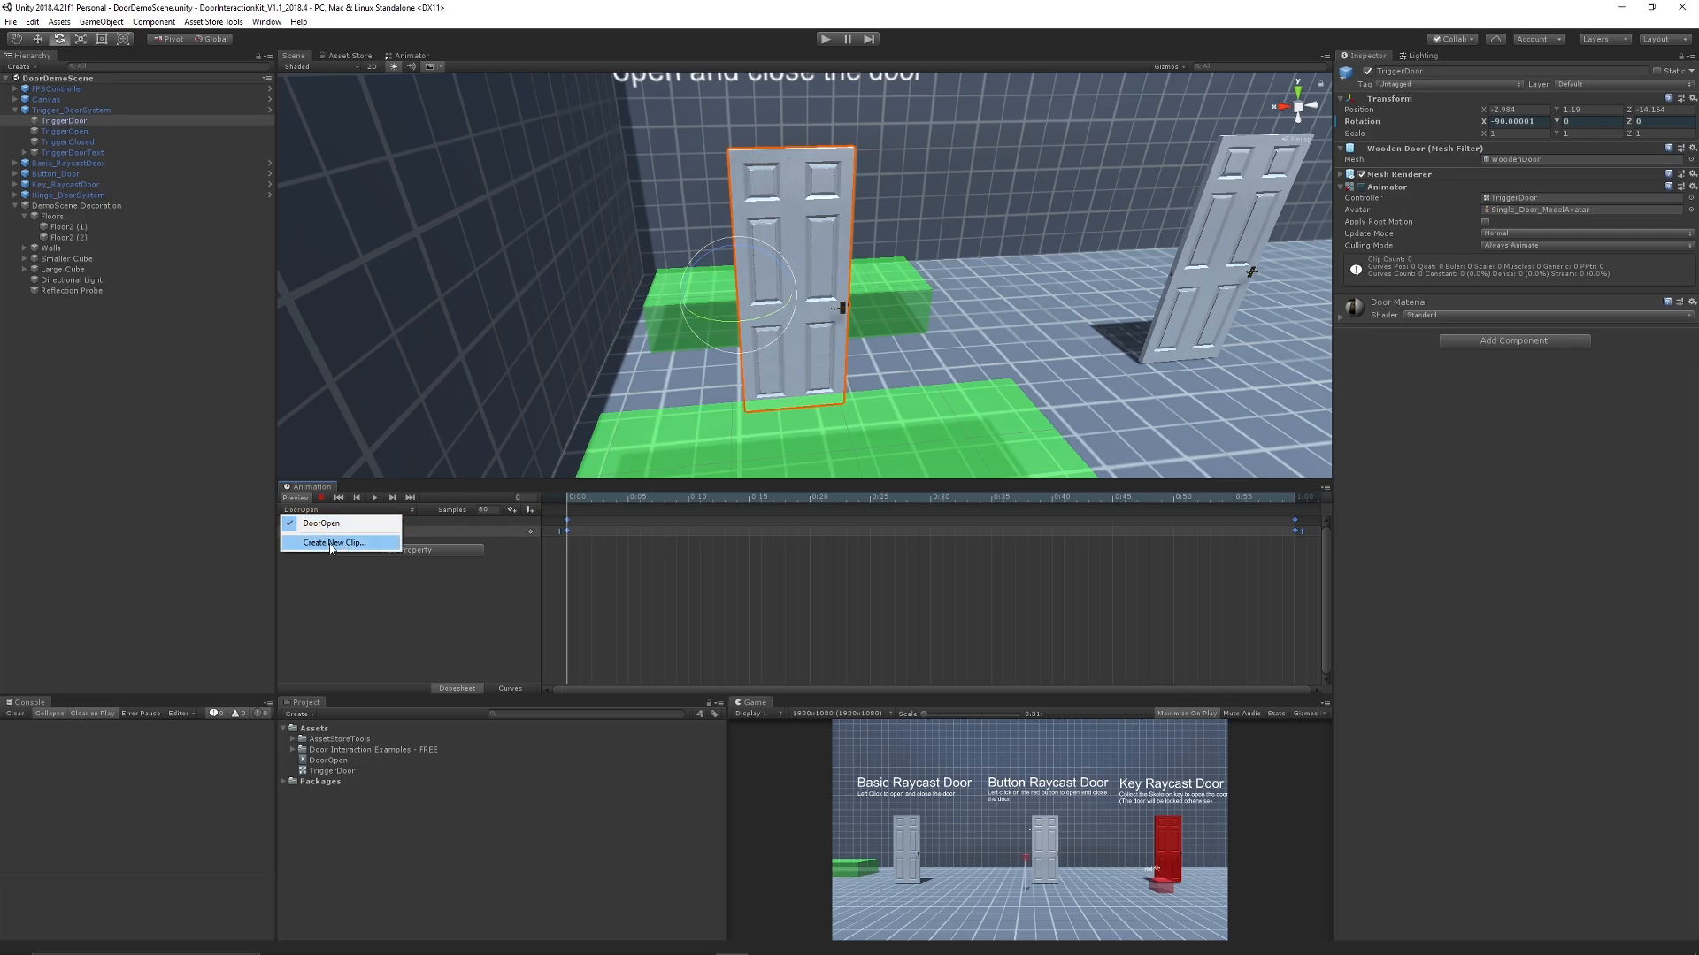
mouse_move(330, 549)
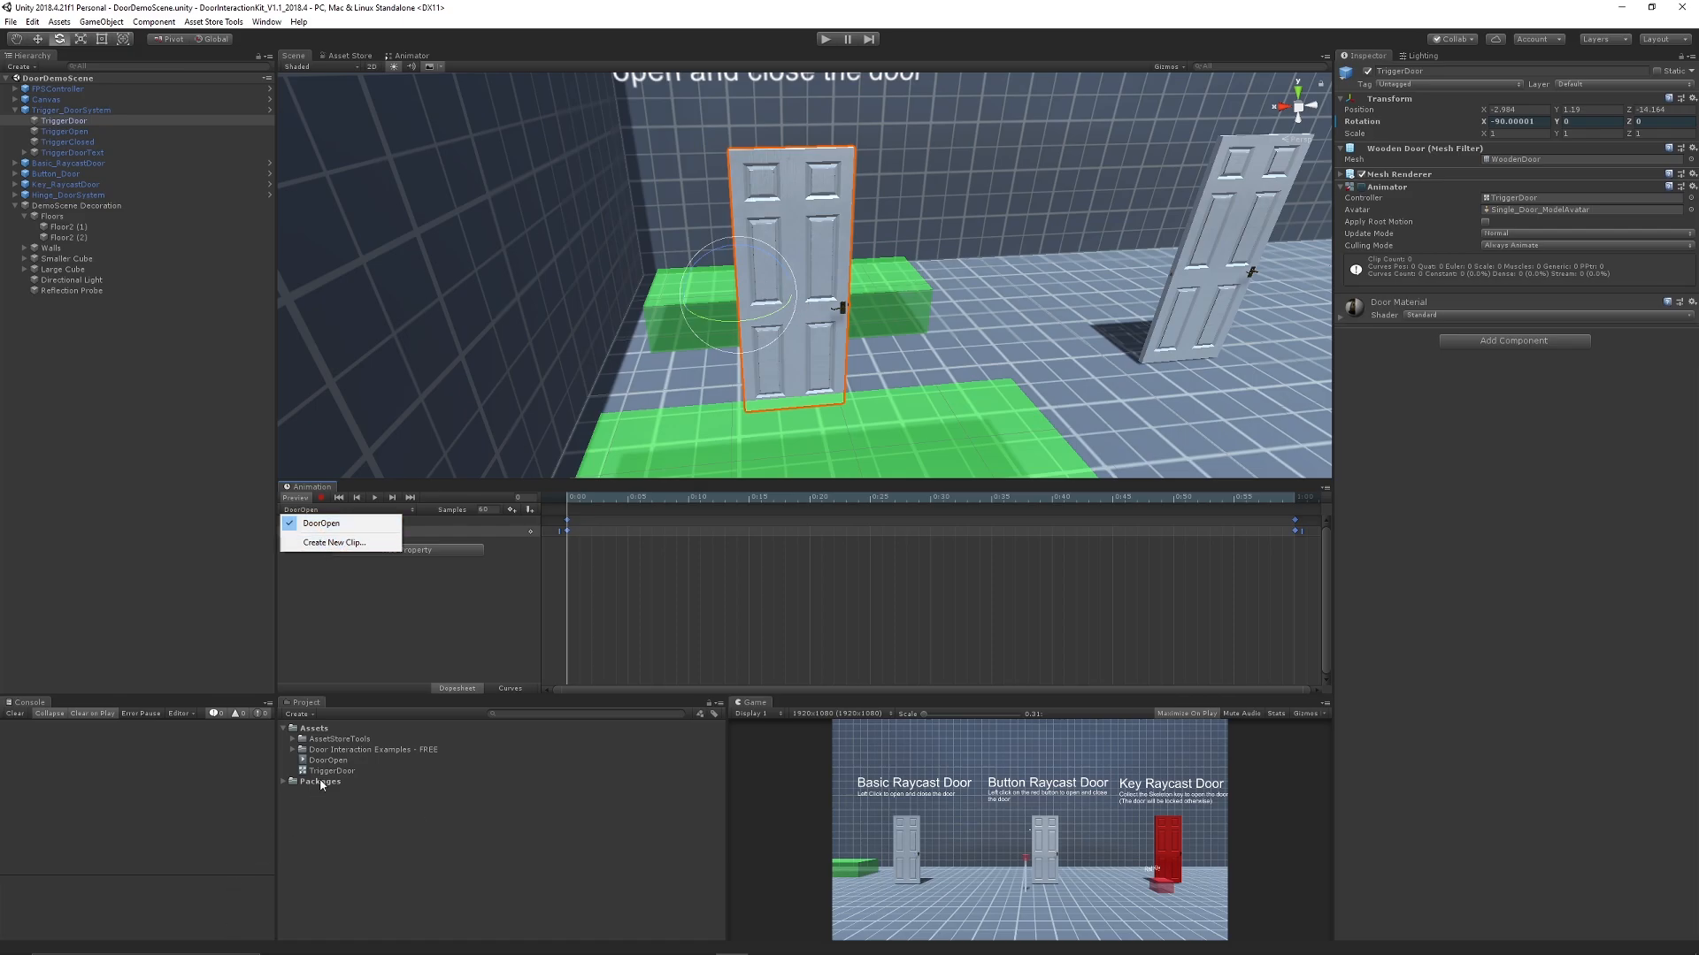
mouse_move(392, 644)
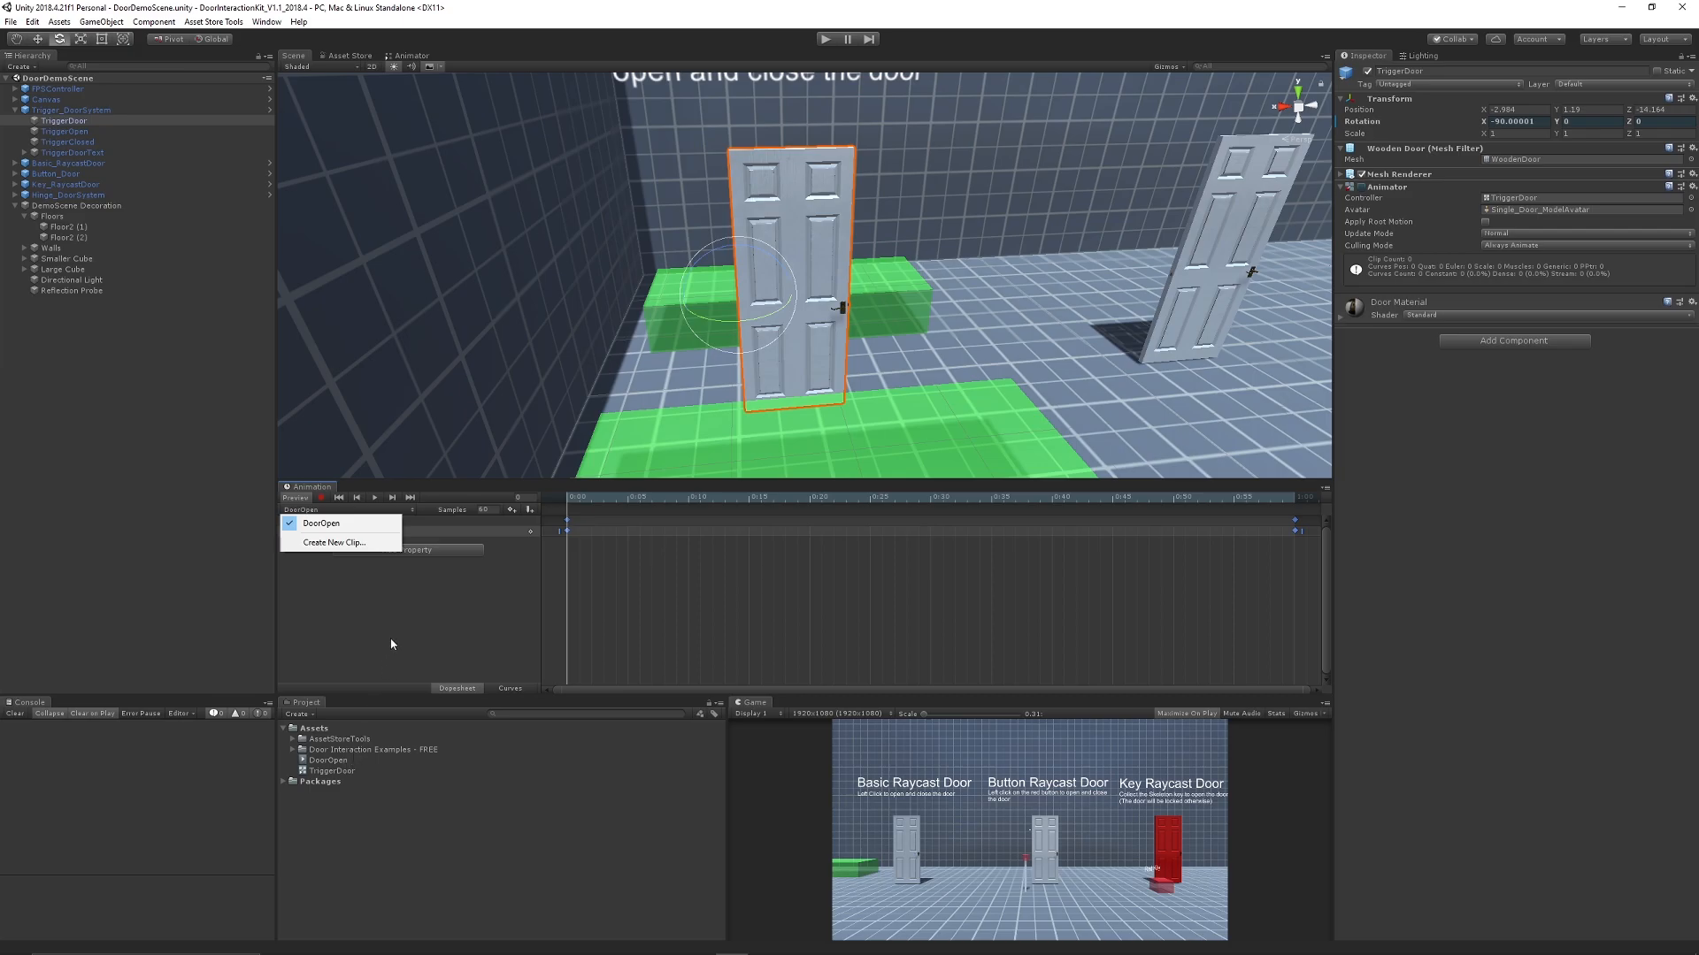
left_click(322, 523)
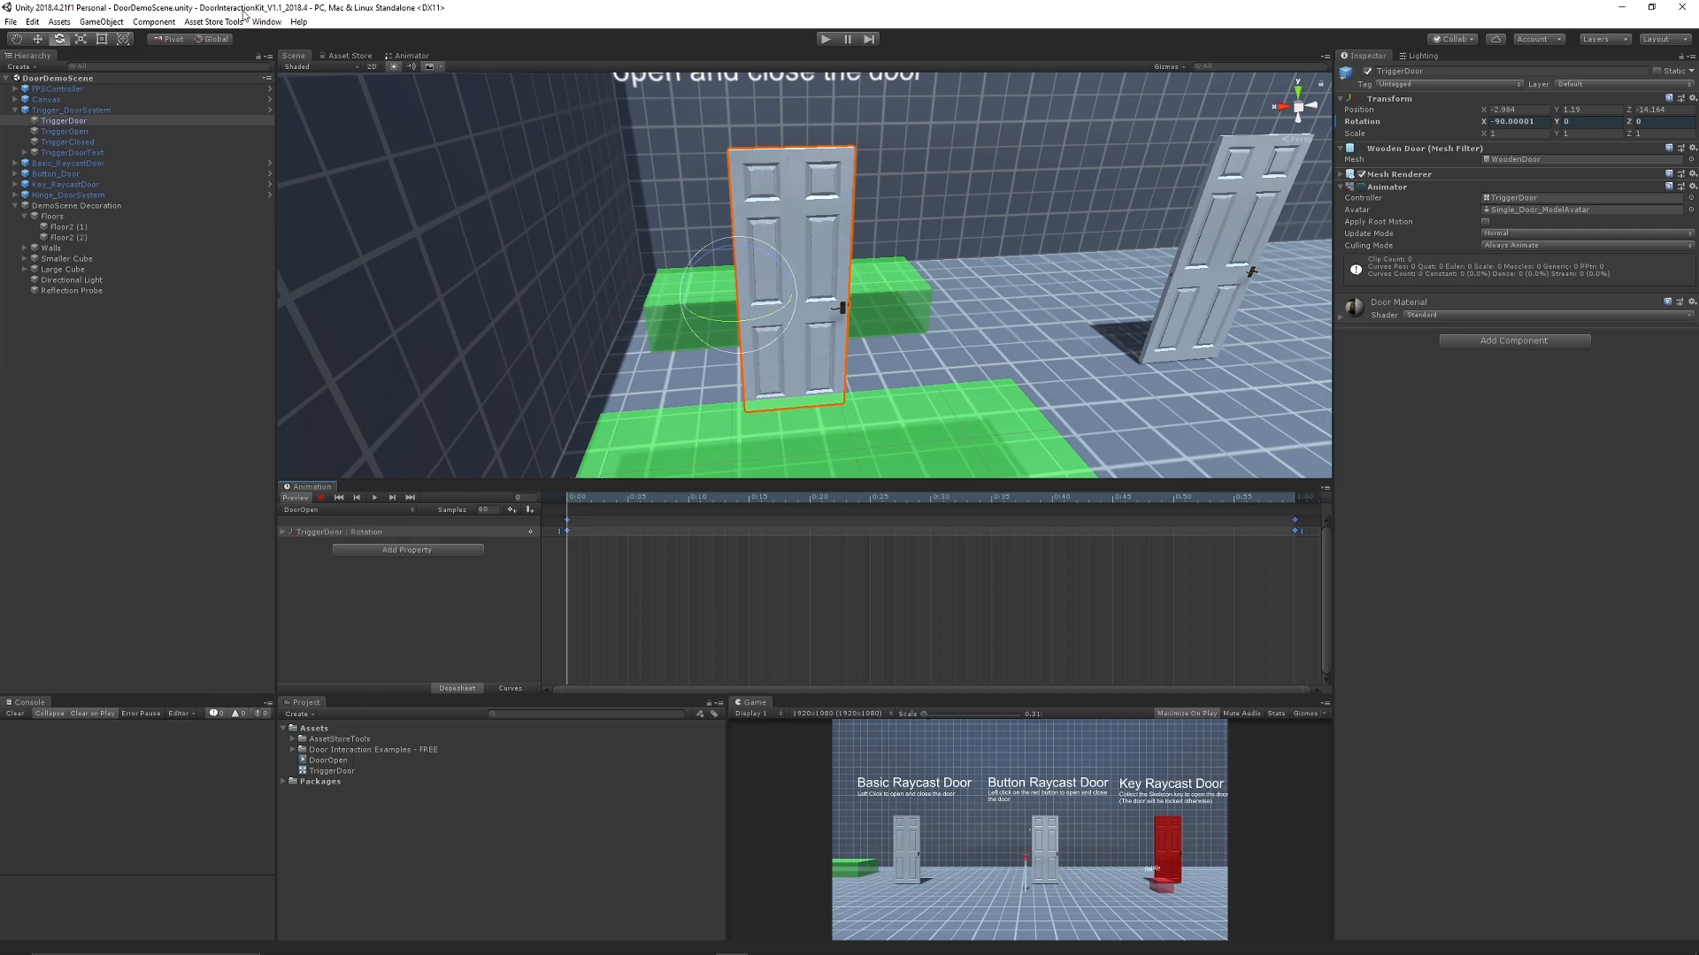
Step: Open the door's Animator graph and create an empty state for Idle beside DoorOpen
left_click(266, 21)
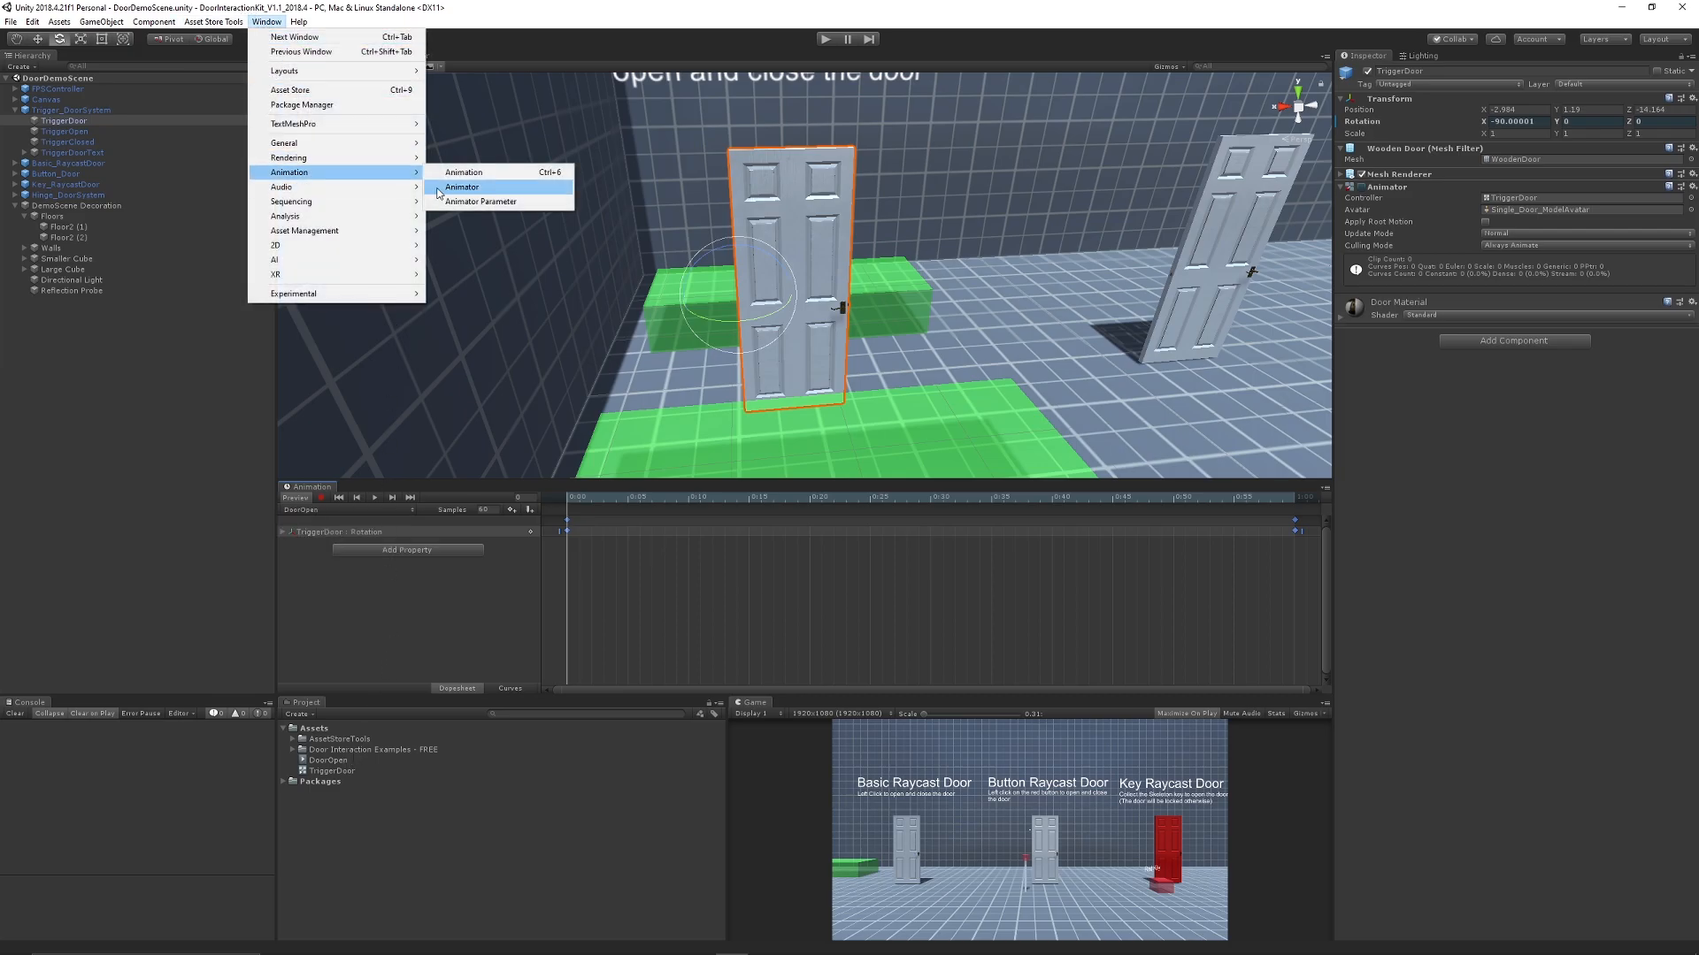
left_click(460, 187)
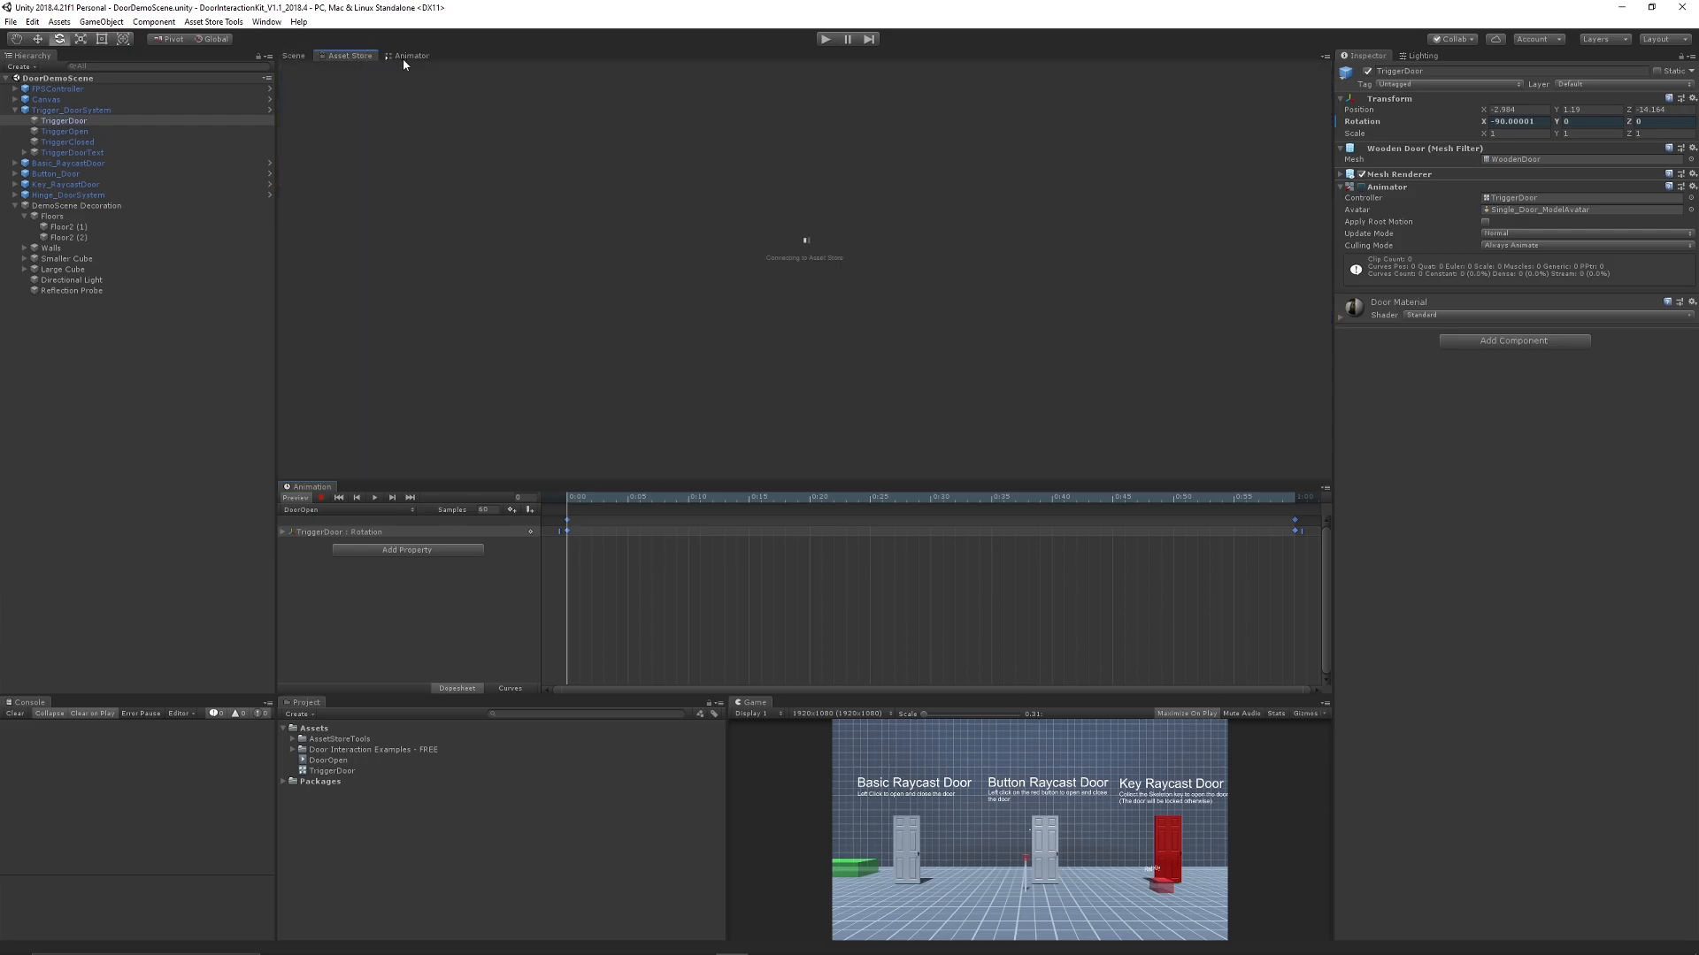
left_click(410, 55)
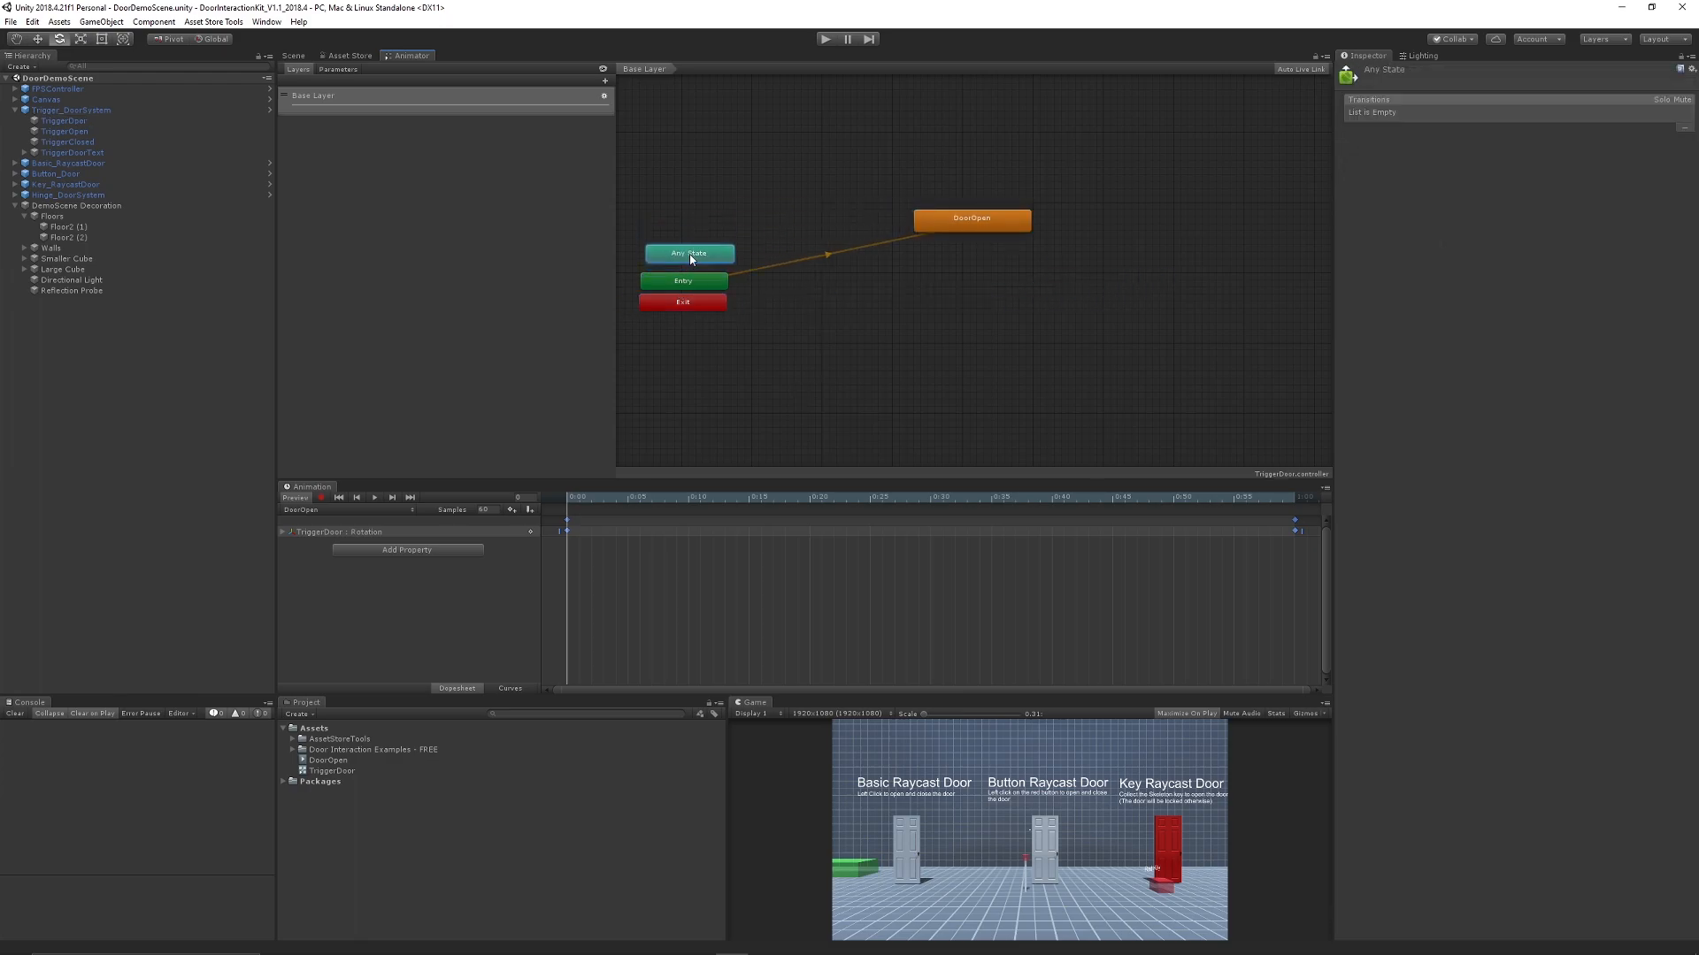
left_click(970, 218)
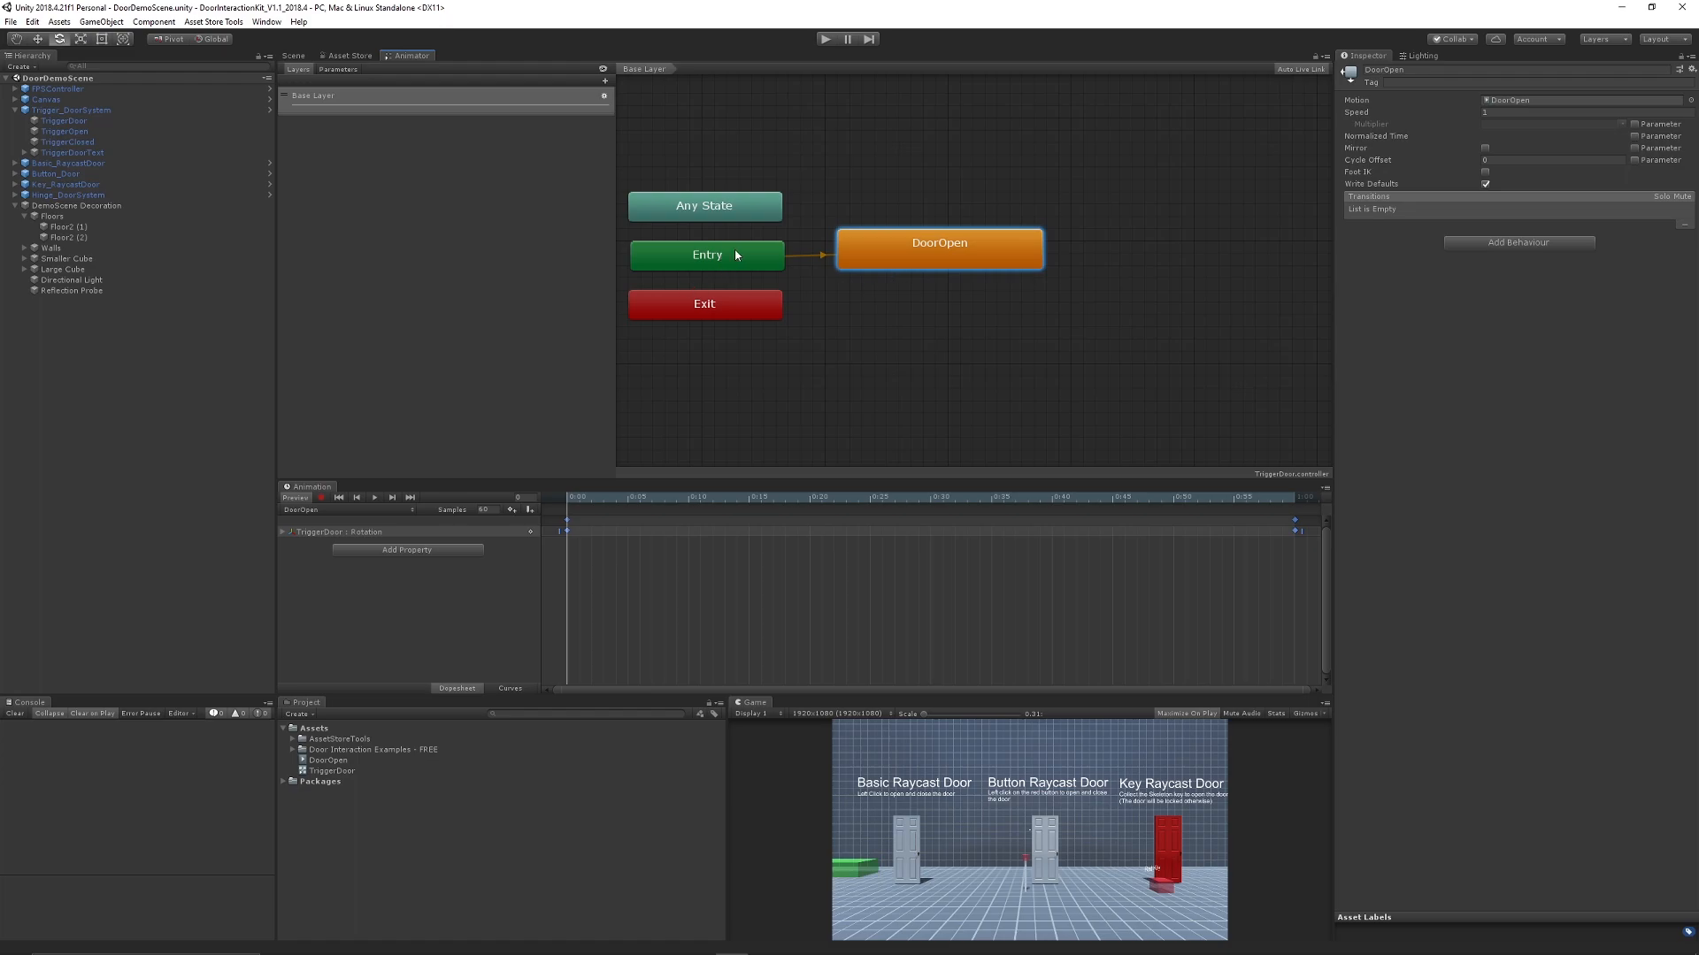
mouse_move(1009, 280)
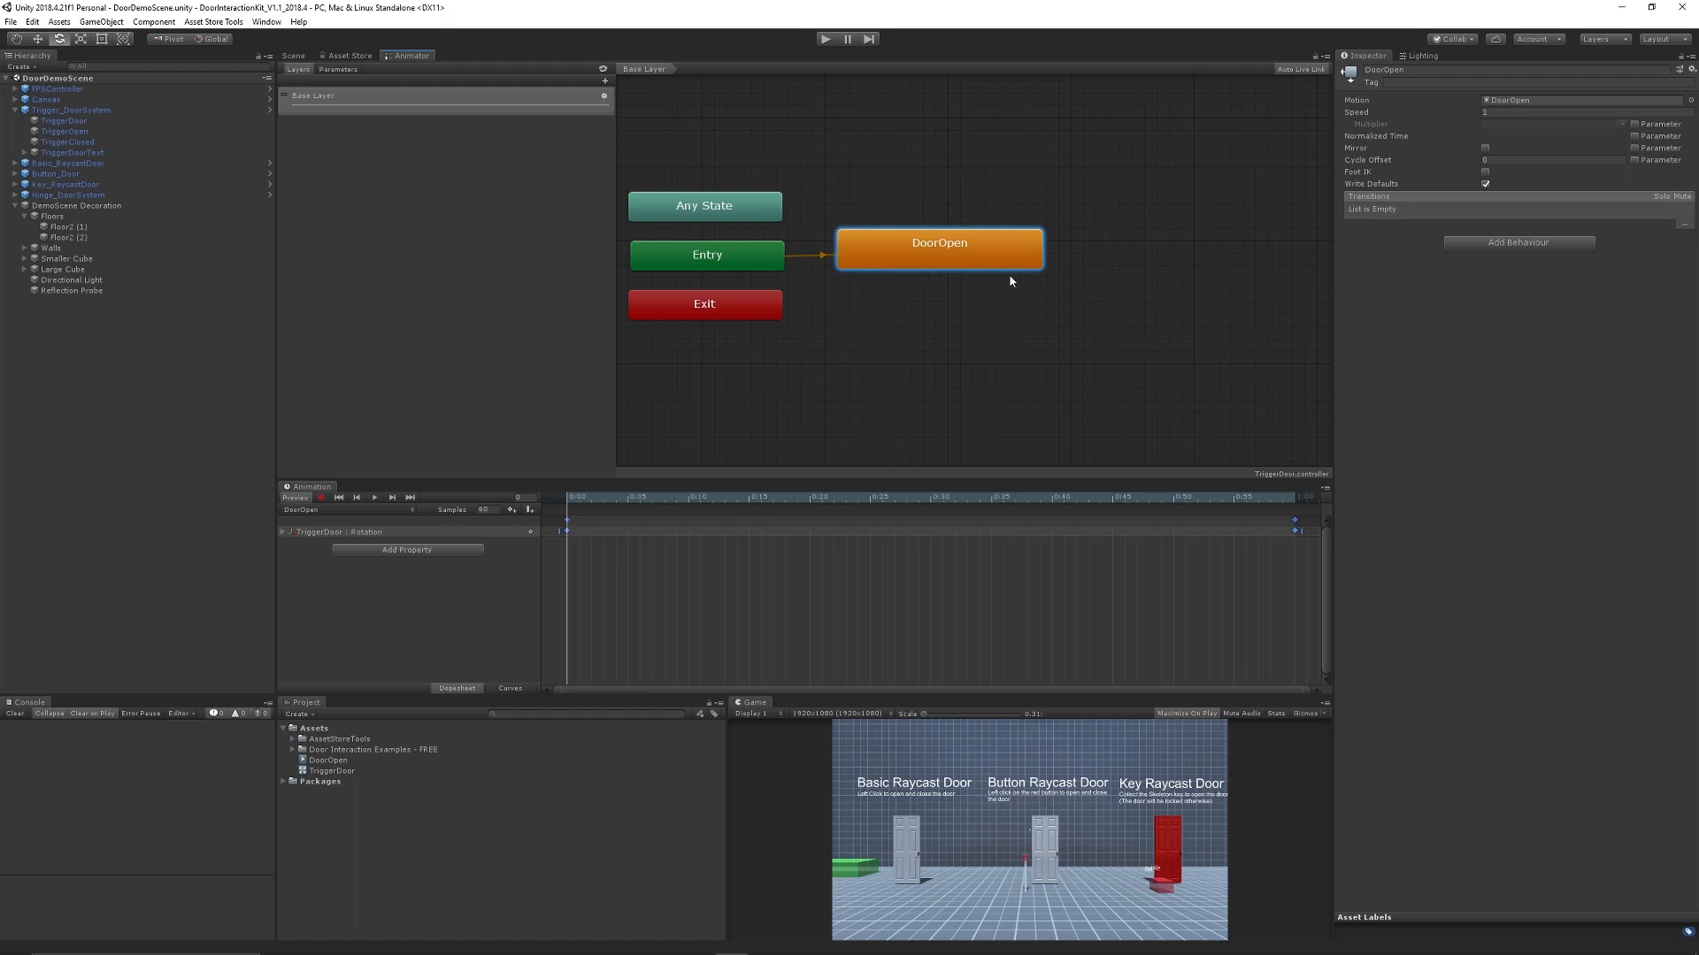
mouse_move(751, 537)
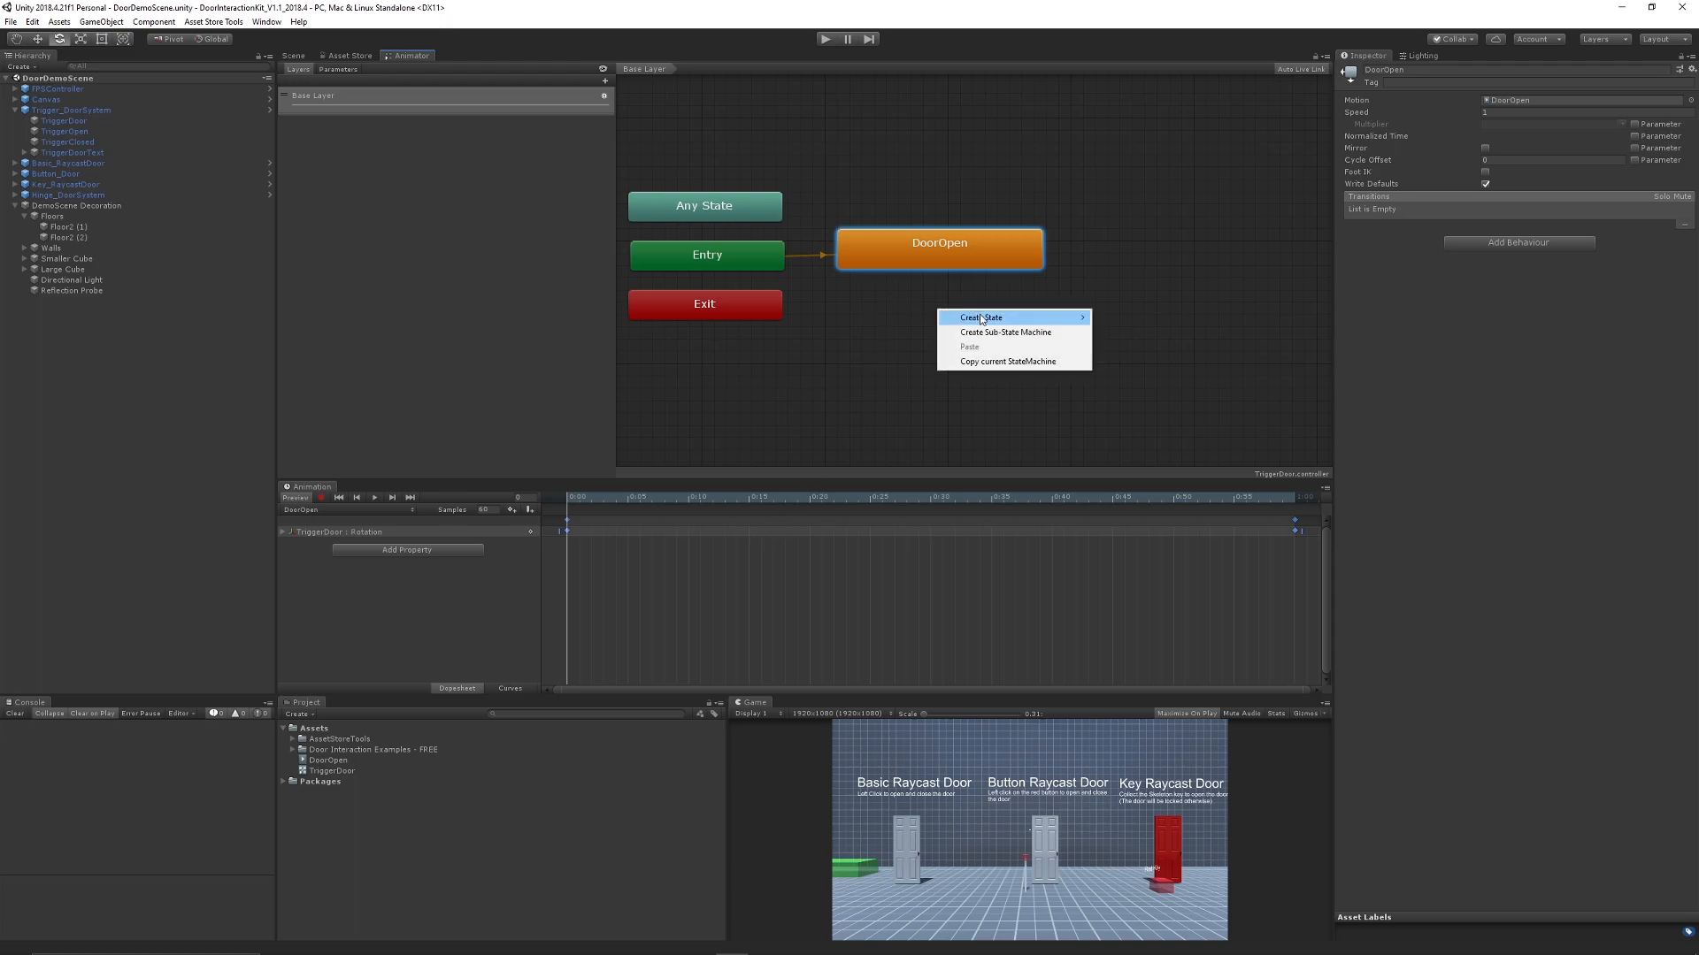
left_click(980, 317)
type("Idle")
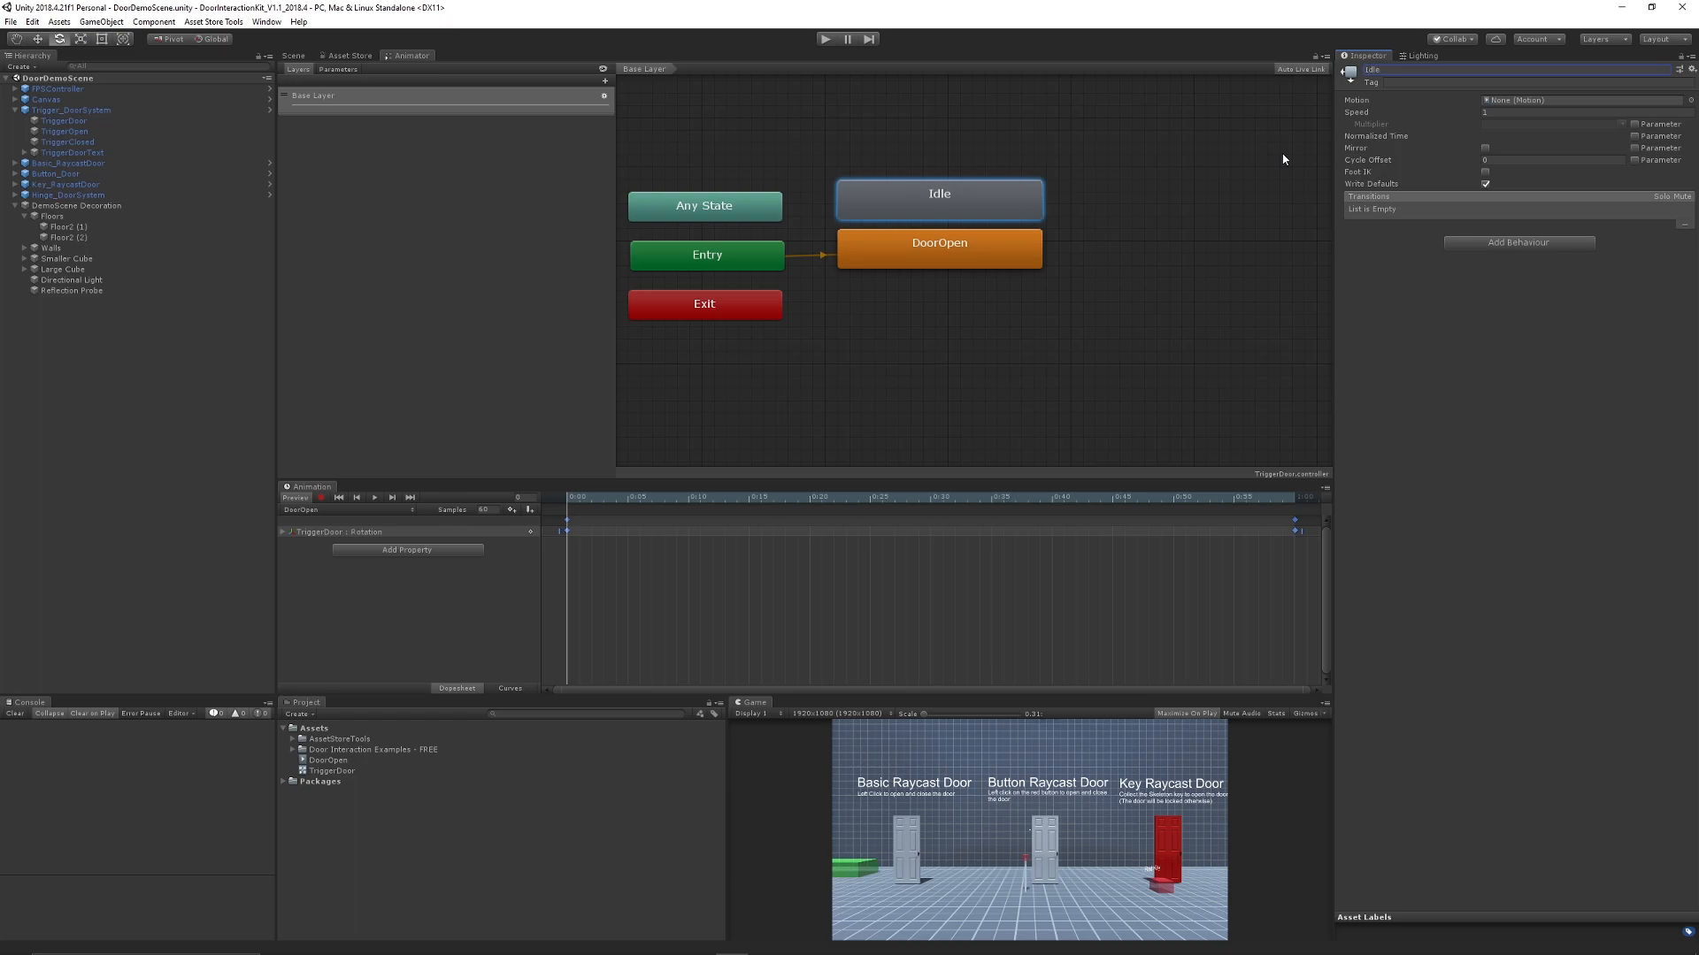
Step: Set the Idle state as the layer default state, then select DoorOpen
right_click(938, 194)
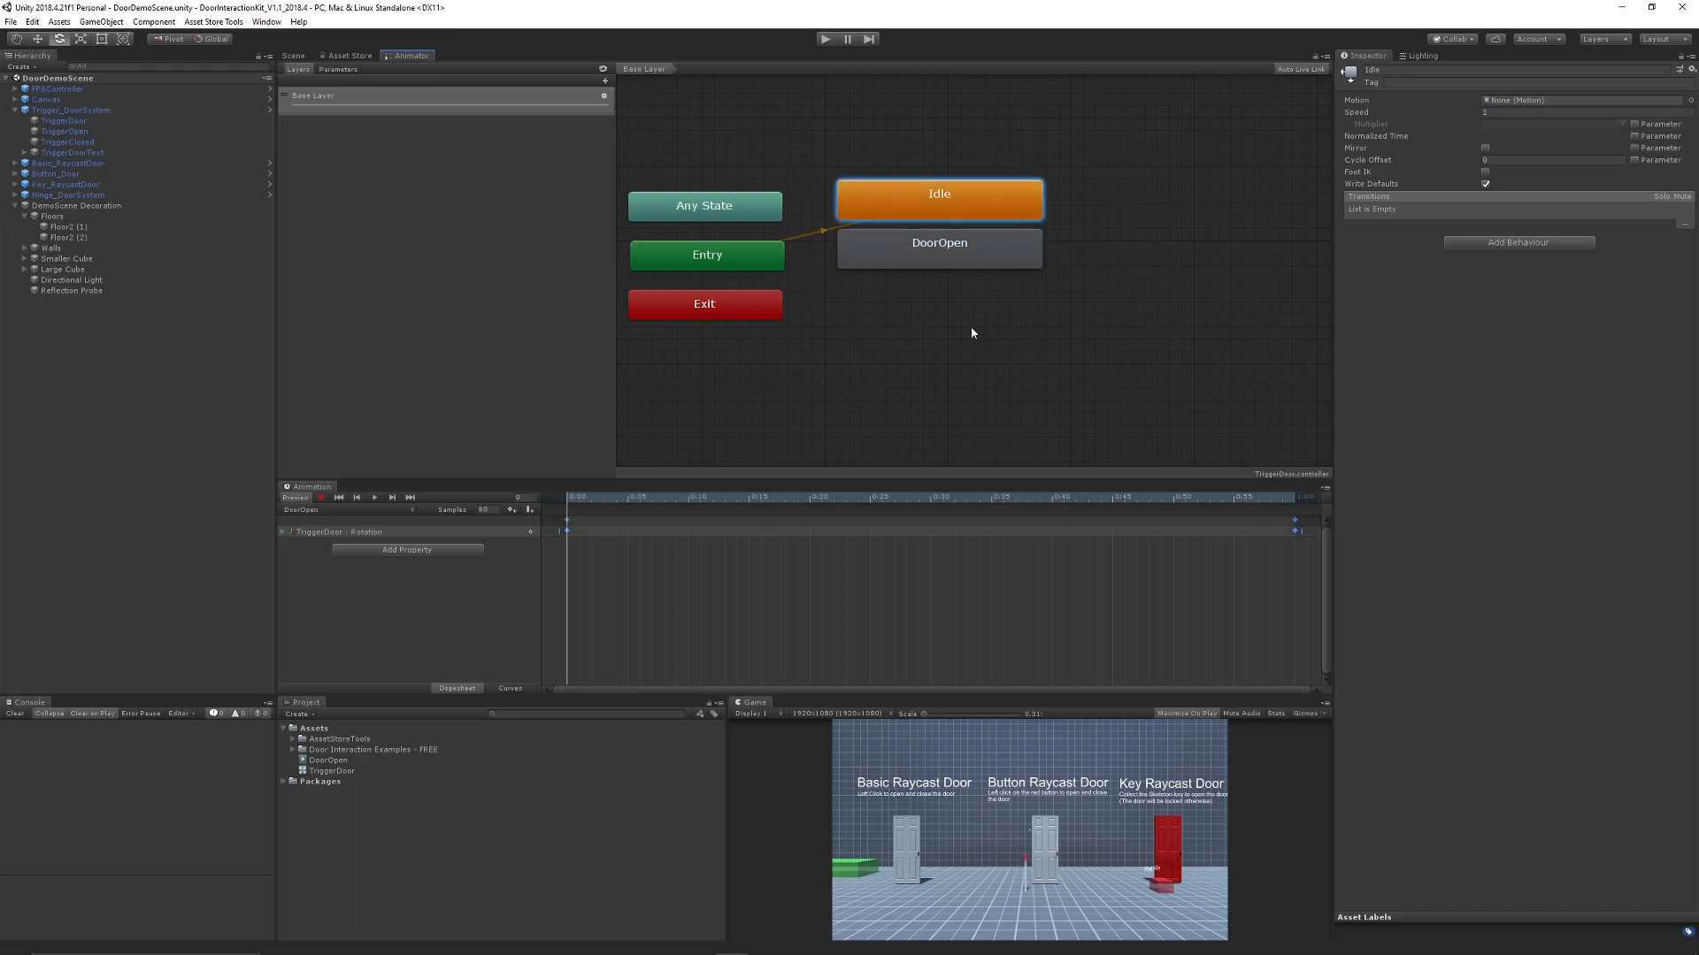
mouse_move(1013, 223)
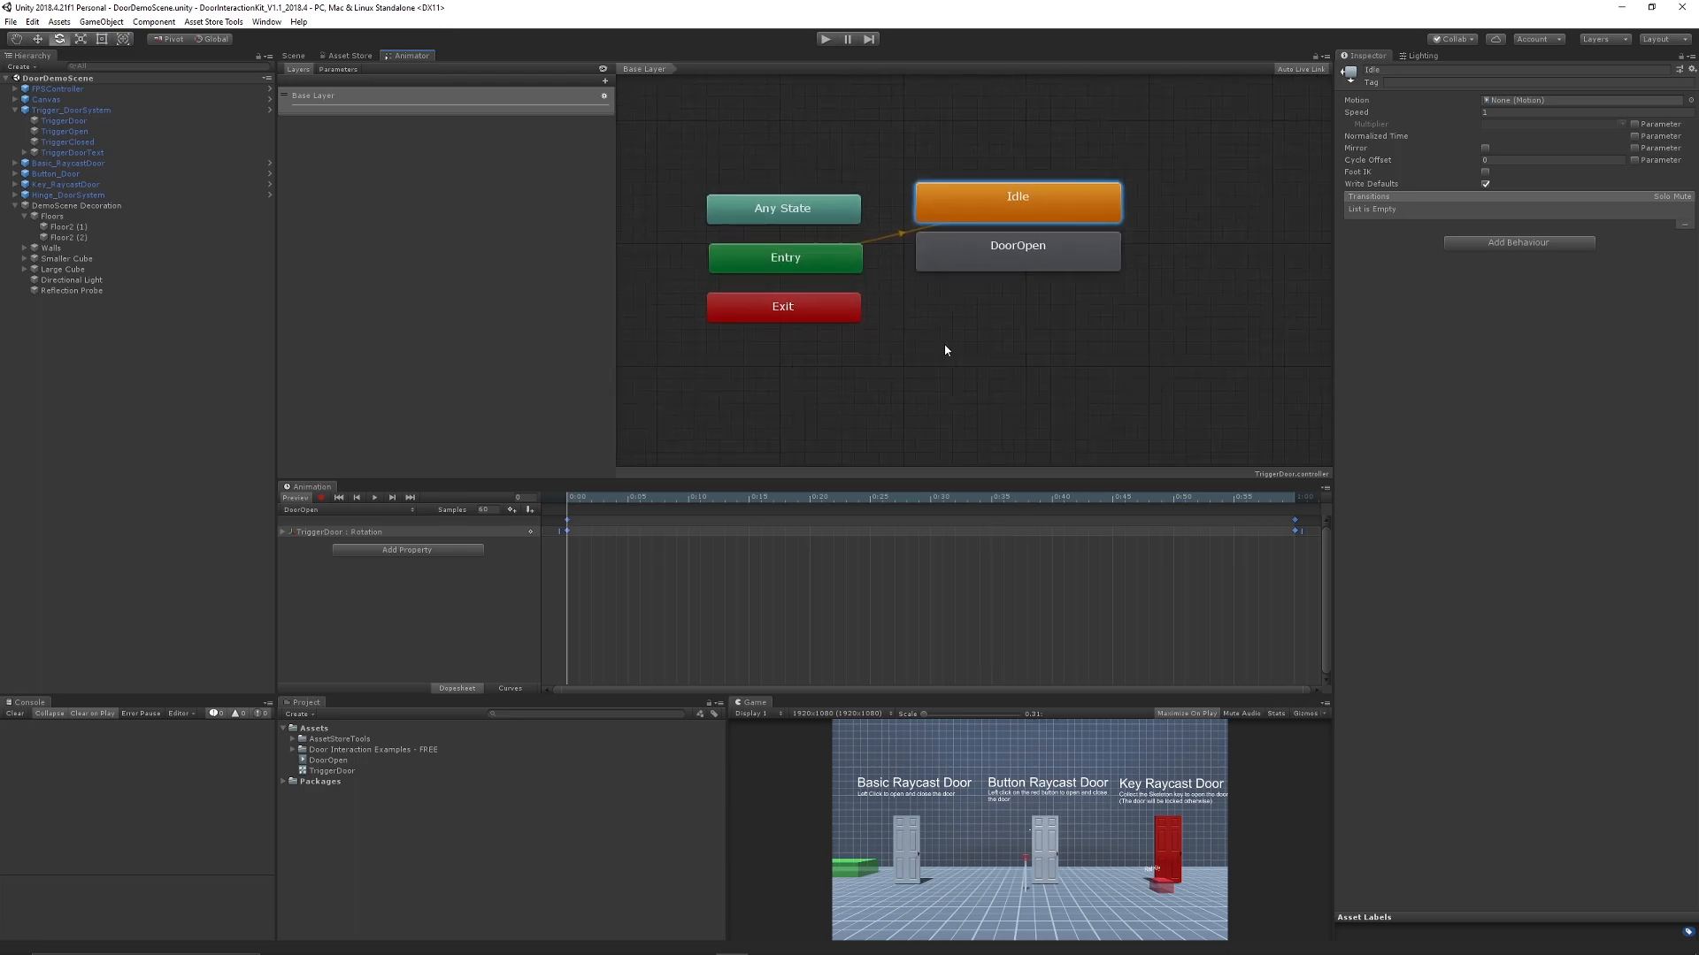
left_click(1016, 250)
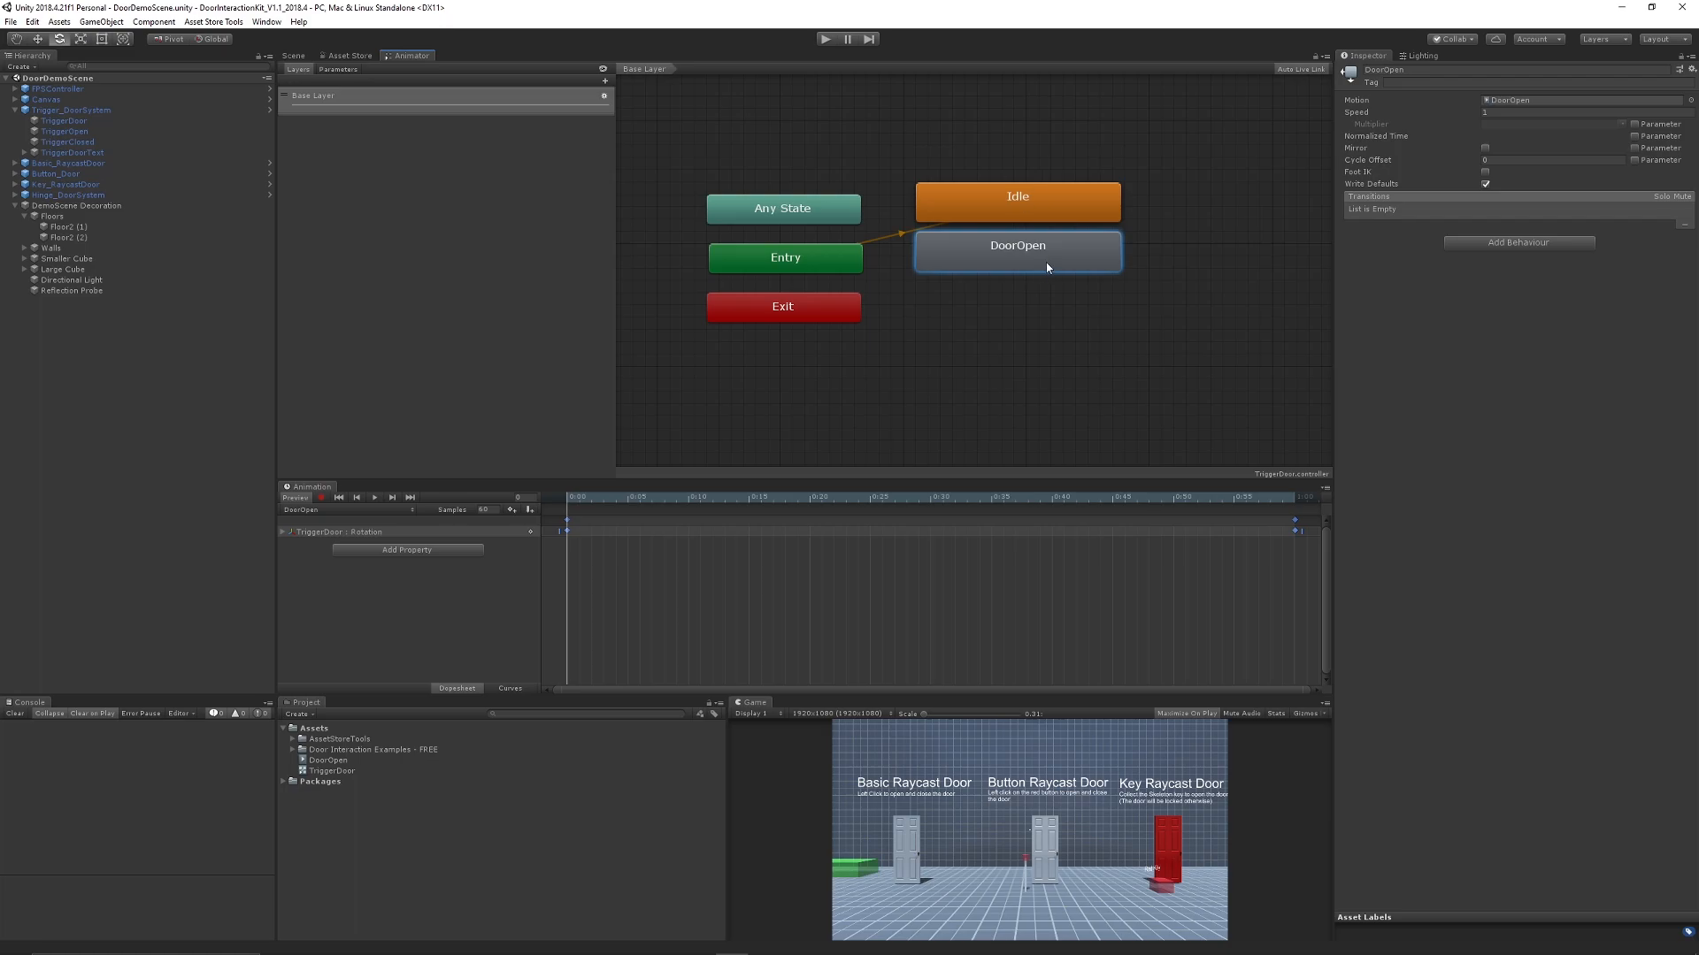
Step: Duplicate DoorOpen, rename the copy DoorClose, and go back to the Scene view
left_click(1047, 301)
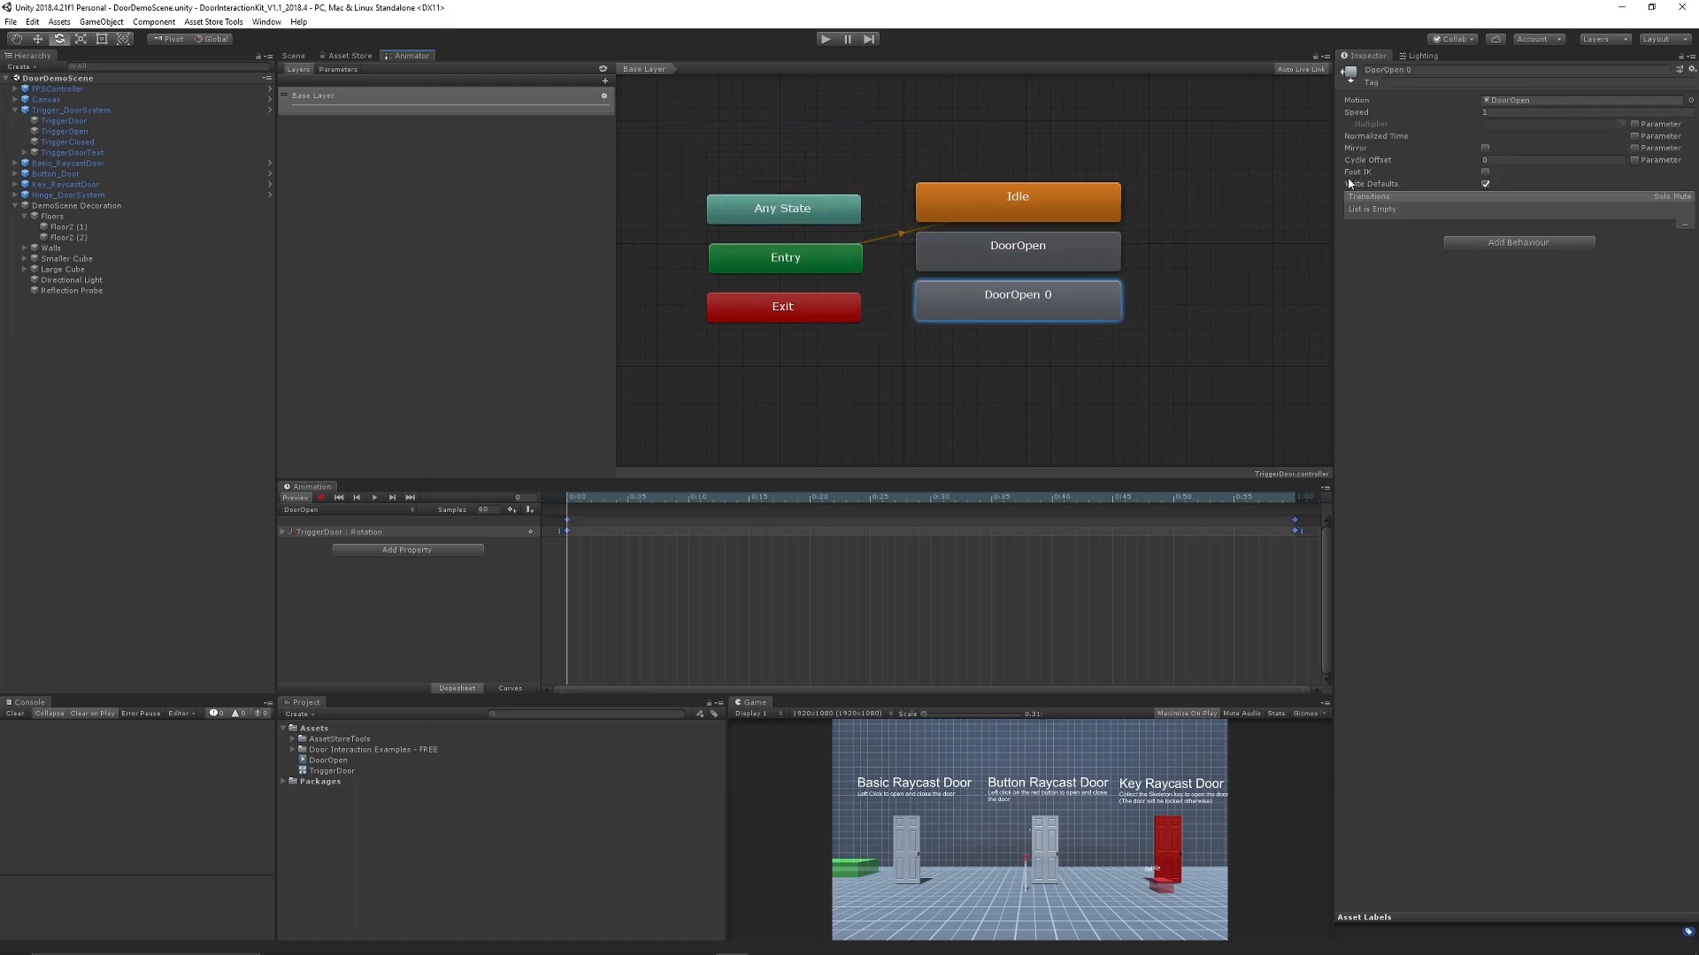
double_click(1409, 69)
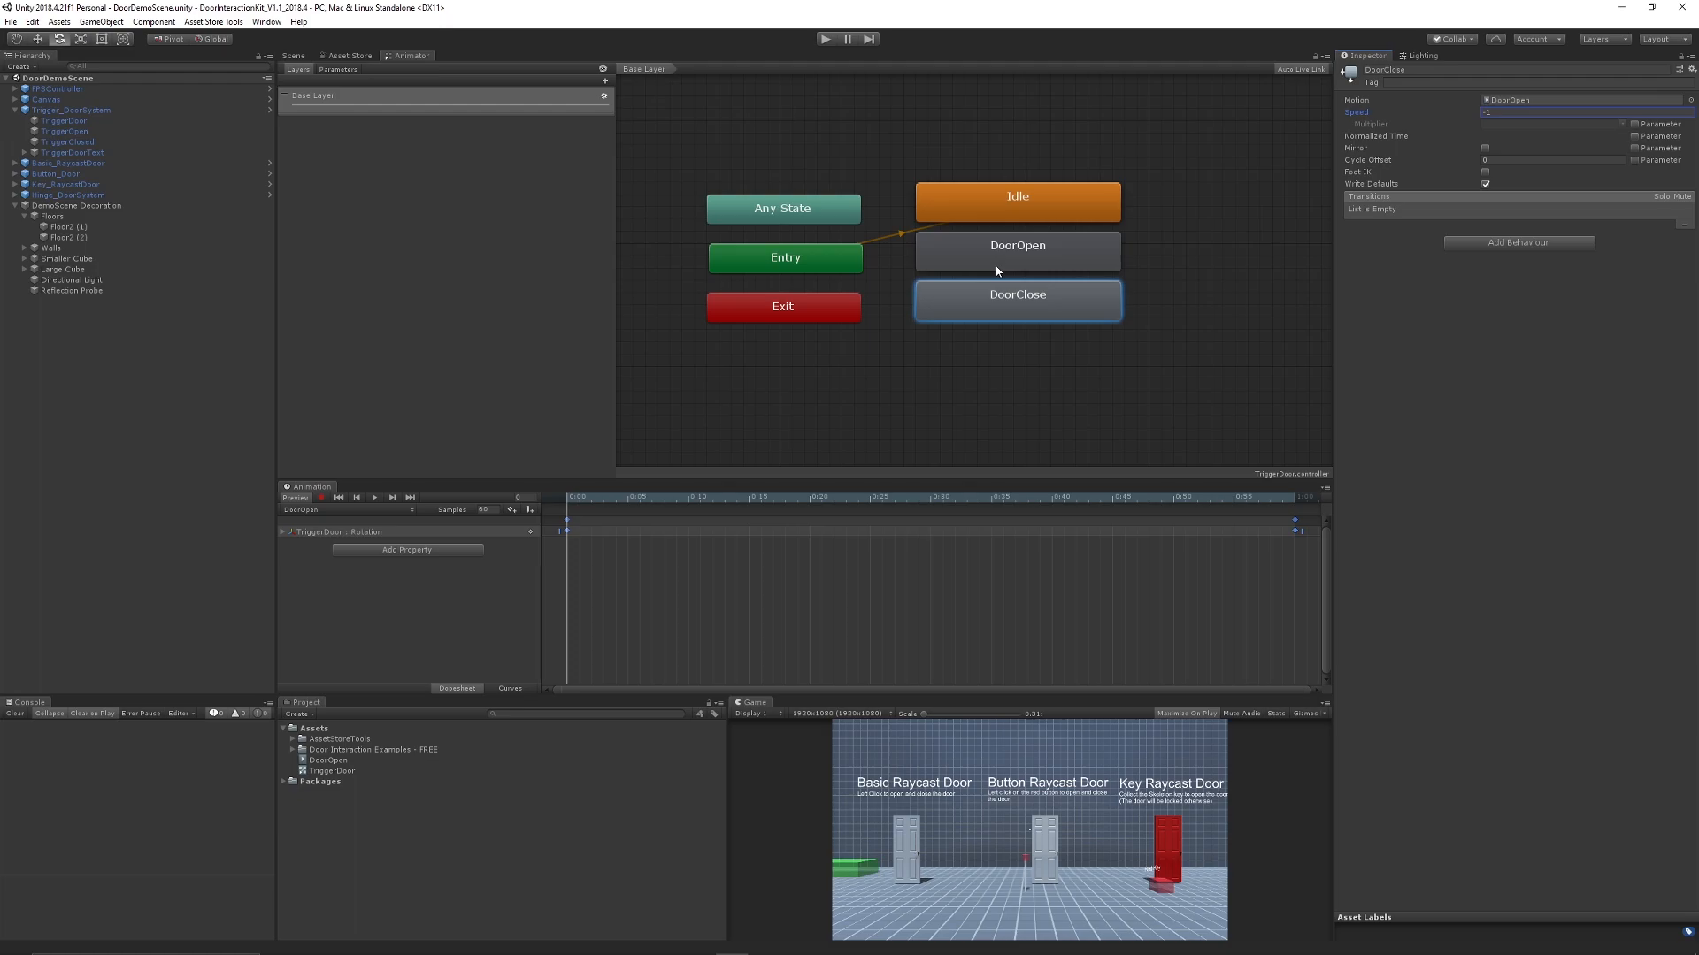
mouse_move(328, 54)
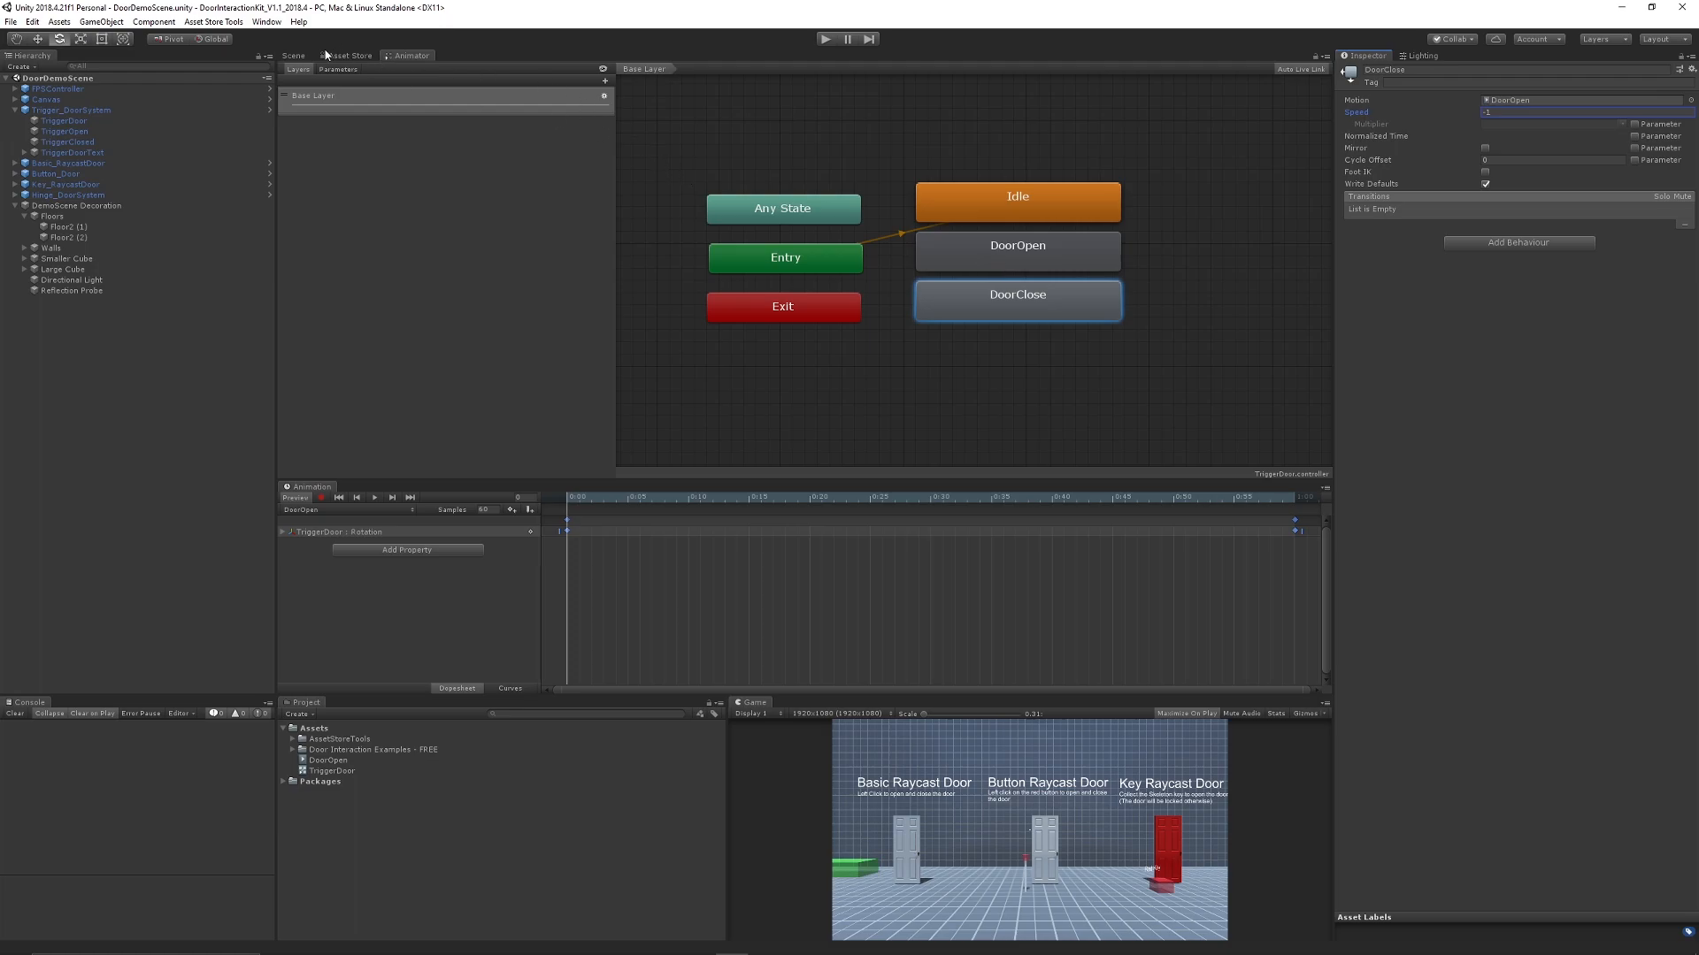
left_click(292, 55)
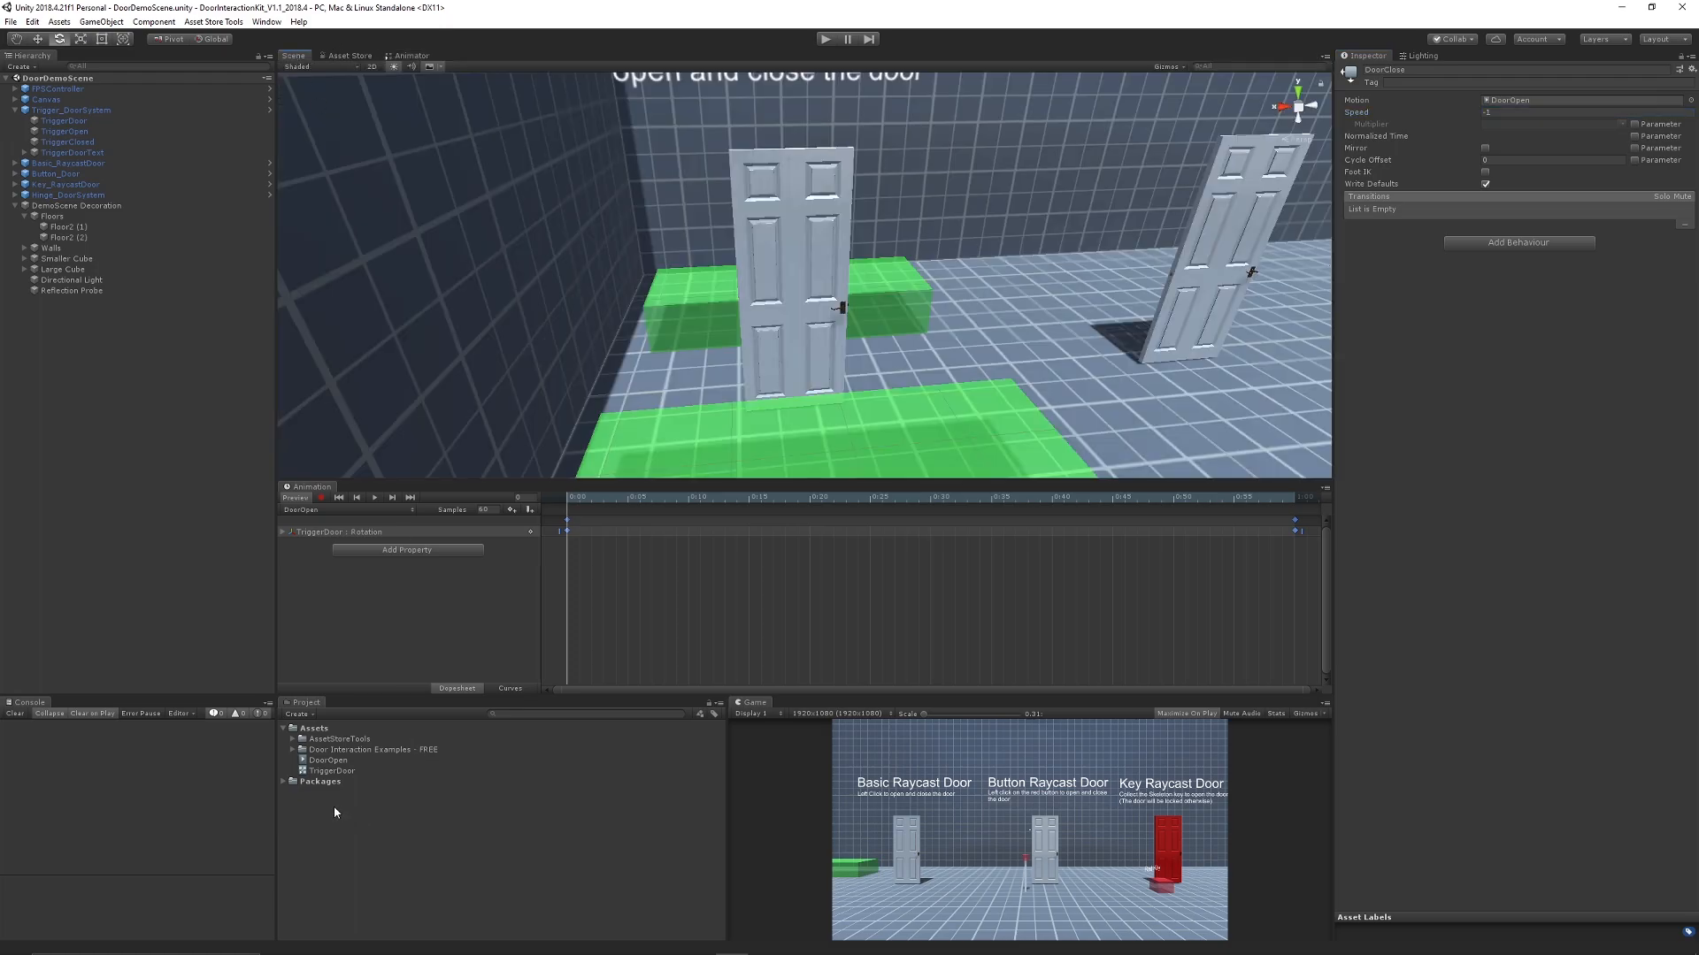
Step: Create a C# script named PlayAnim in the Project panel and open it in Visual Studio
right_click(336, 812)
type("Play")
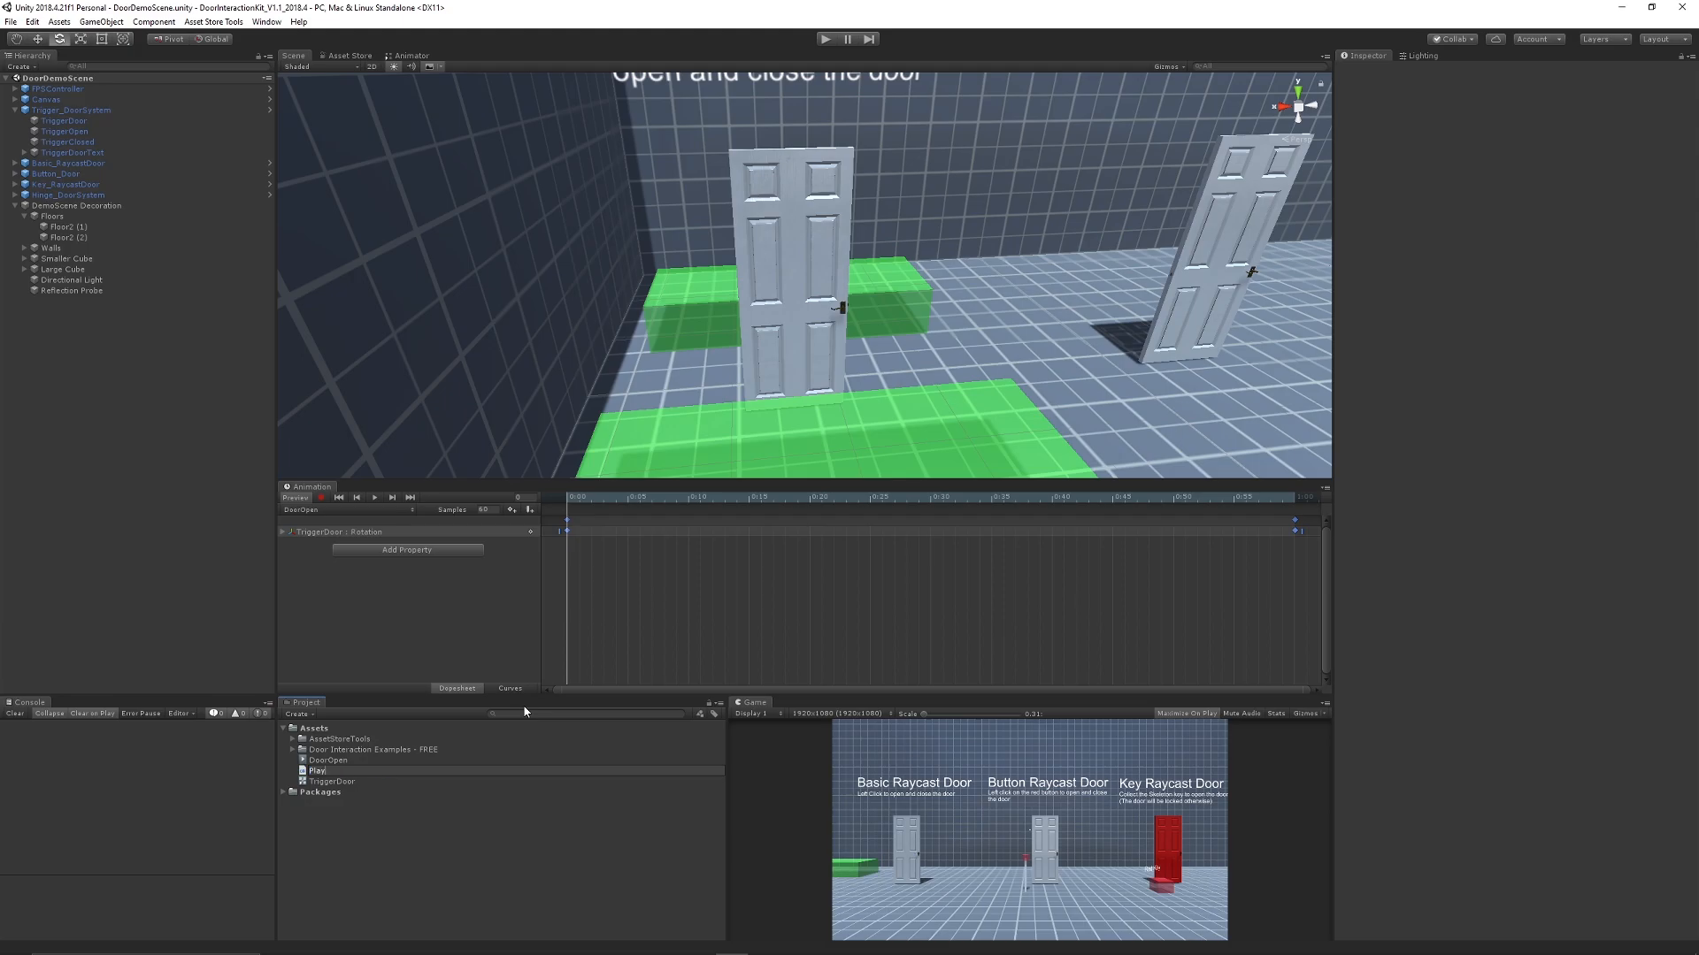
left_click(326, 771)
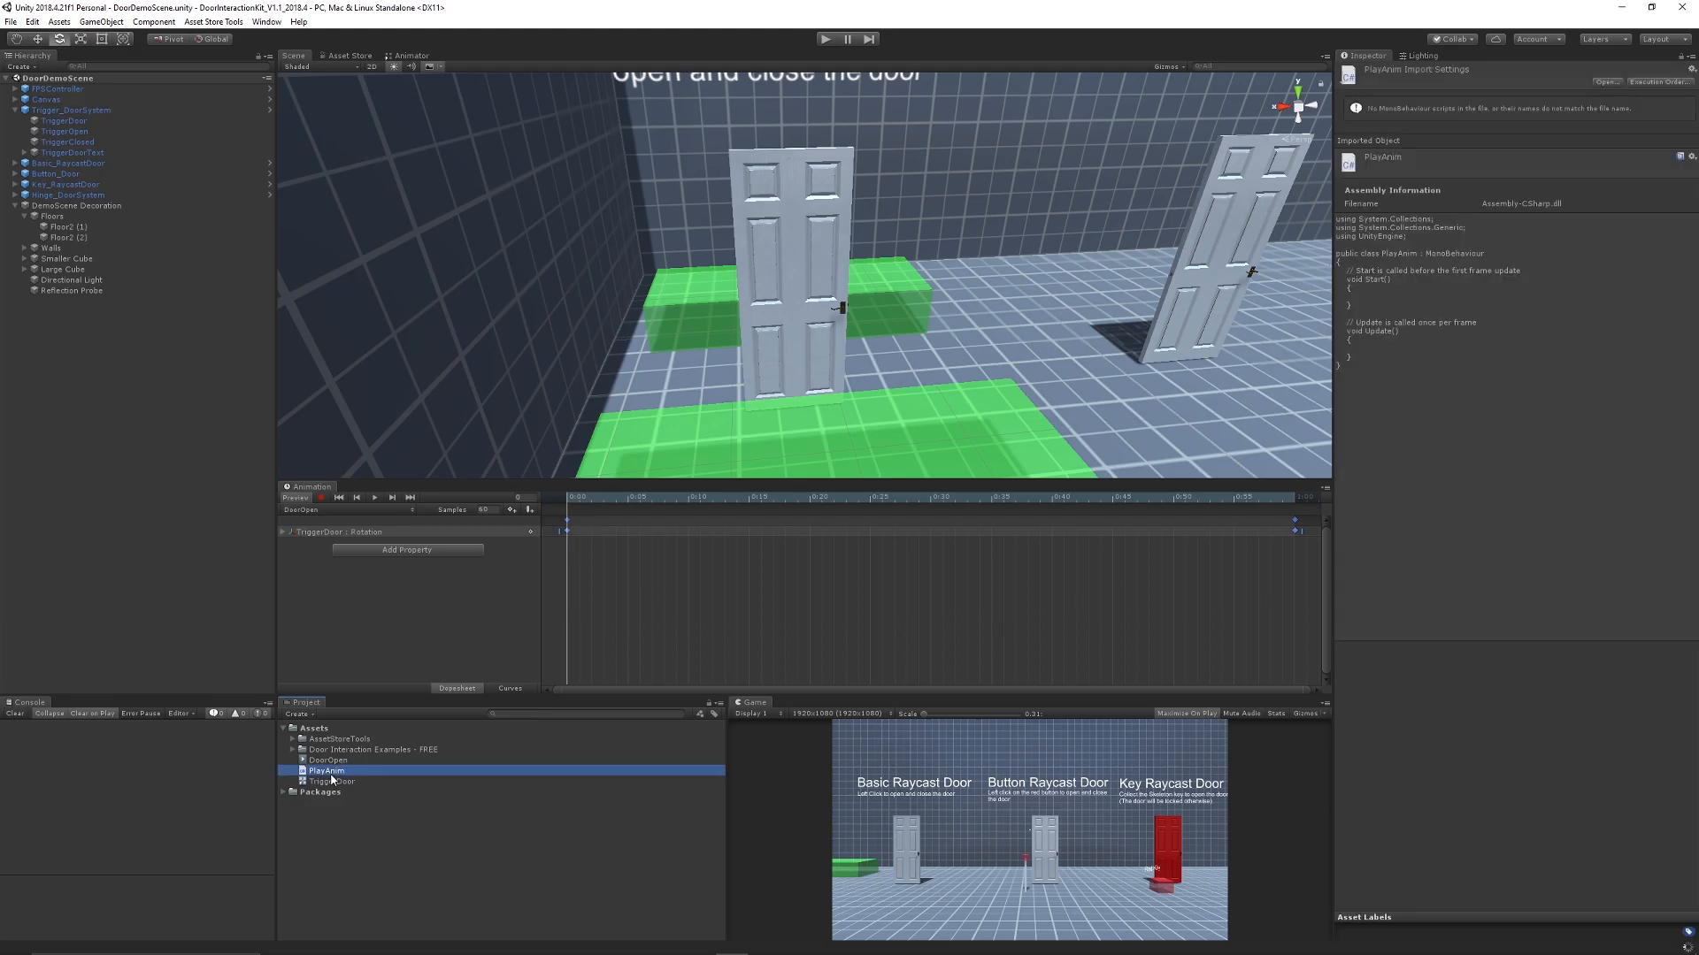
double_click(324, 771)
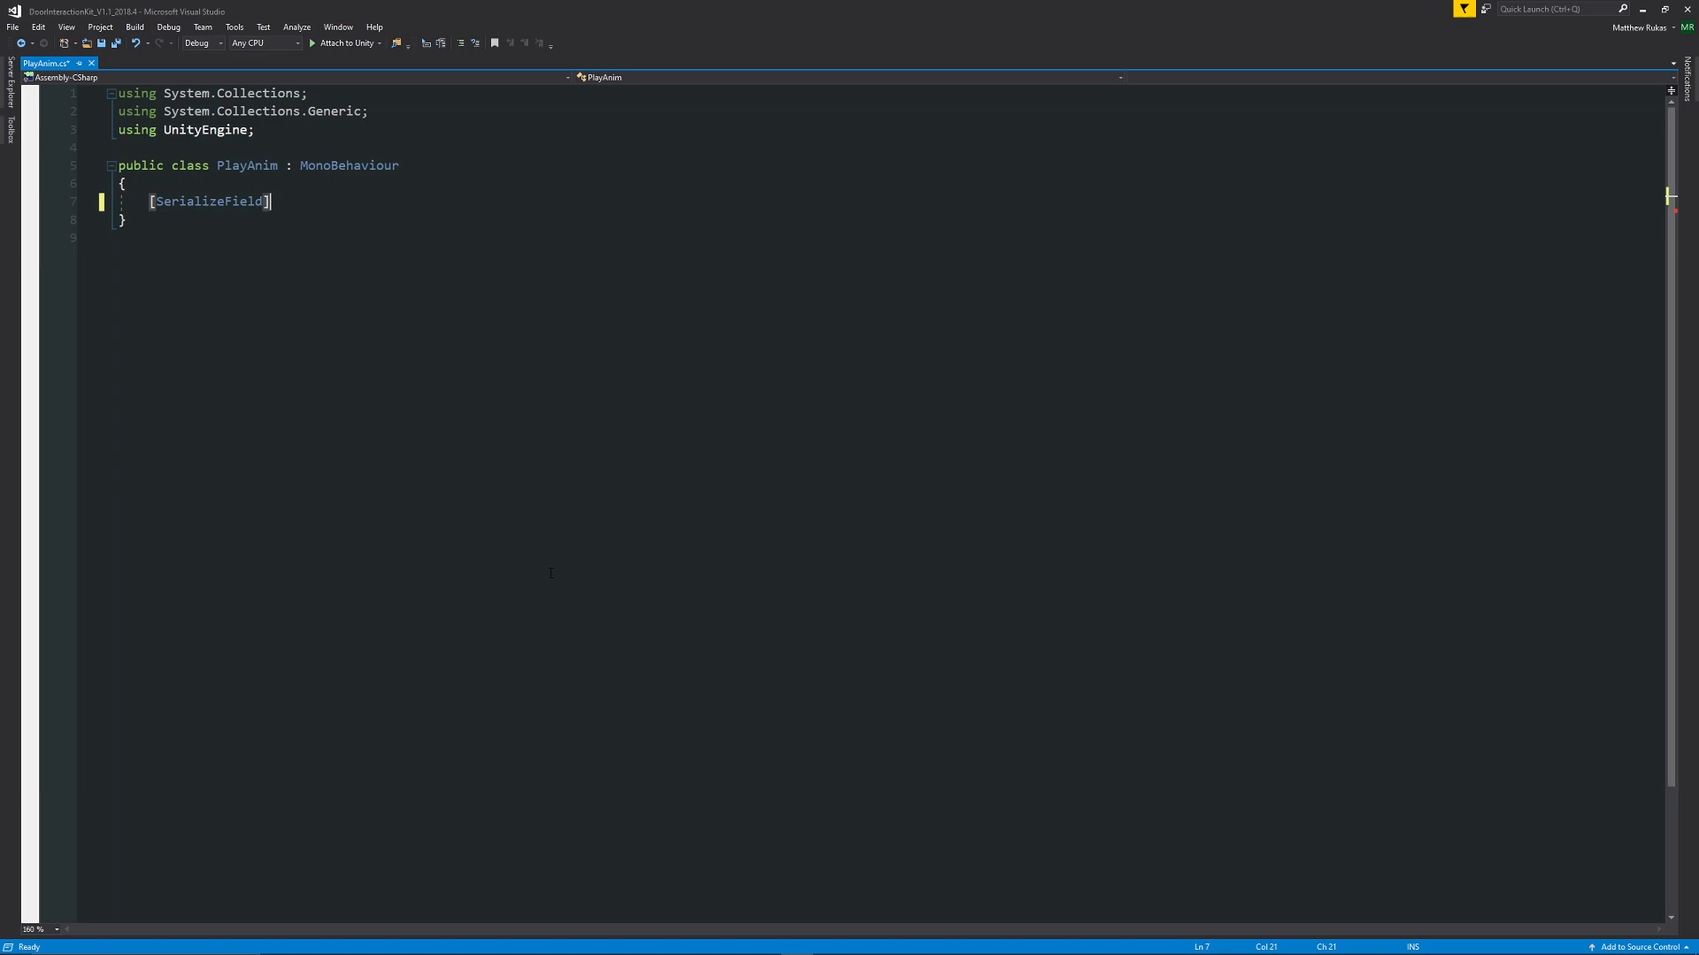
Step: Declare a private Animator field named myDoor in PlayAnim
type("private")
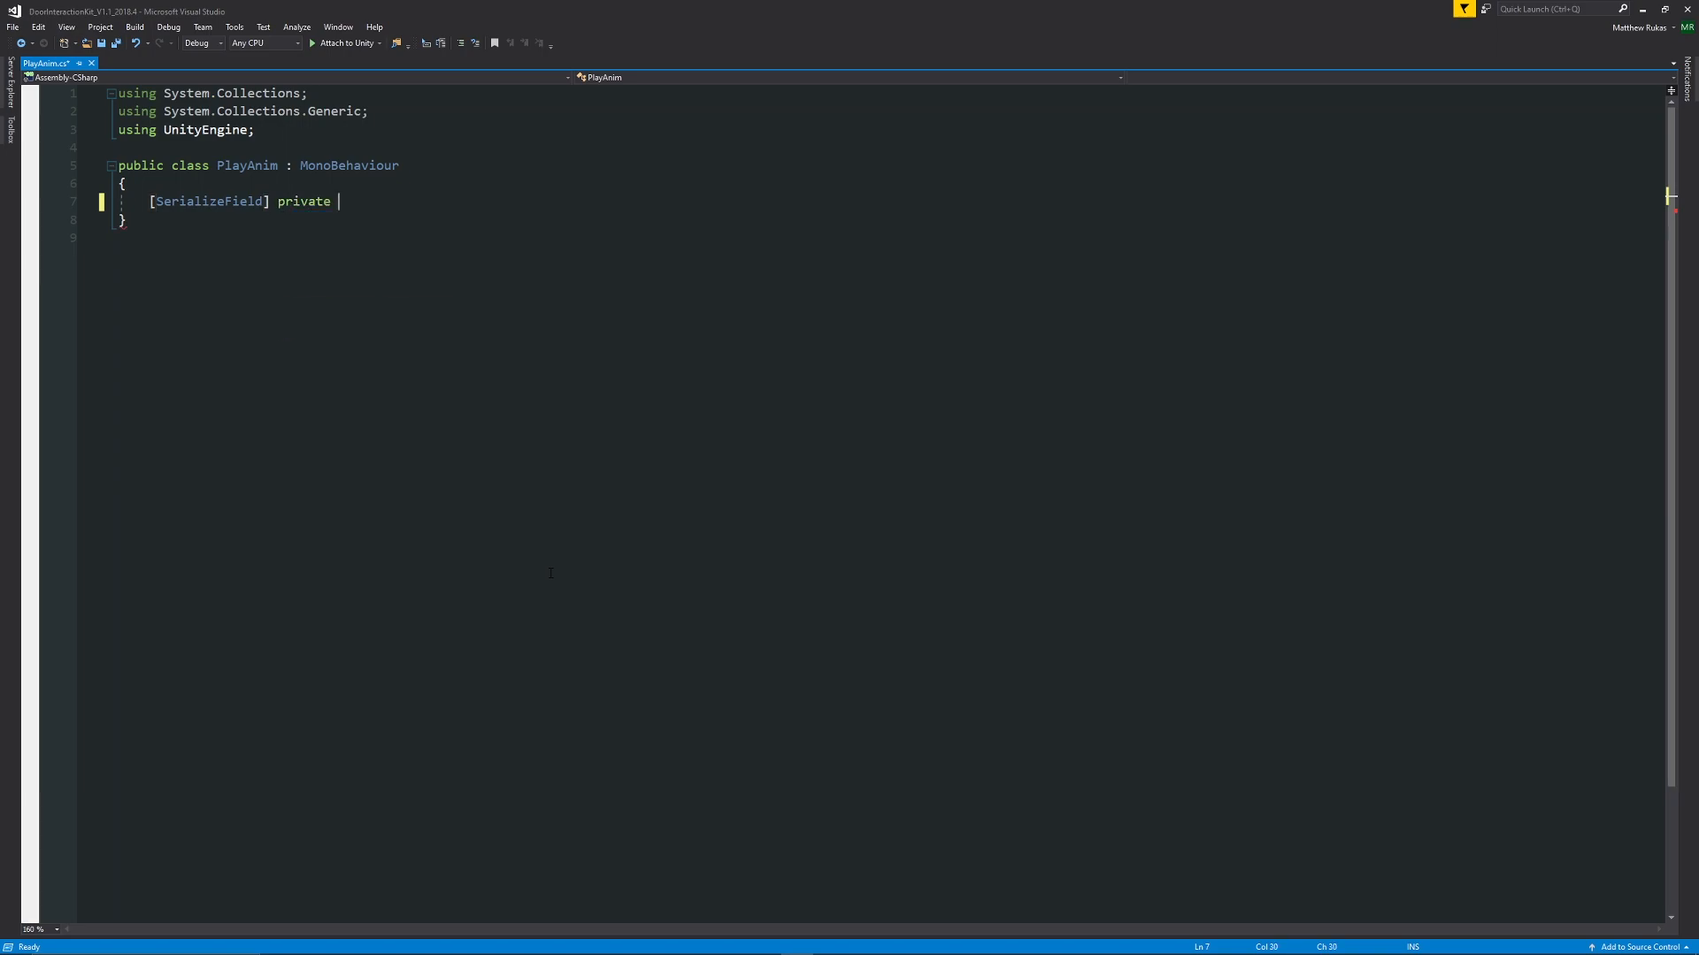
type("Animator my")
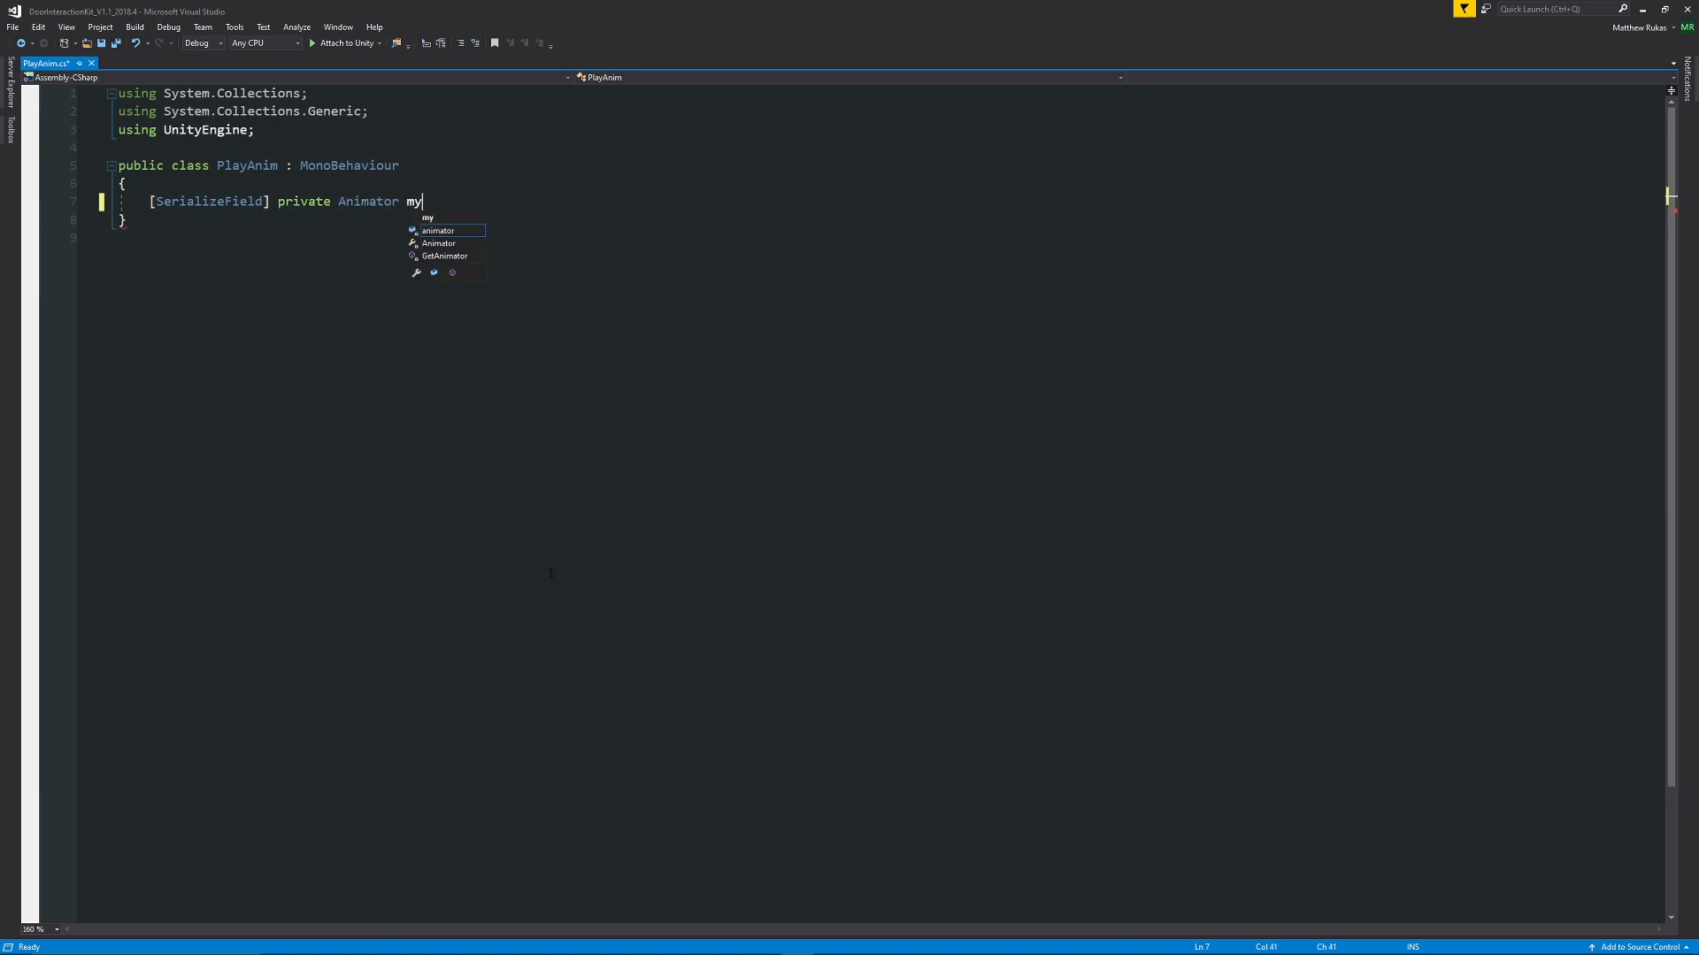
type("Door = null;")
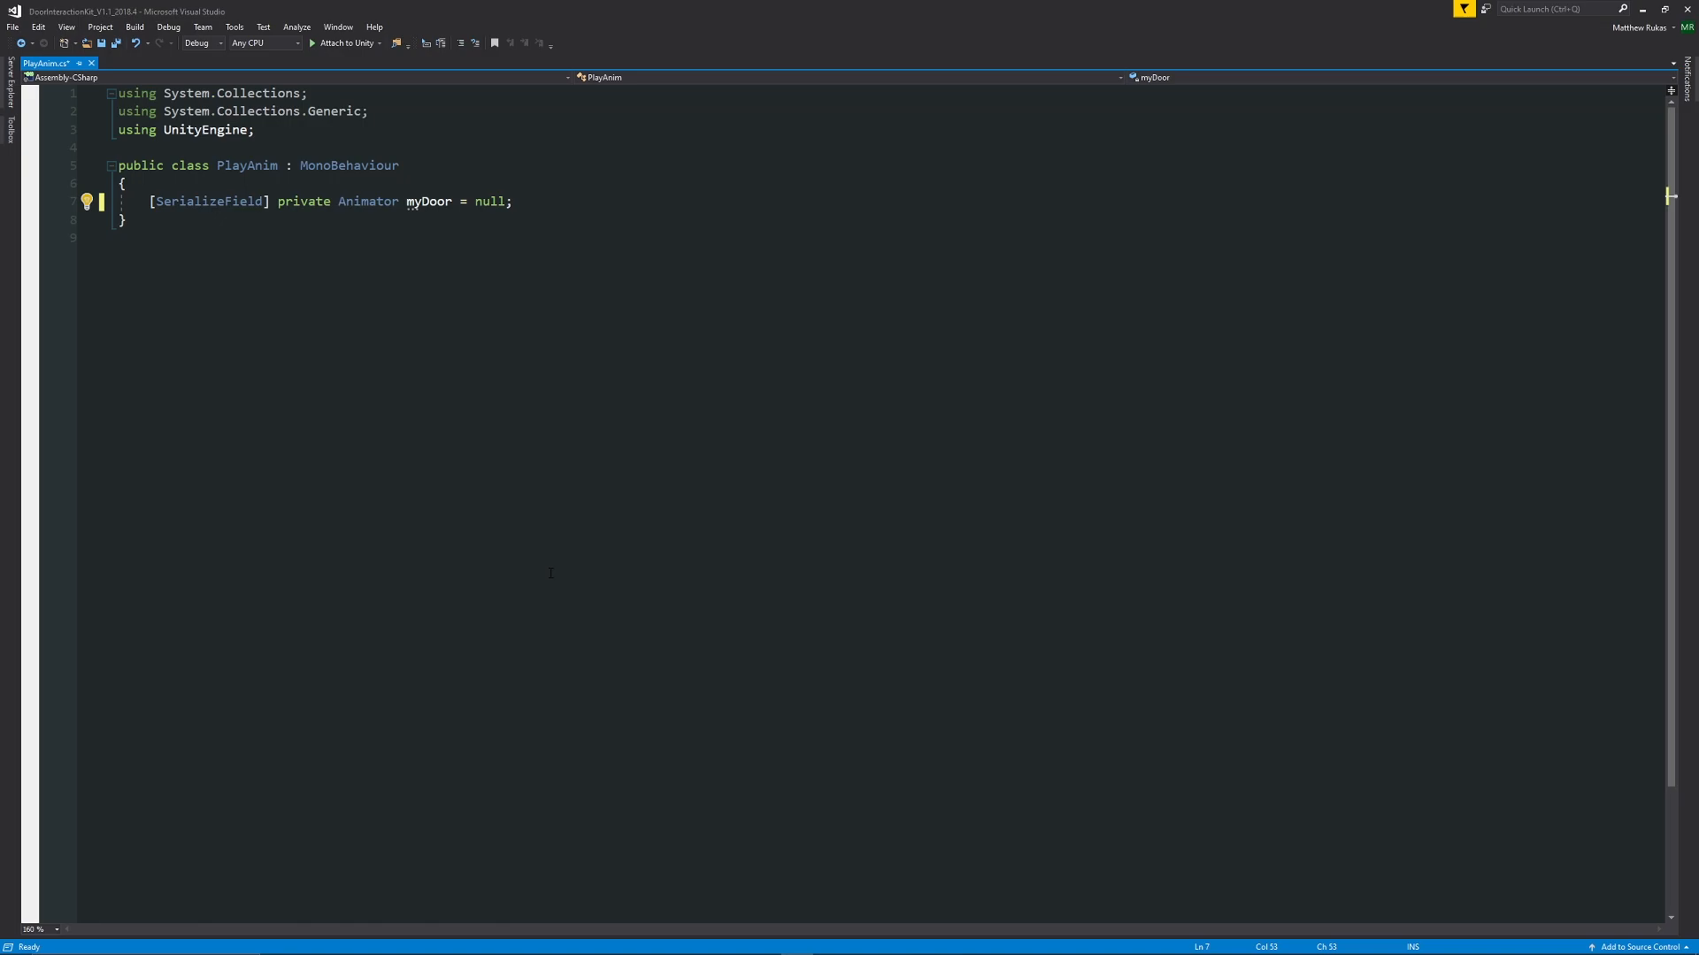
key("enter")
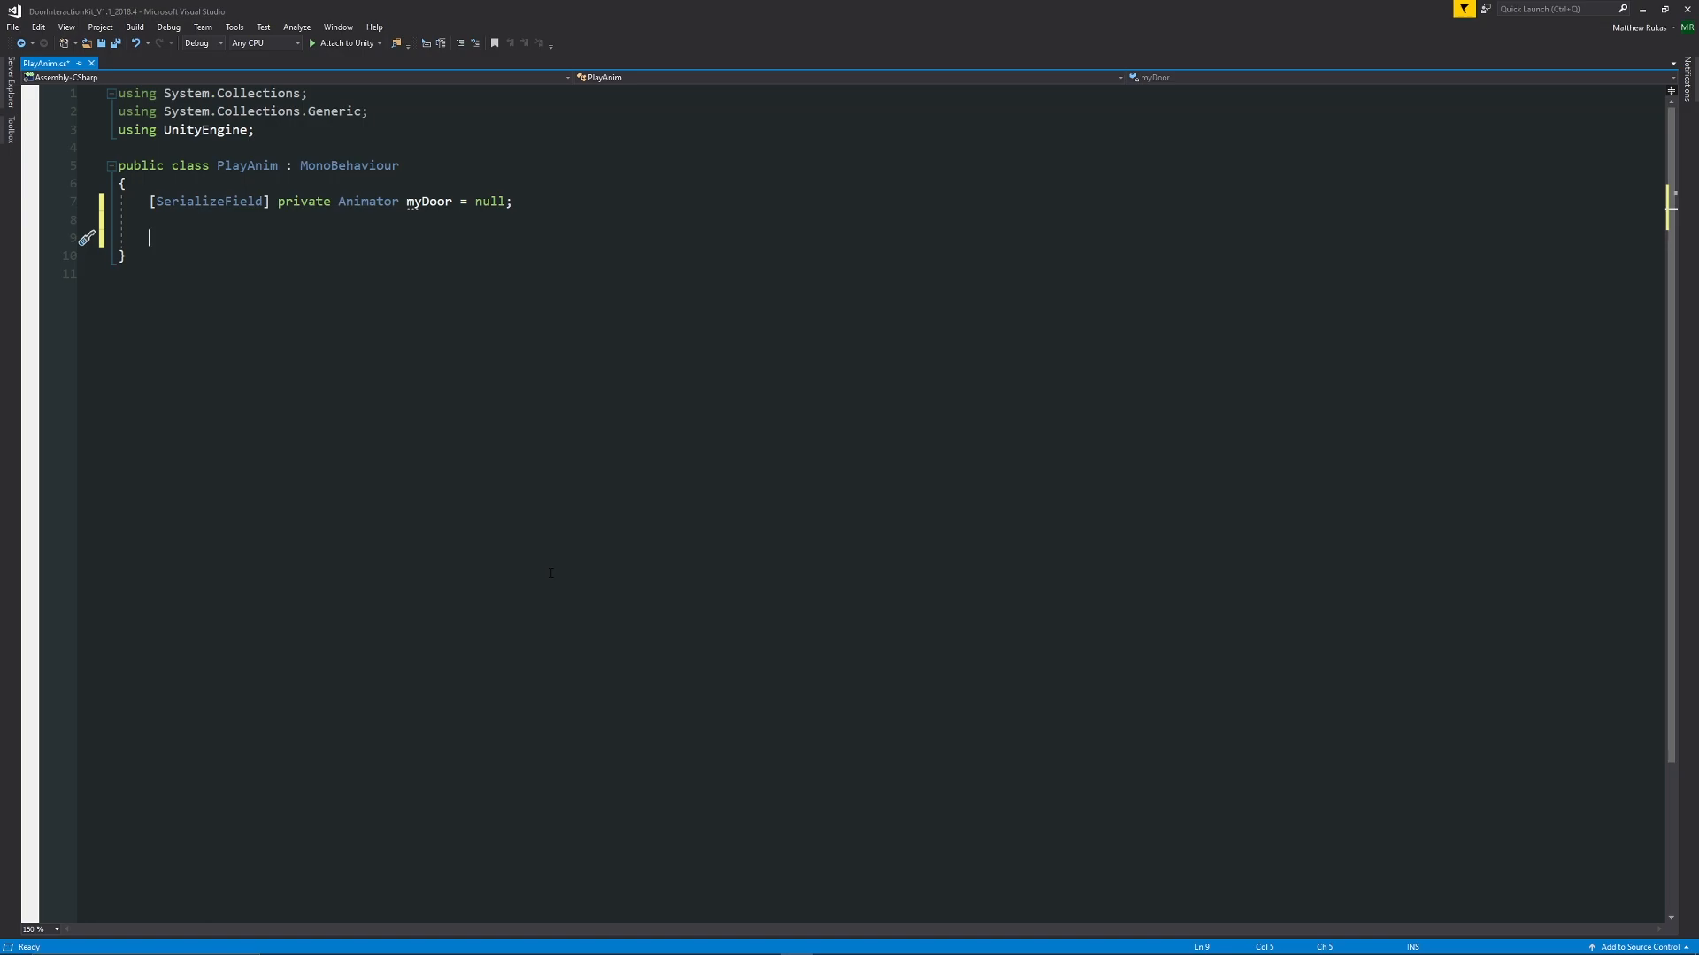
Step: Add OnTriggerEnter checking other.CompareTag for Player and calling myDoor.Play("")
type("private")
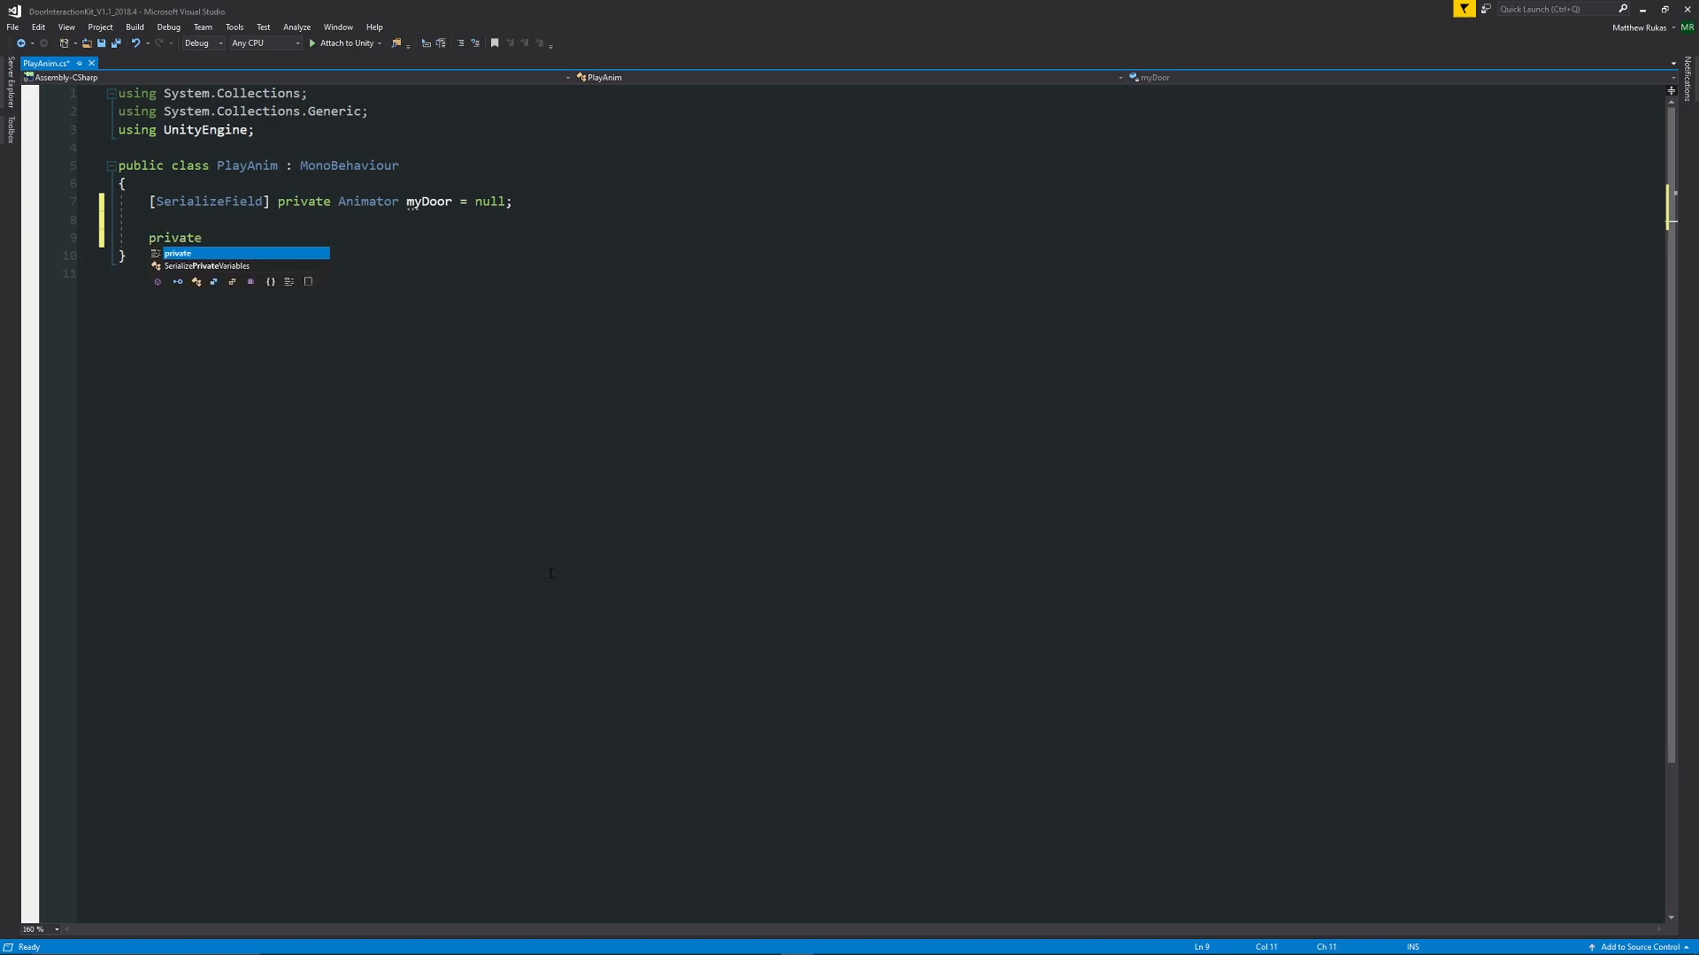
type("void OnTriggerEnter(Collider other")
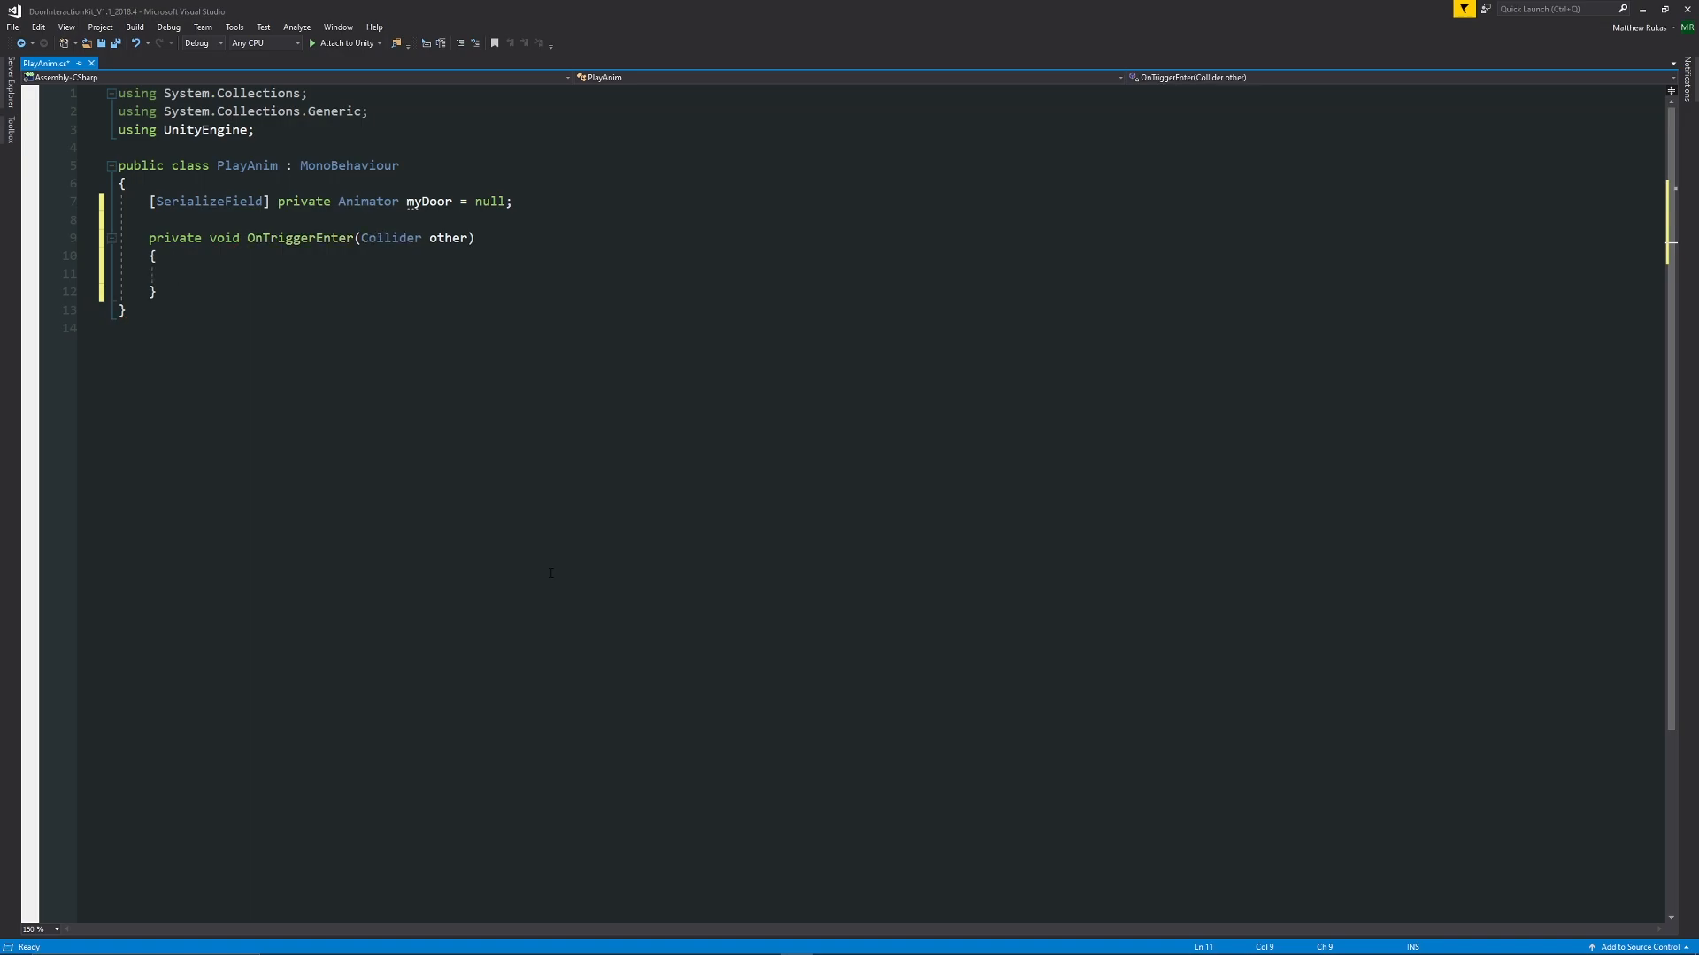
type("i")
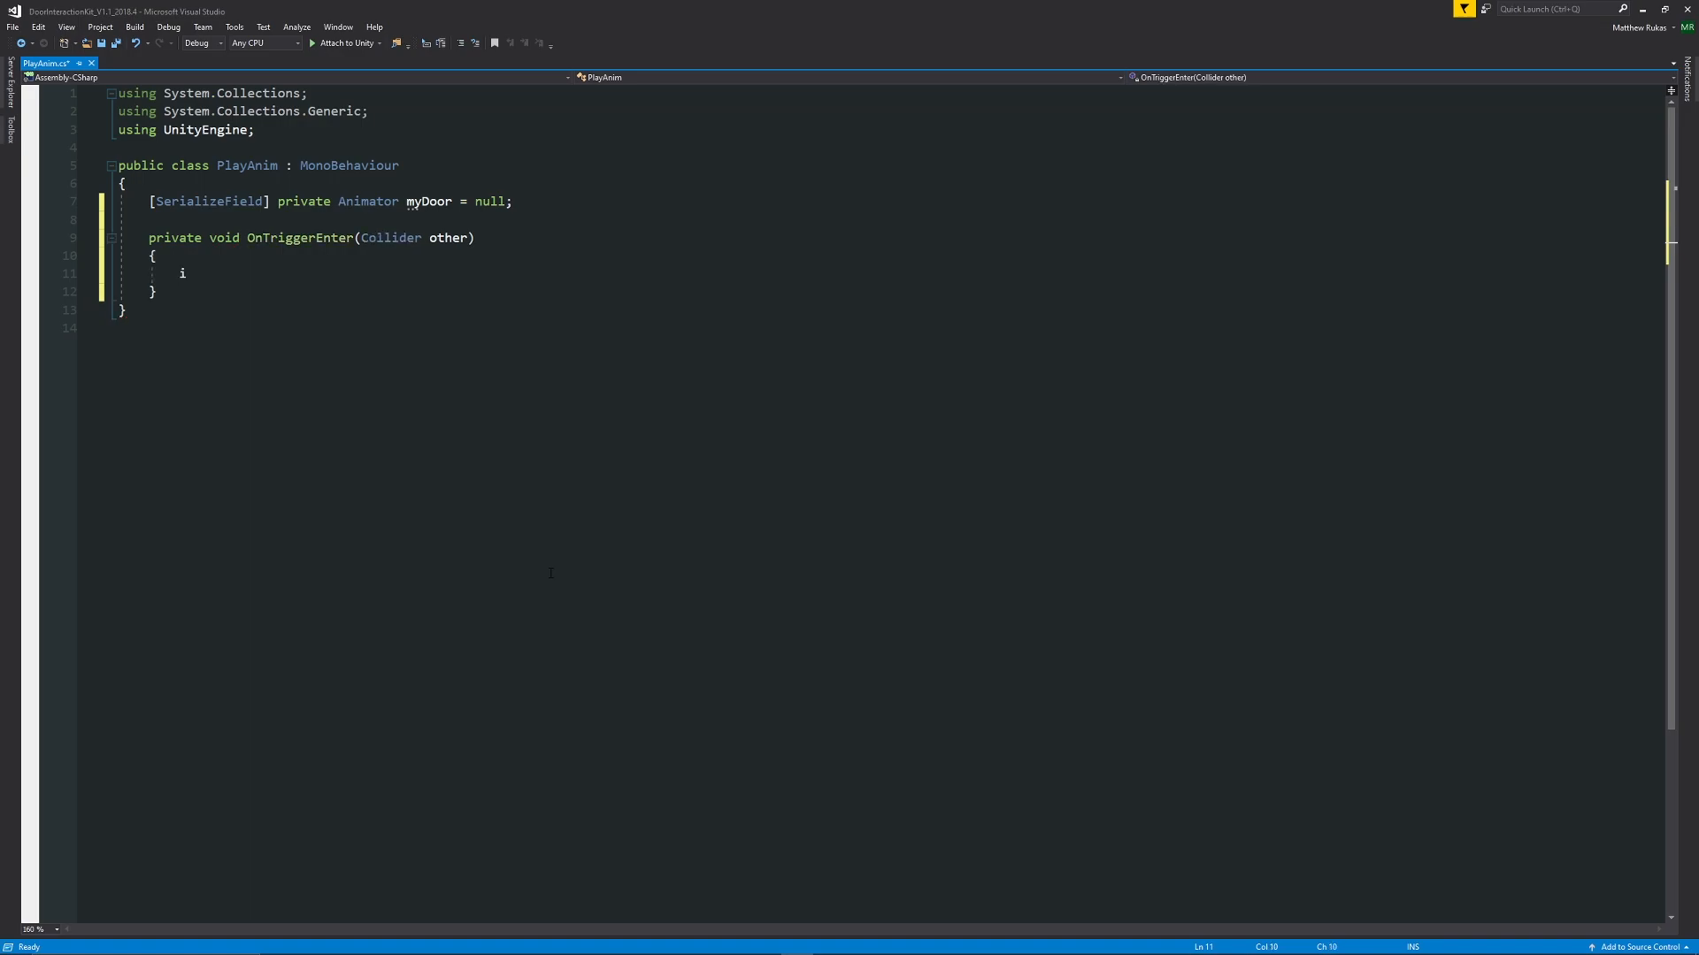
type("f(other.CompareTag)")
type("}")
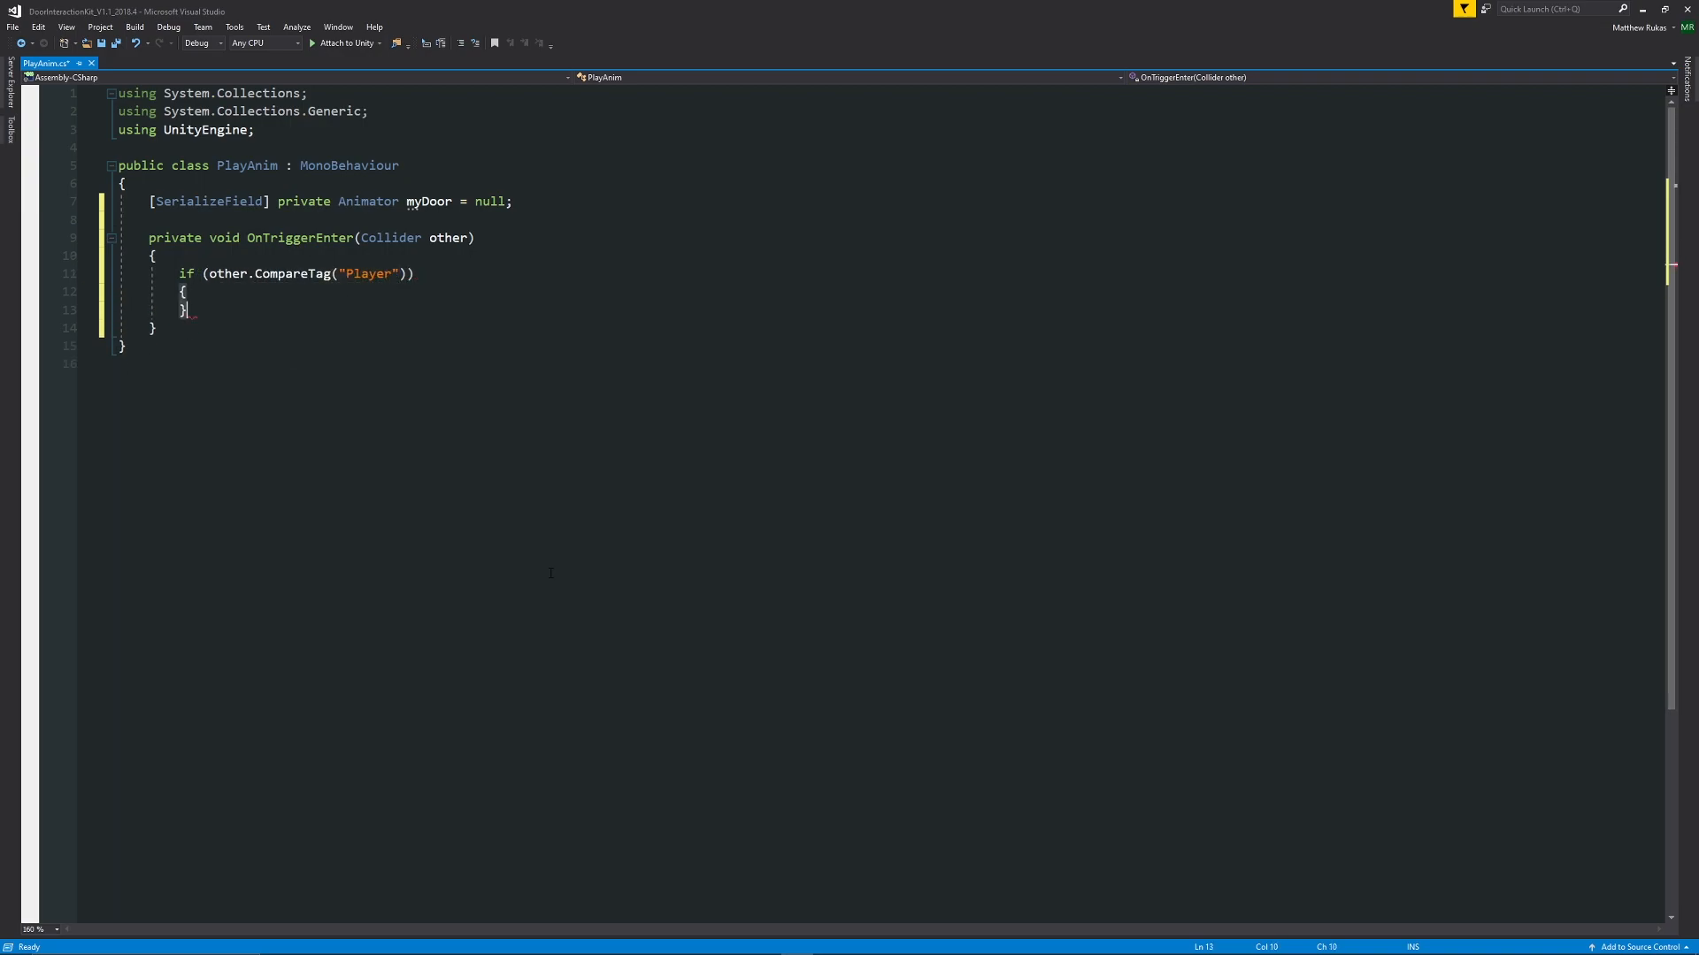
key("Return")
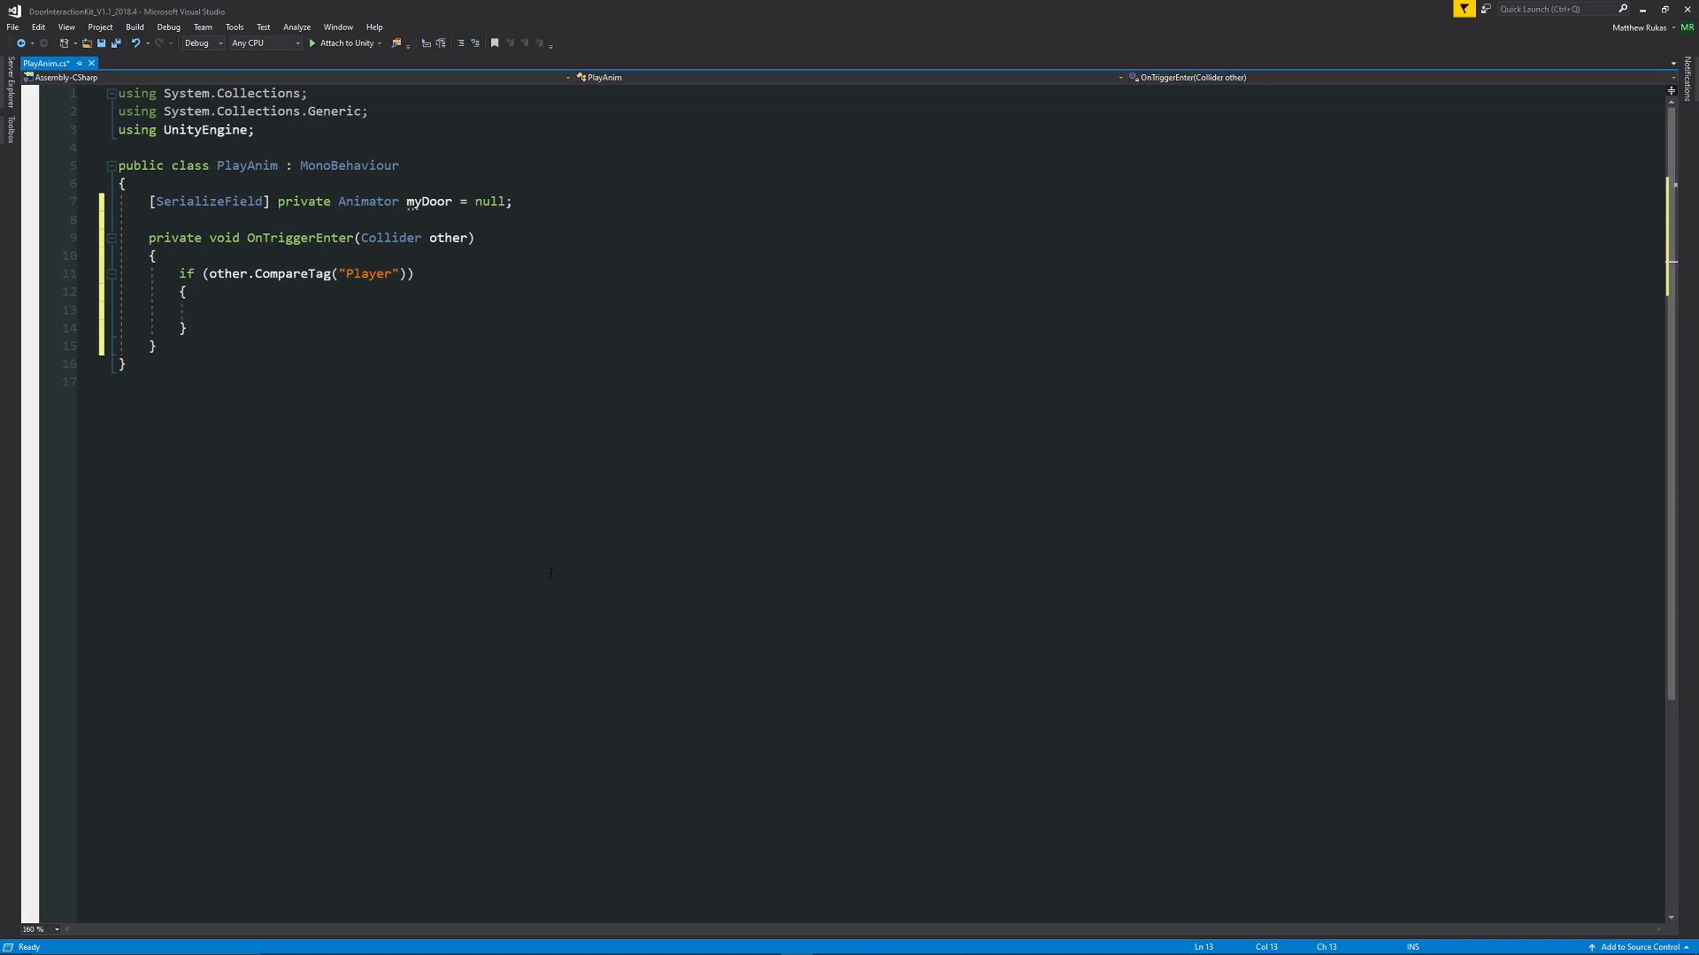
type("myDoor.p")
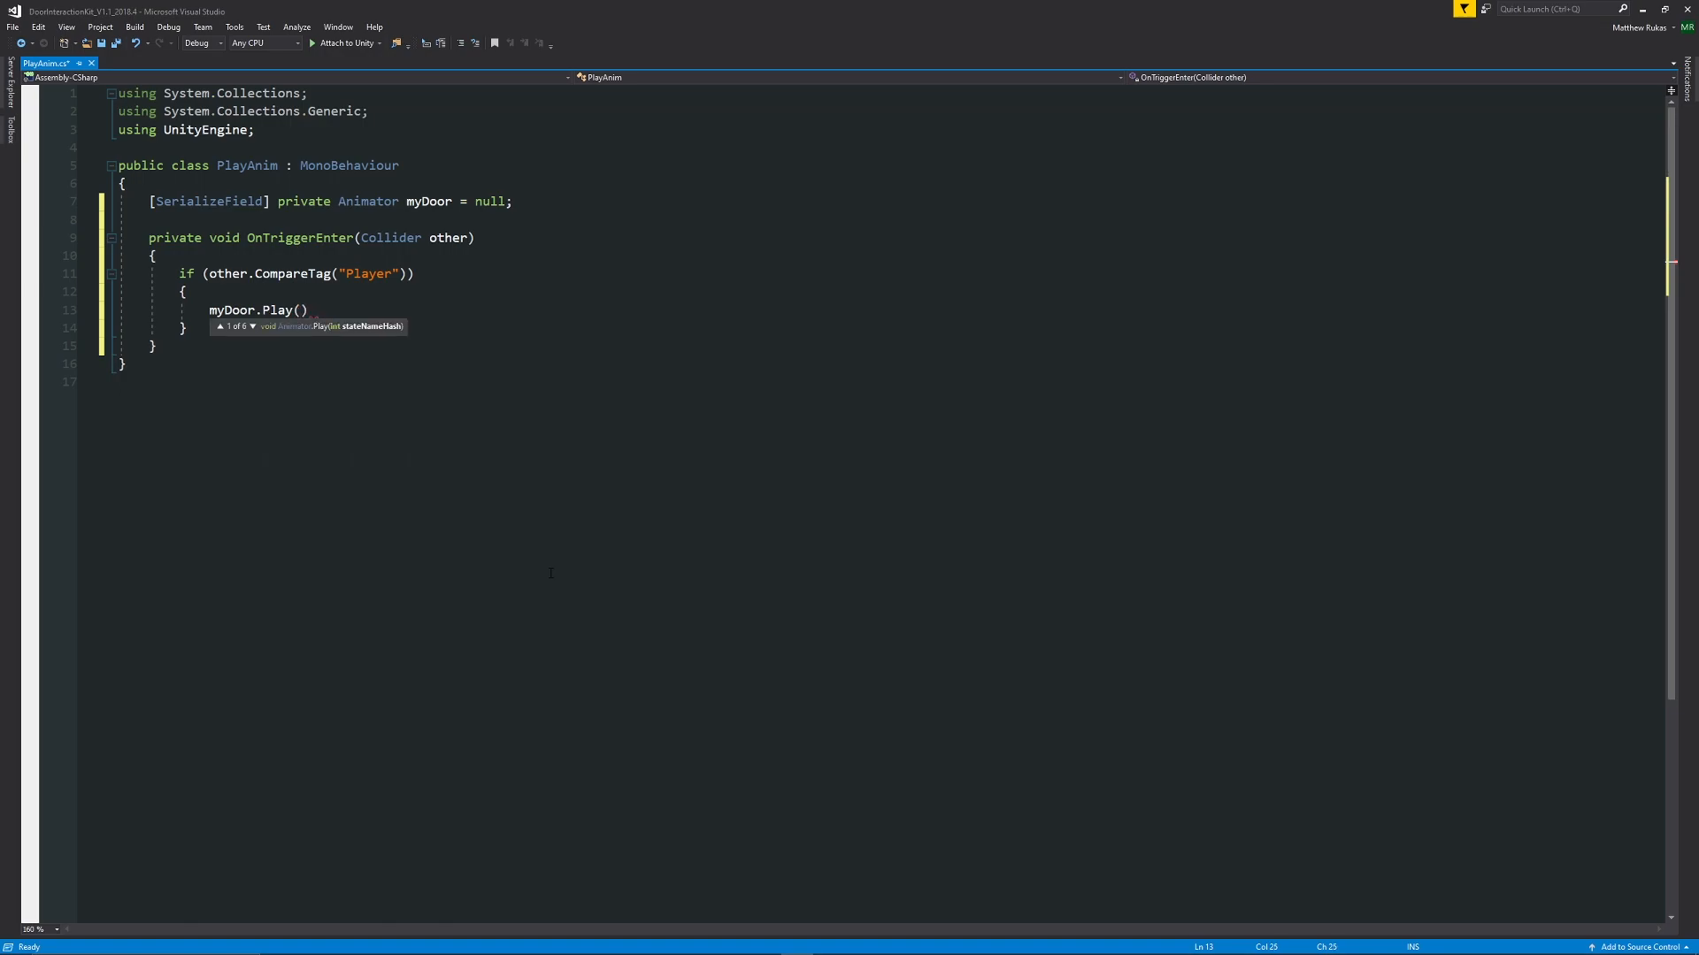
type("\"\"")
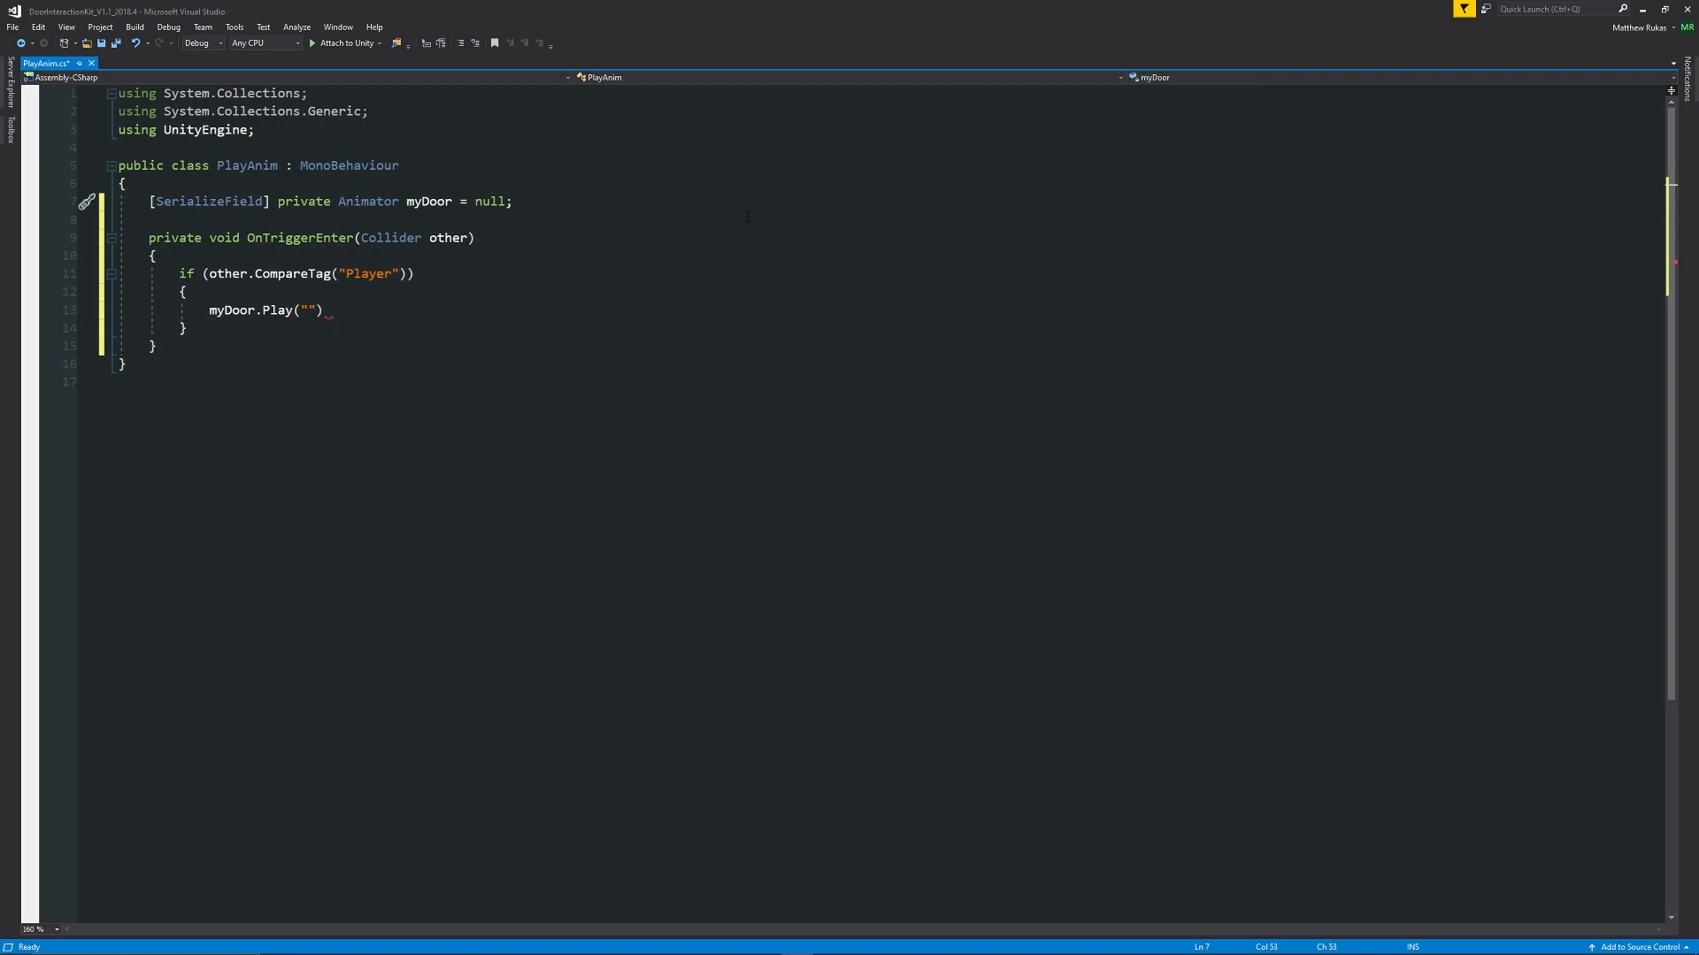
Step: Add a [SerializeField] private string doorOpen = "DoorOpen" field and save the script
key("Enter")
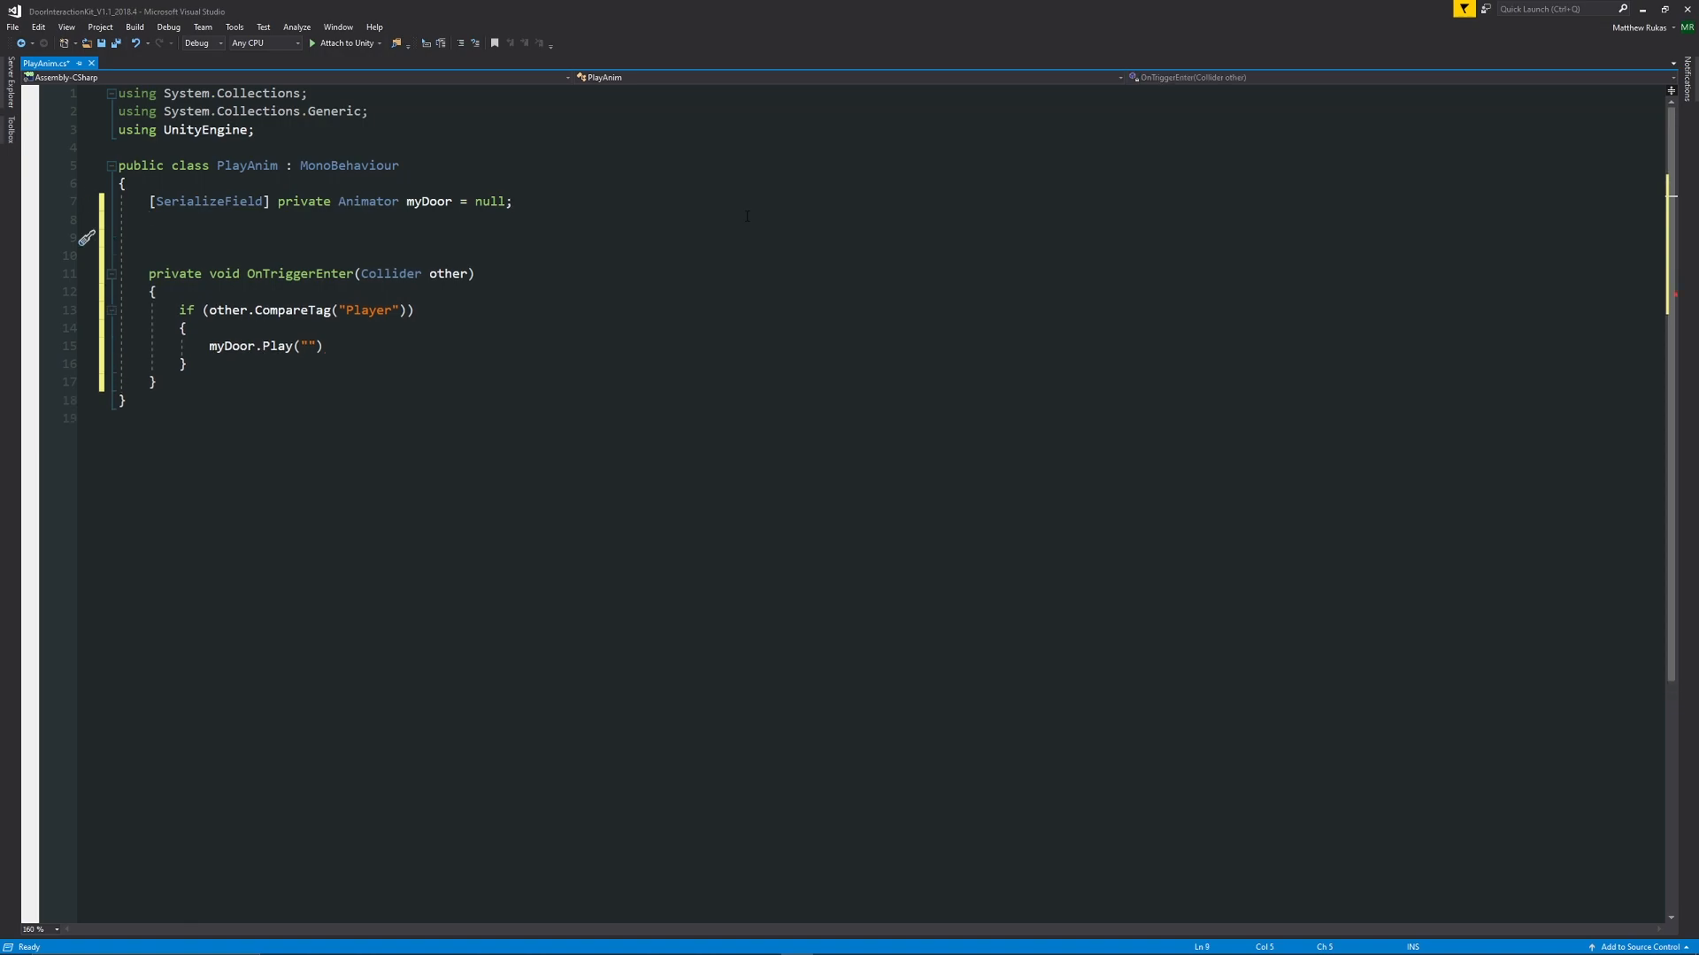
type("[SerializeField]")
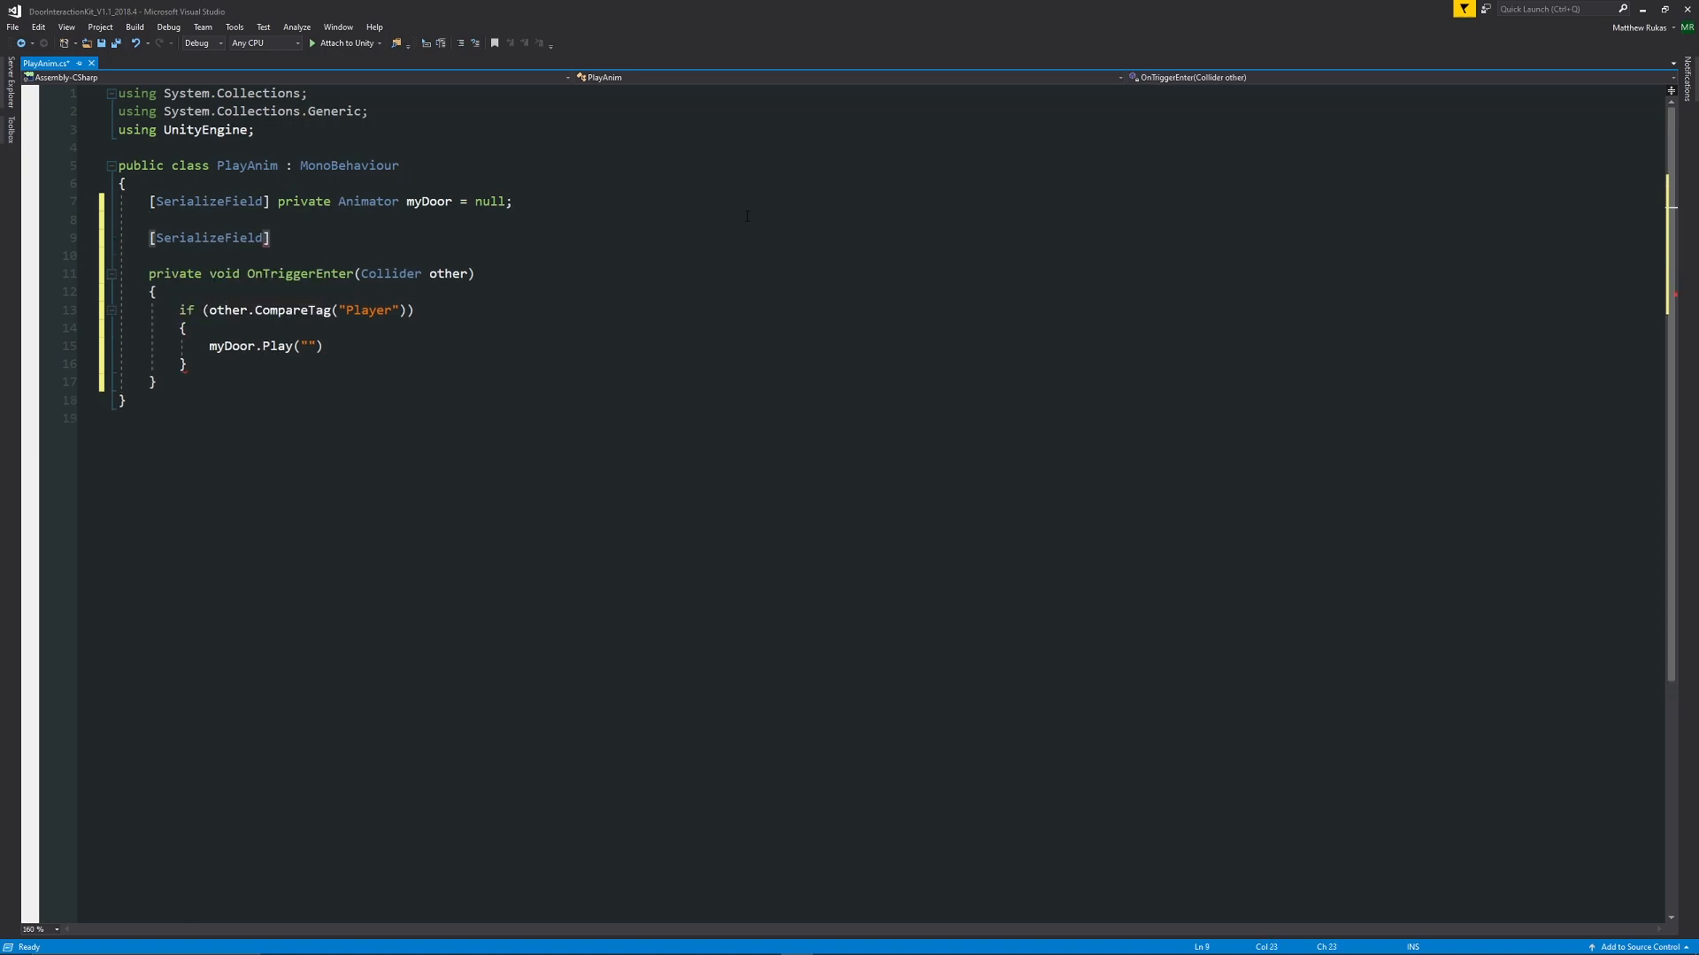
type("private string doorOp")
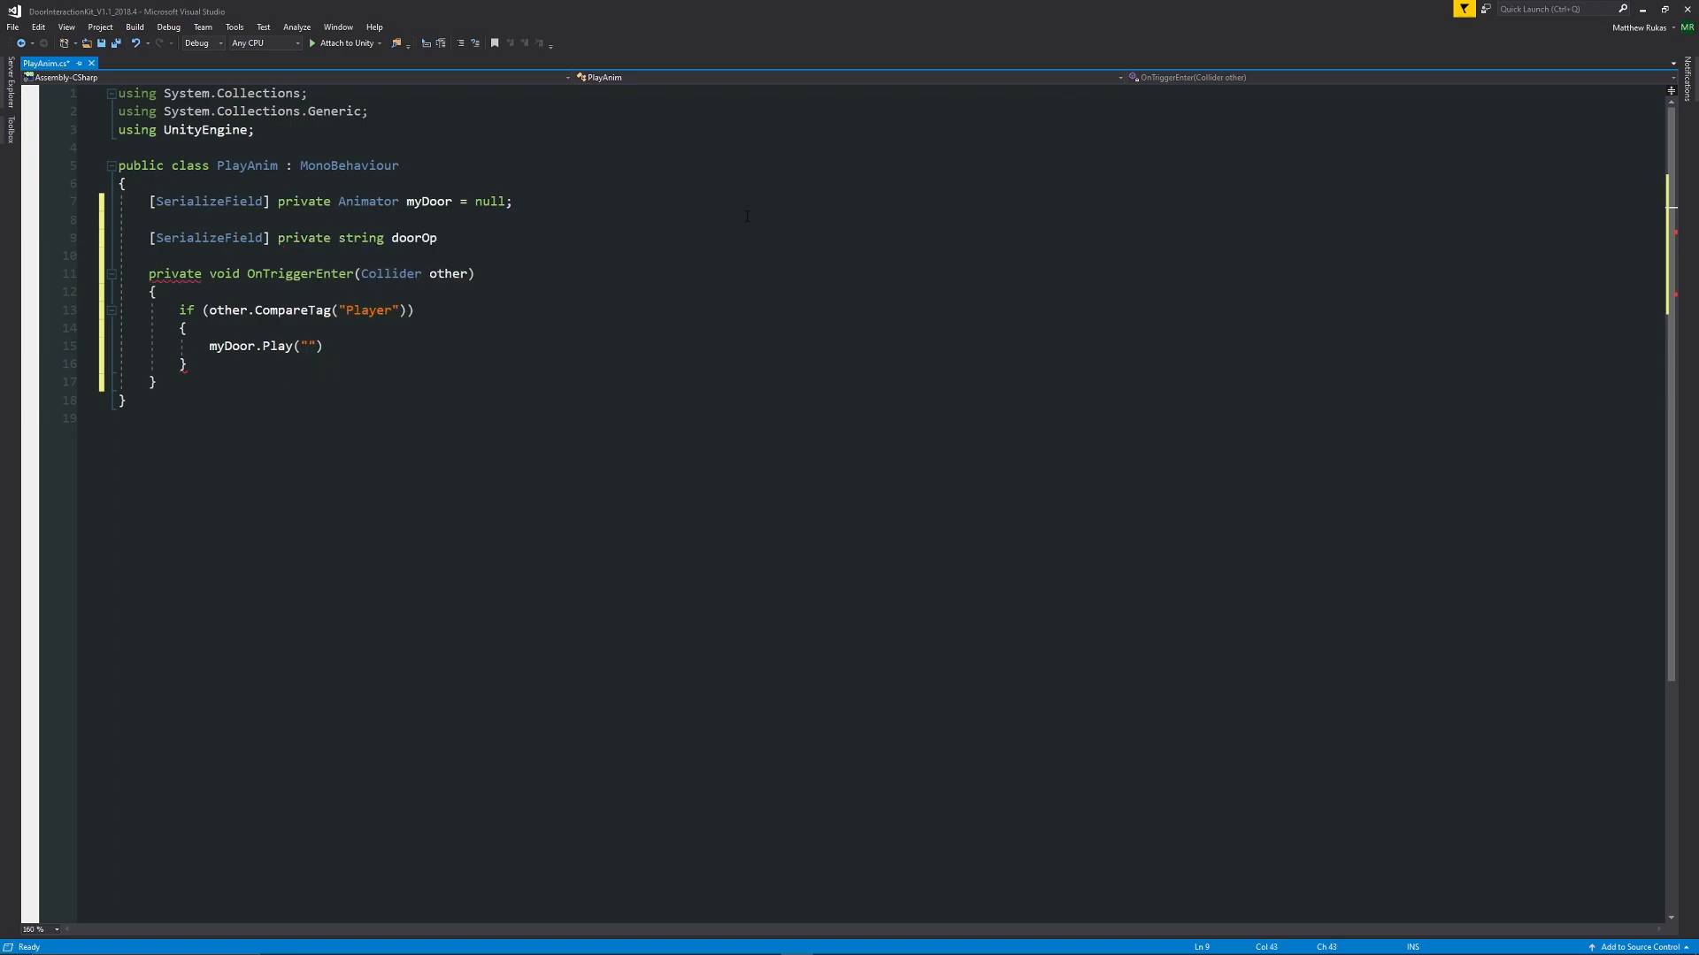
type("en = \"\"")
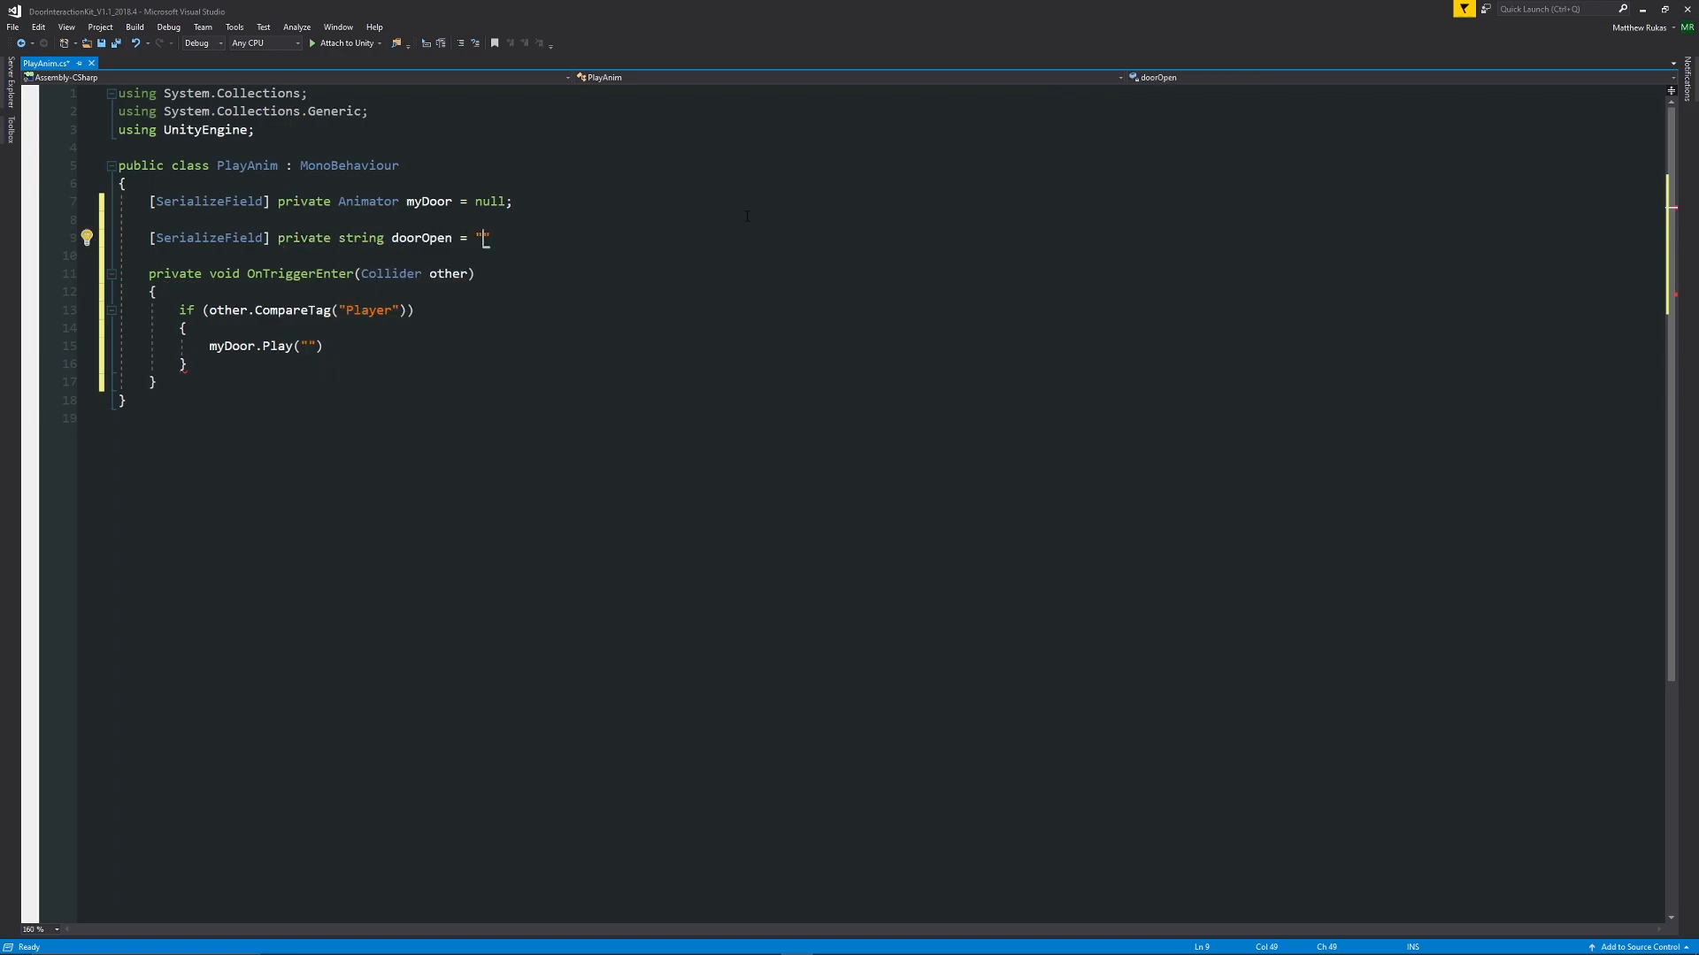
type("DoorOpen")
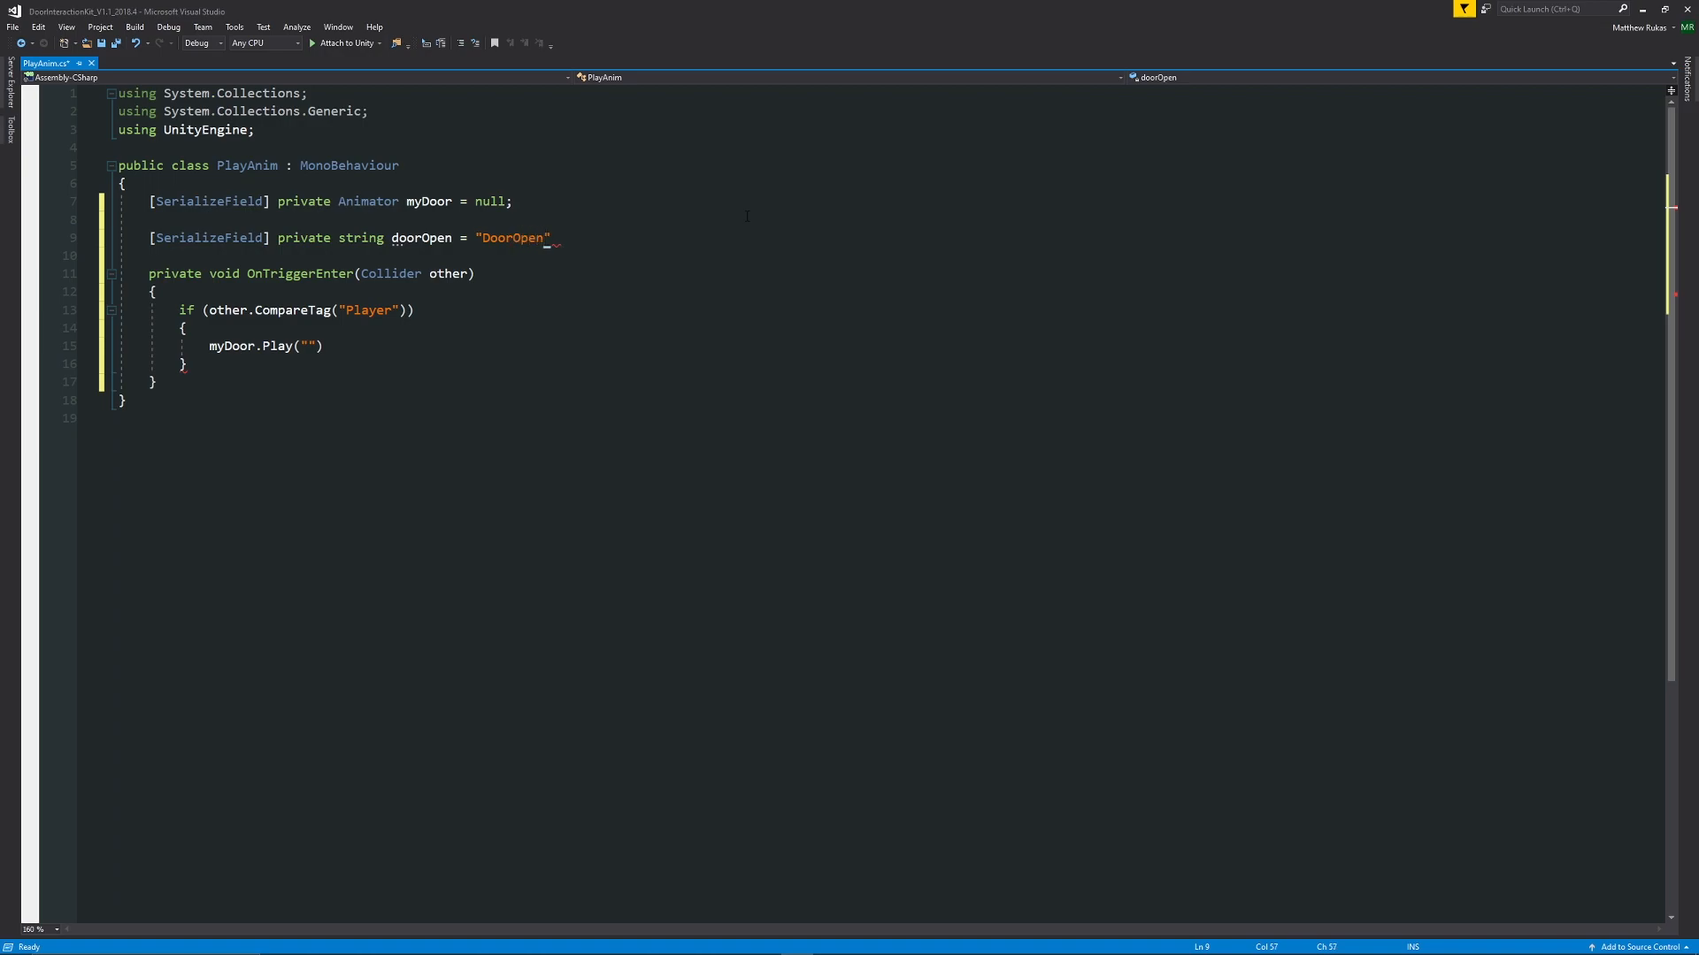
type(";")
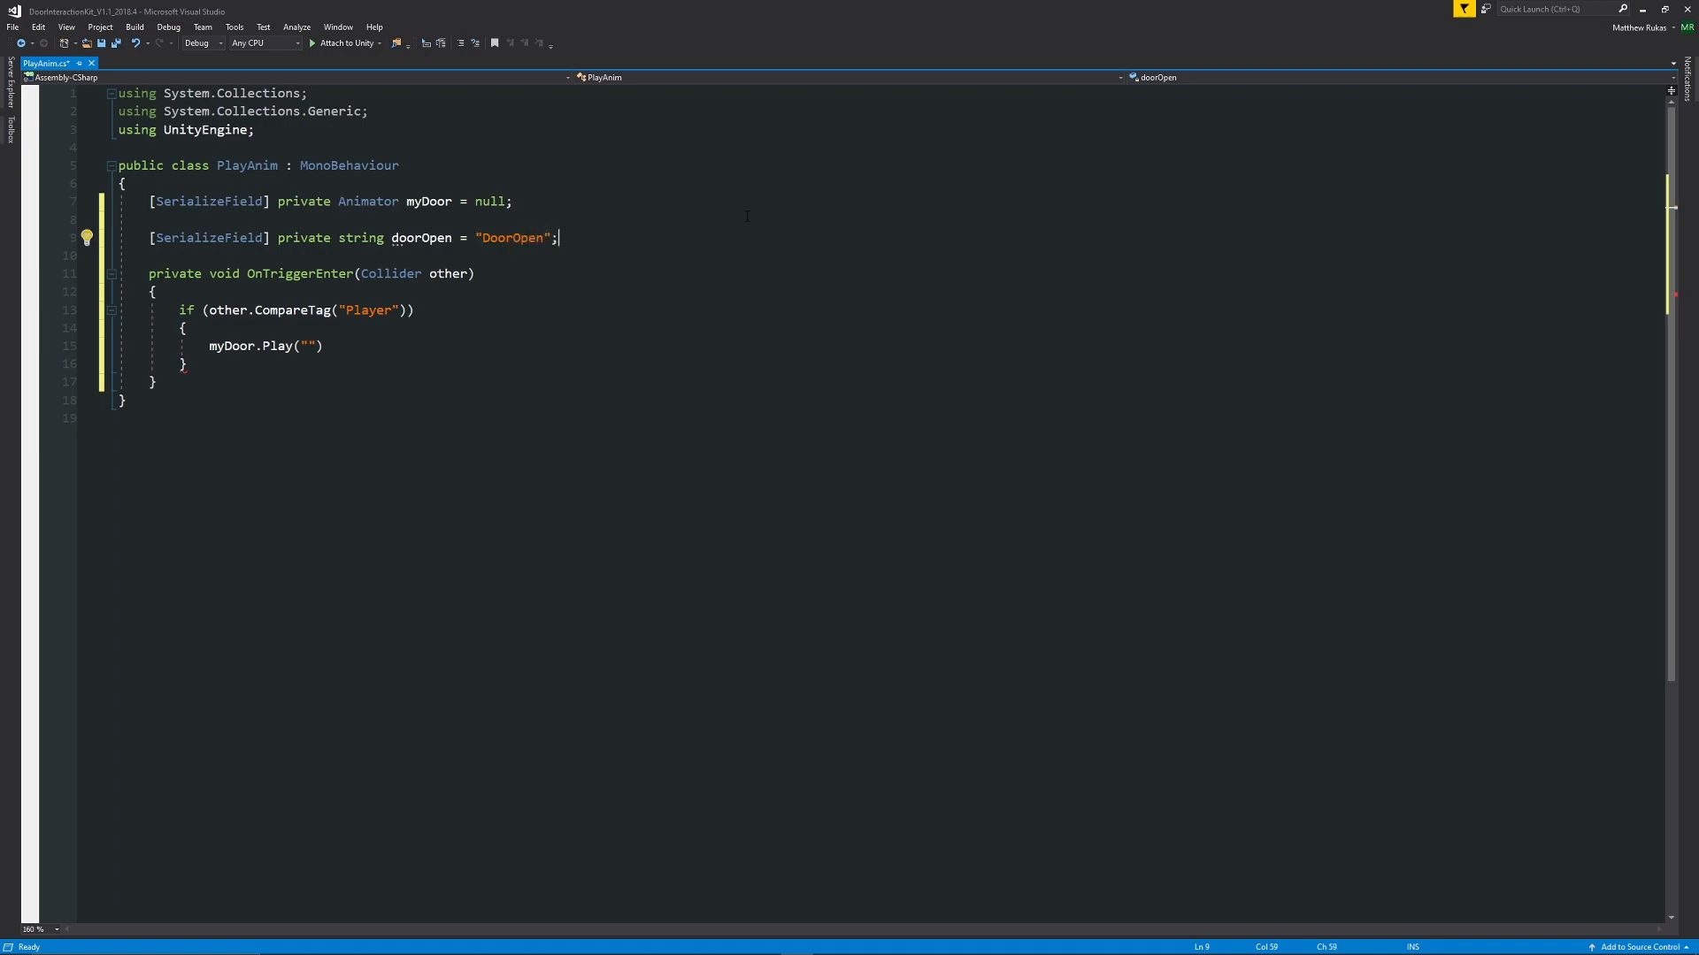
key("ctrl+s")
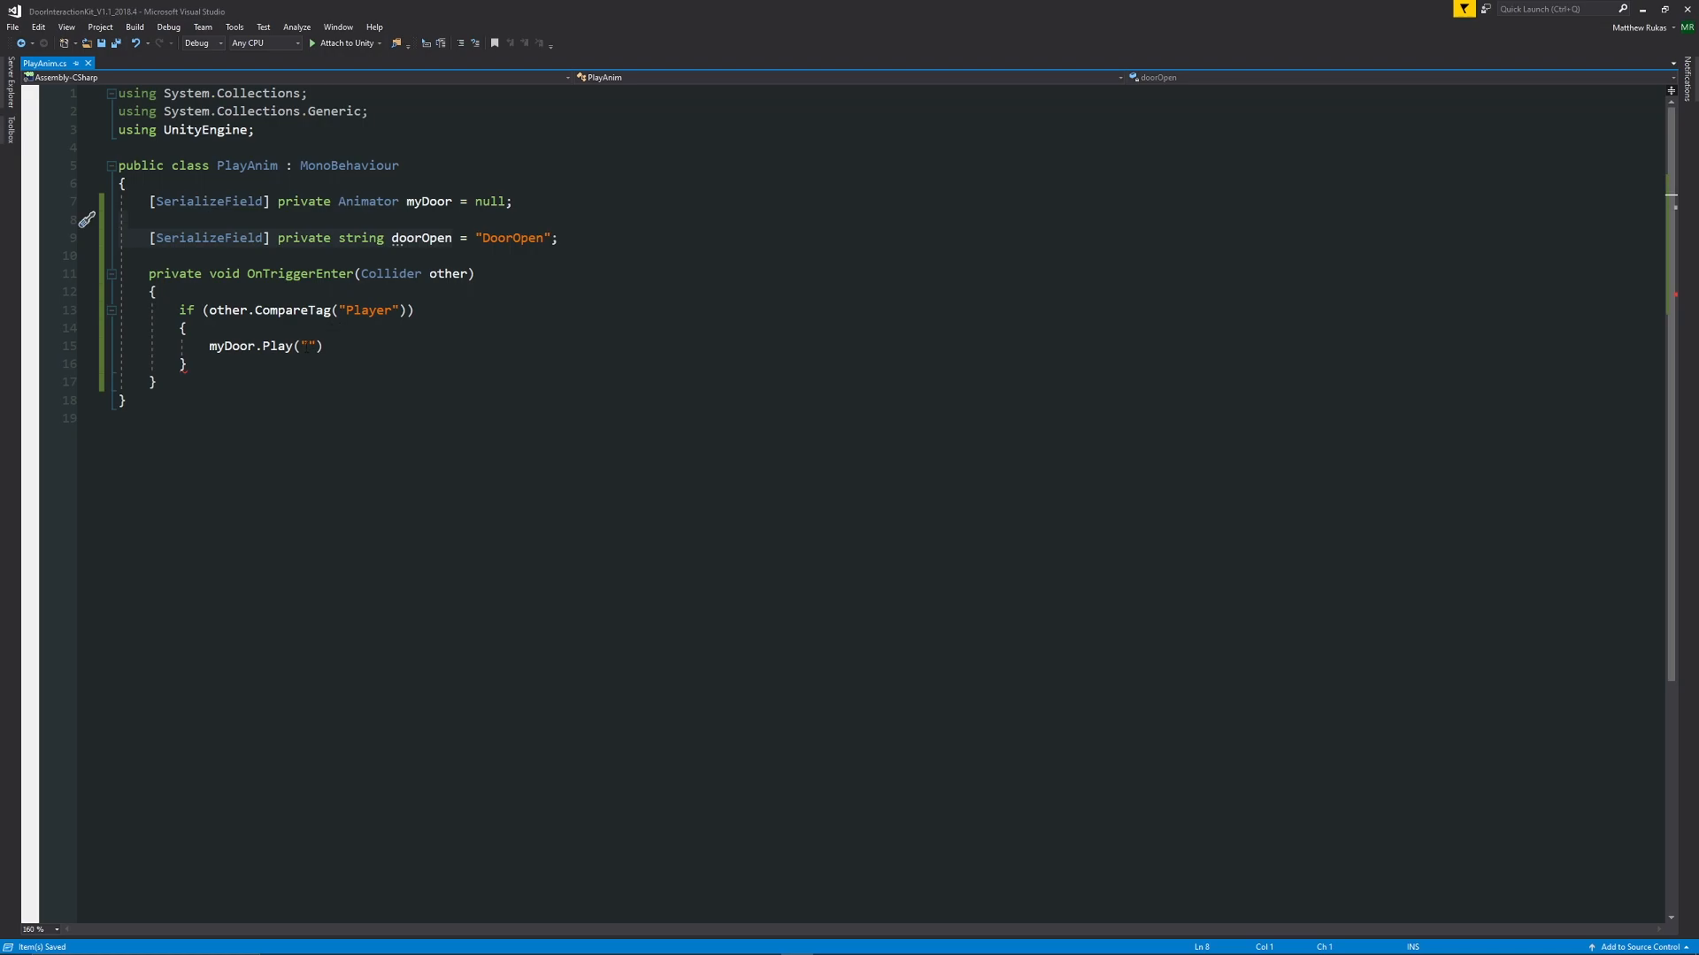
Step: Change the call to myDoor.Play(doorOpen, 0, 0.0f)
left_click(453, 202)
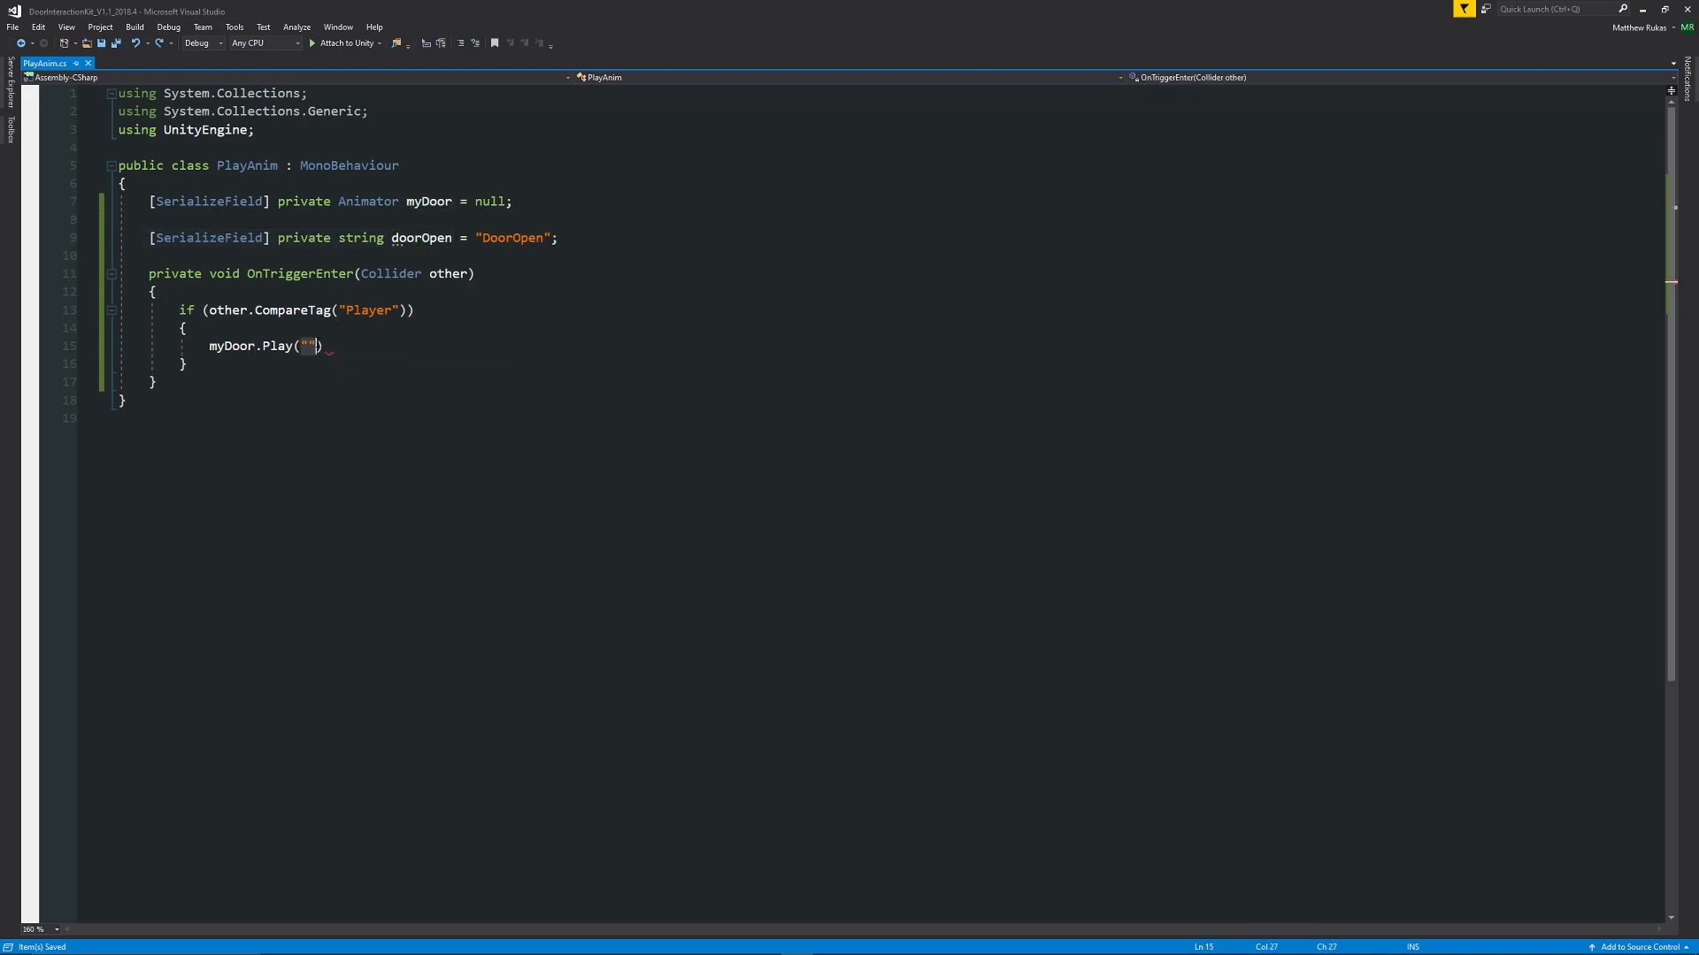
type("doorOpen,")
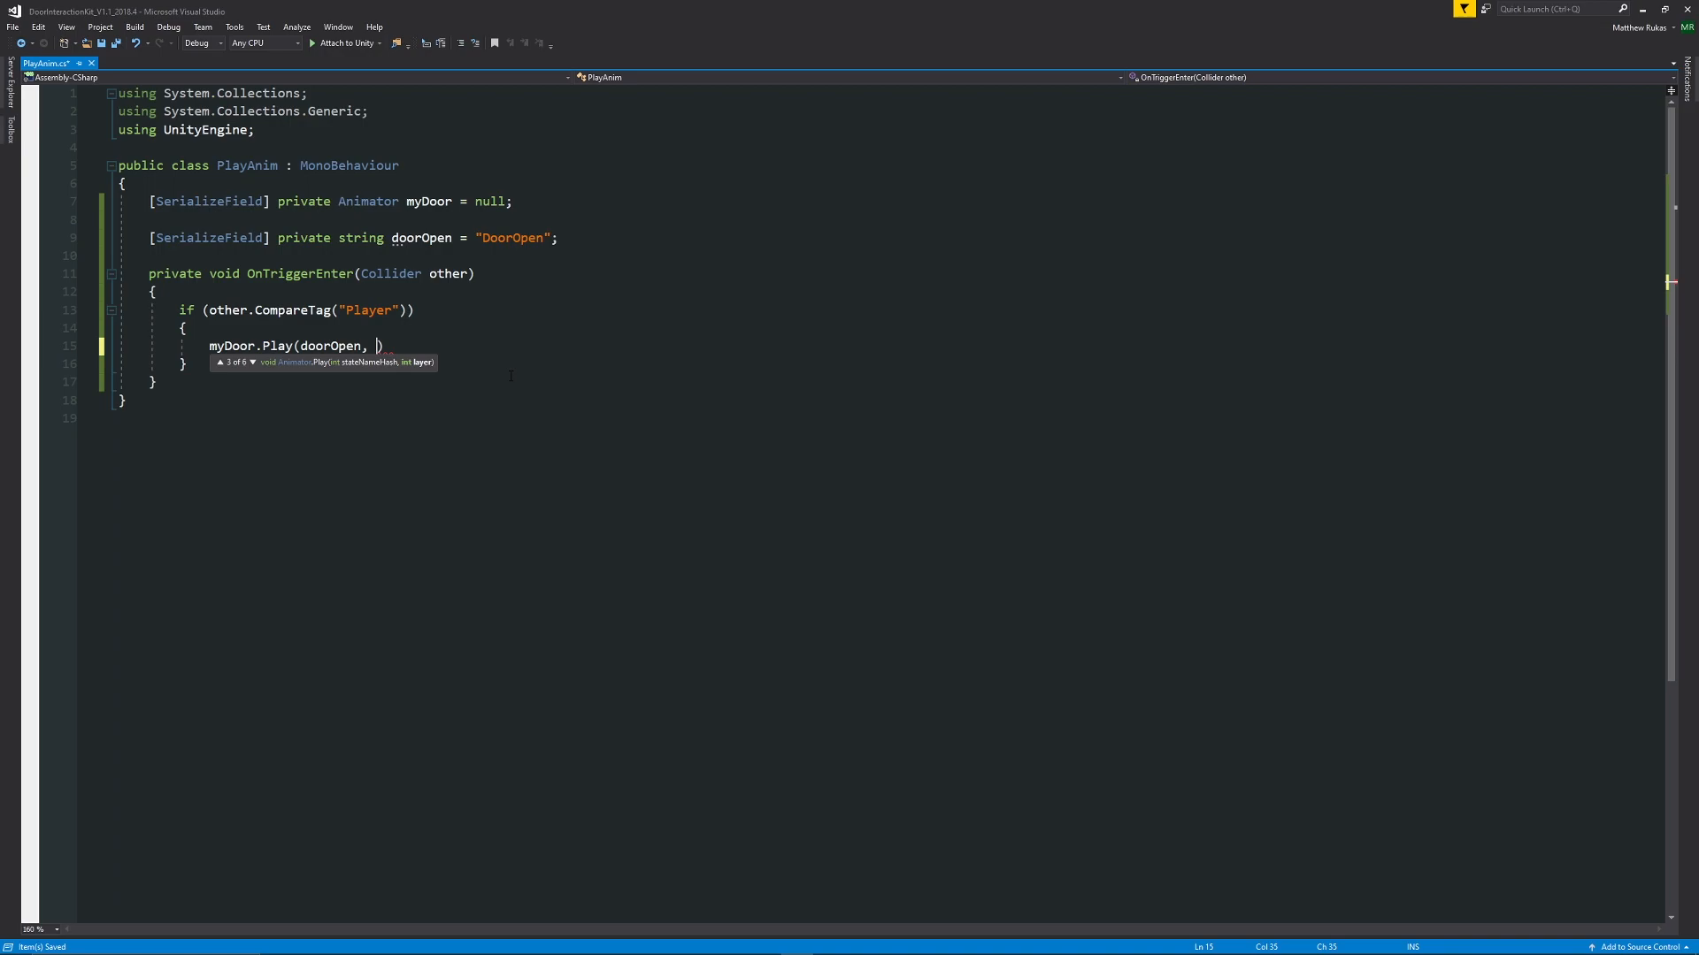
type("0, 0")
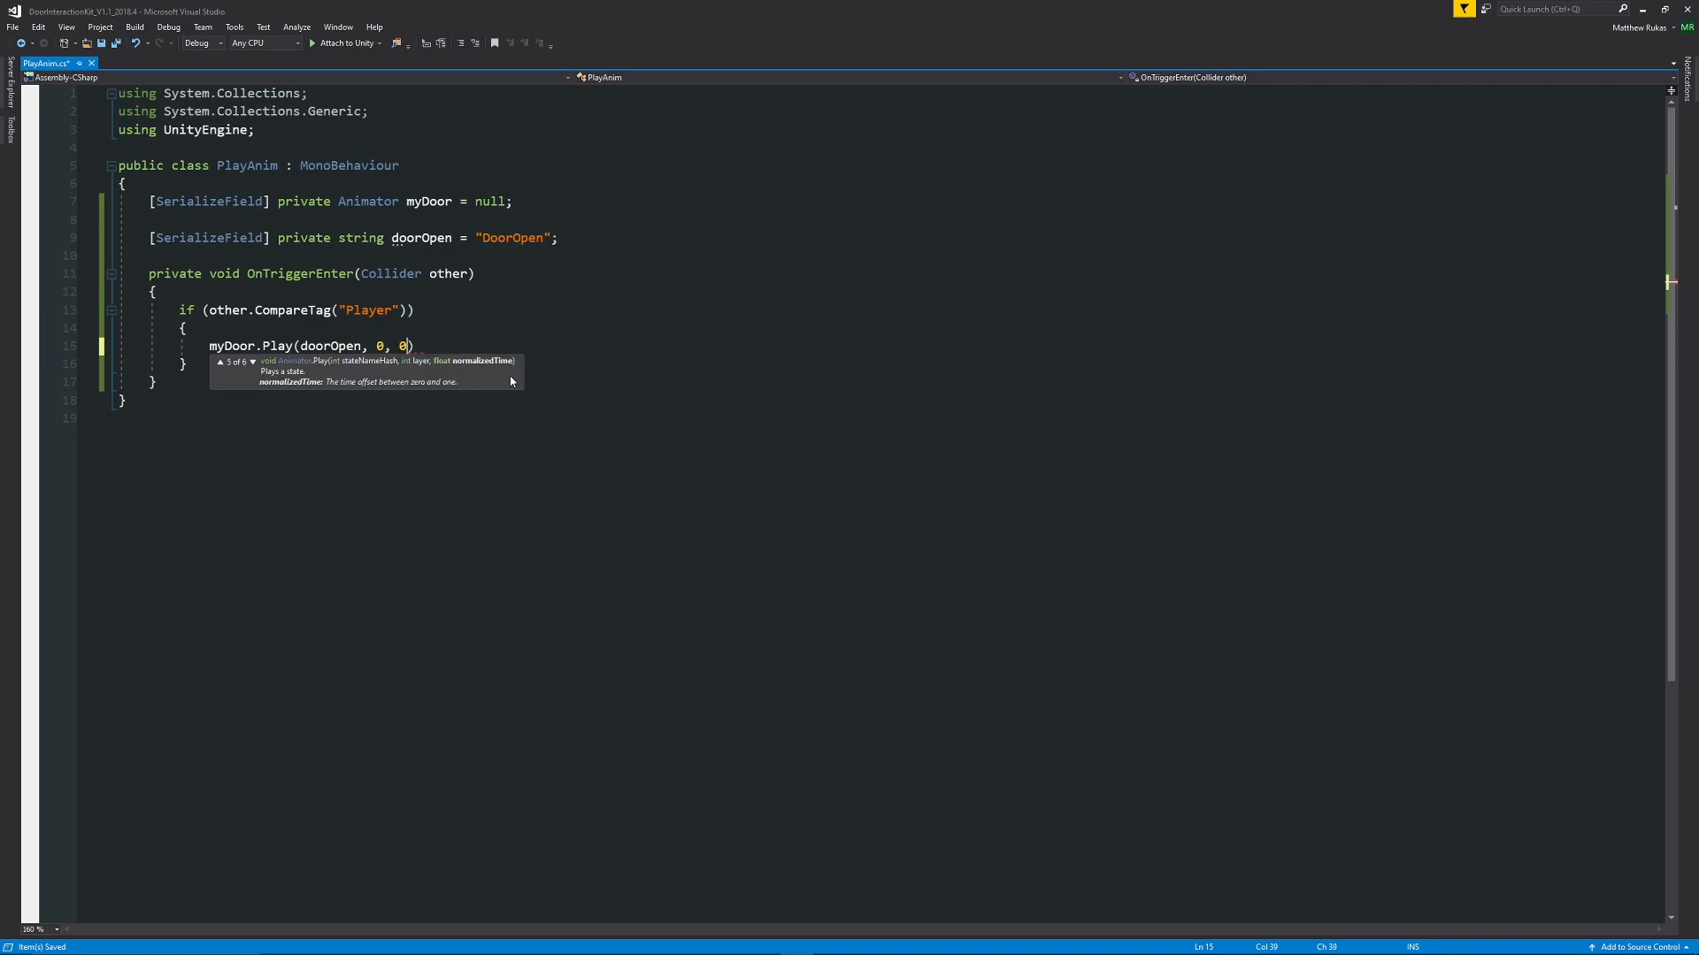
type(".0f")
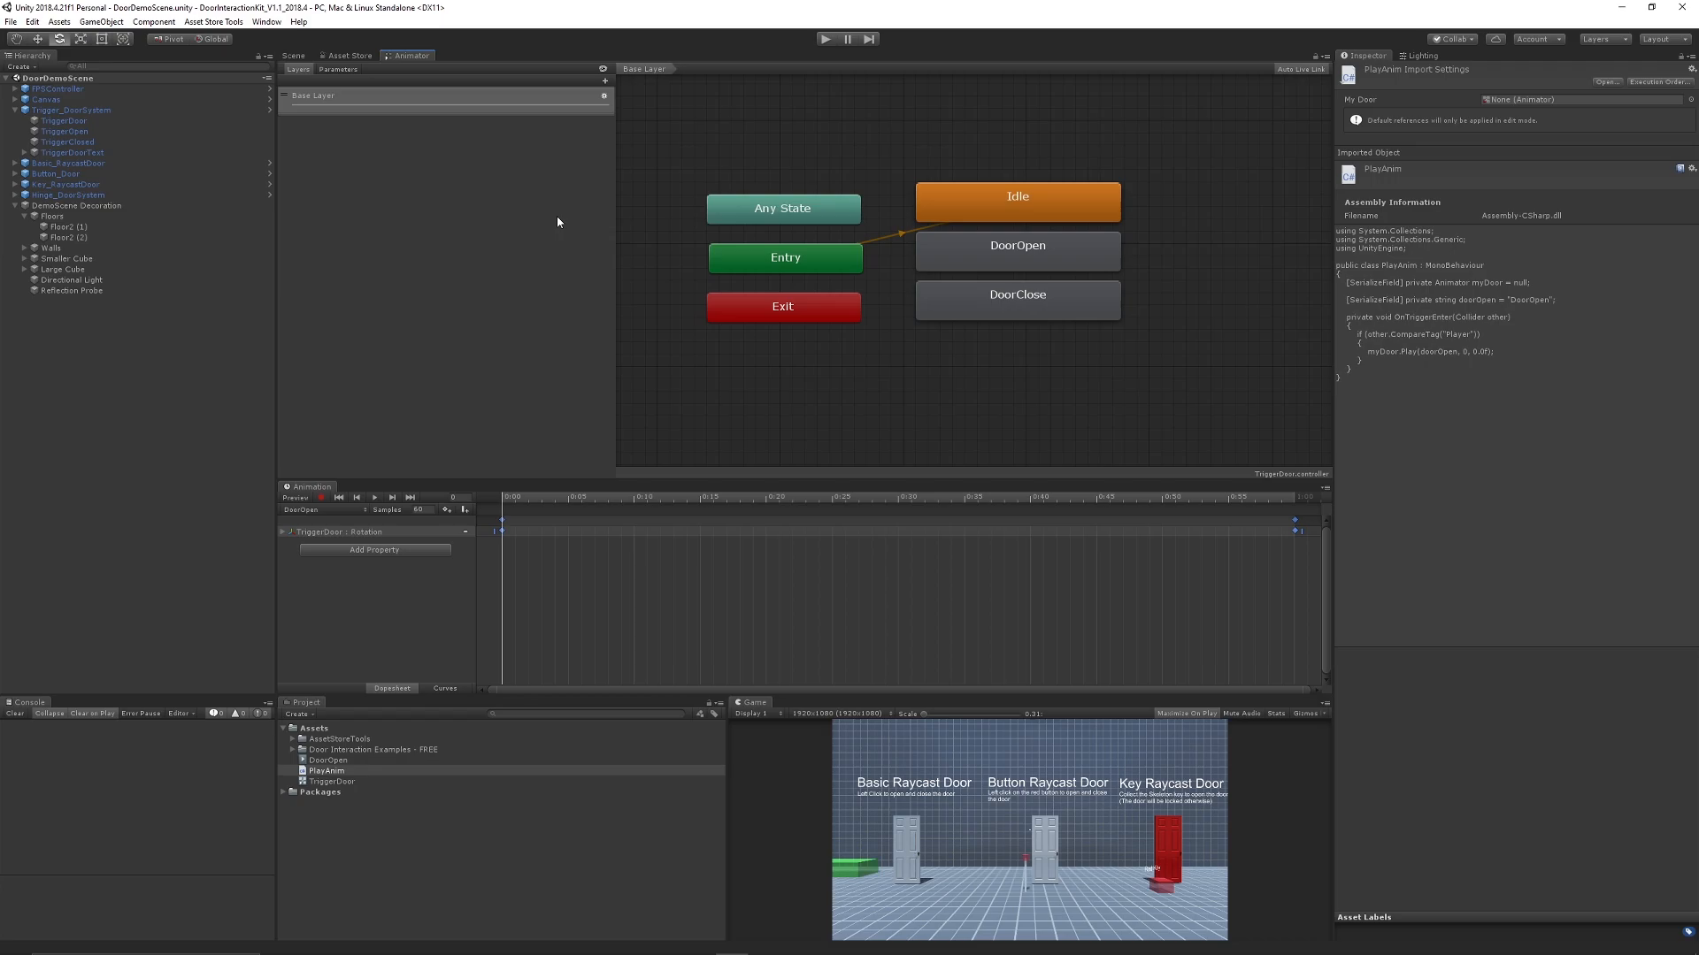
mouse_move(311, 108)
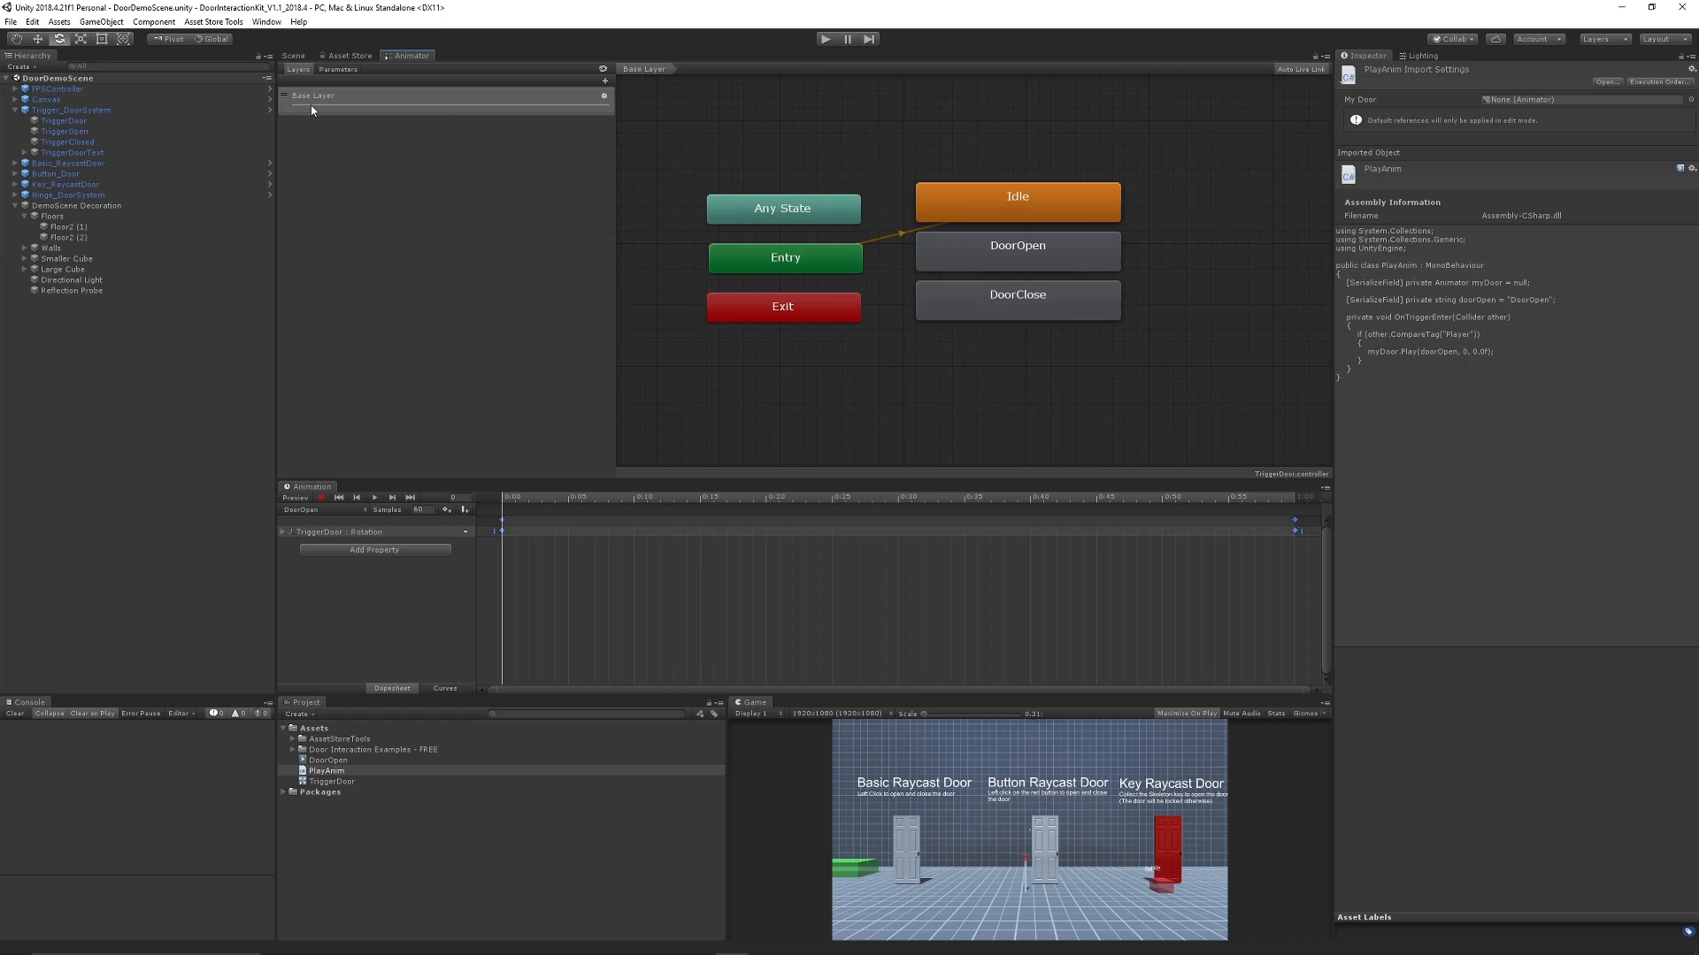
mouse_move(322, 108)
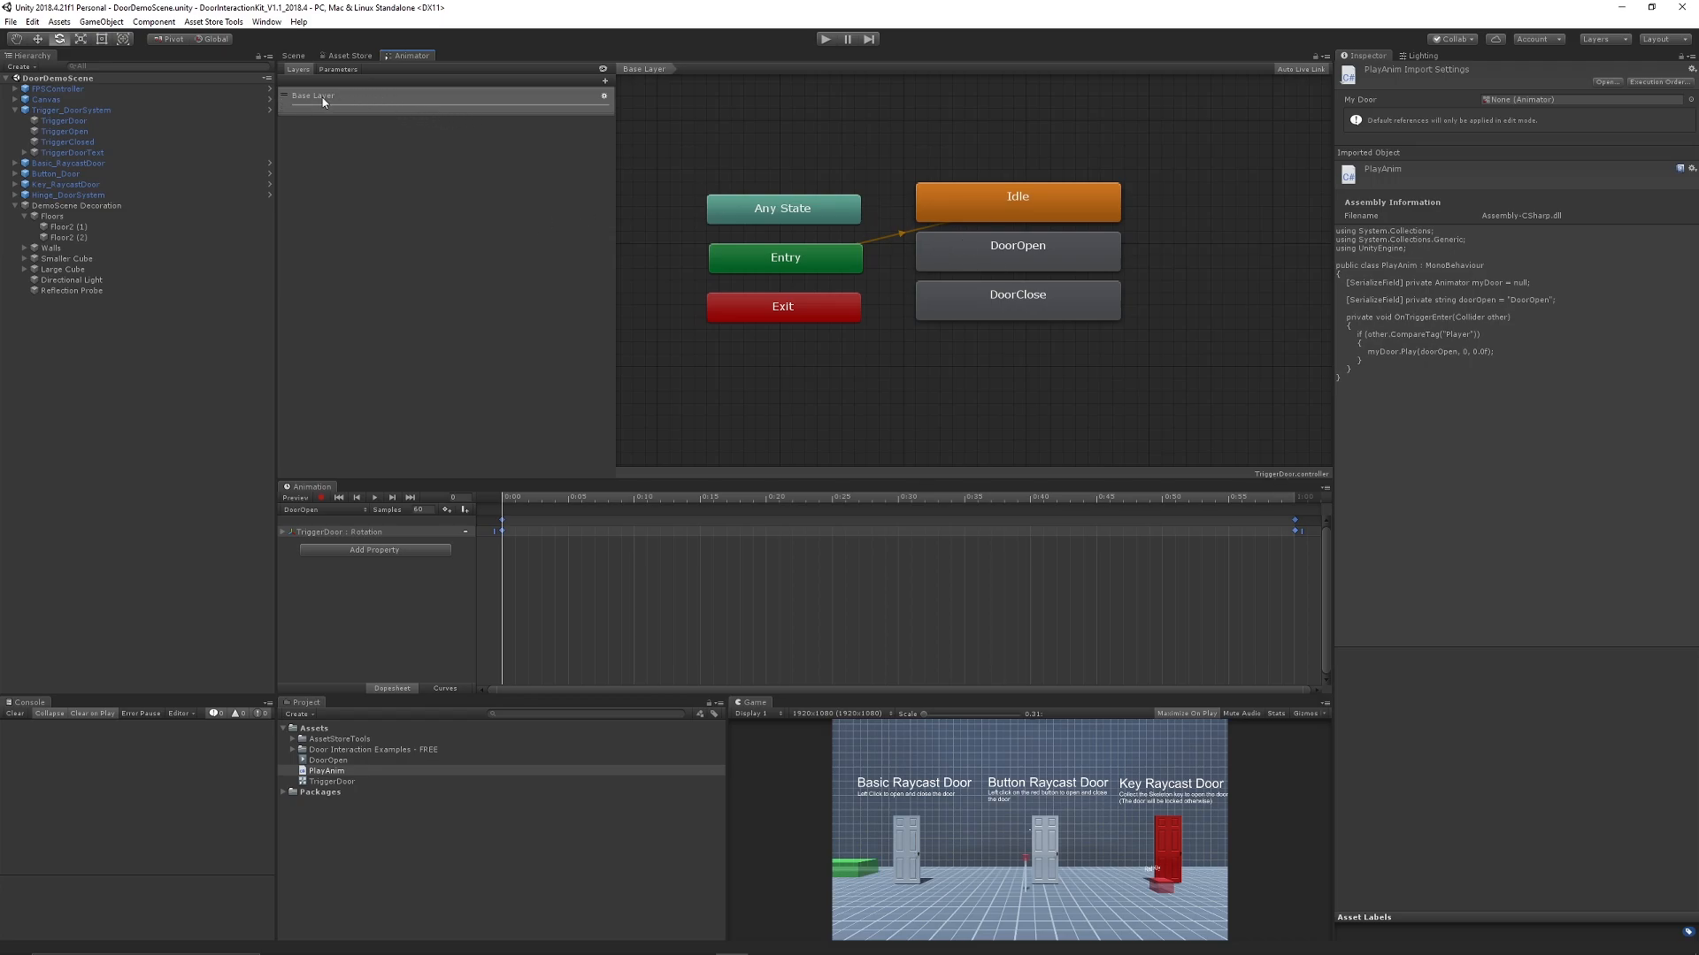
mouse_move(386, 271)
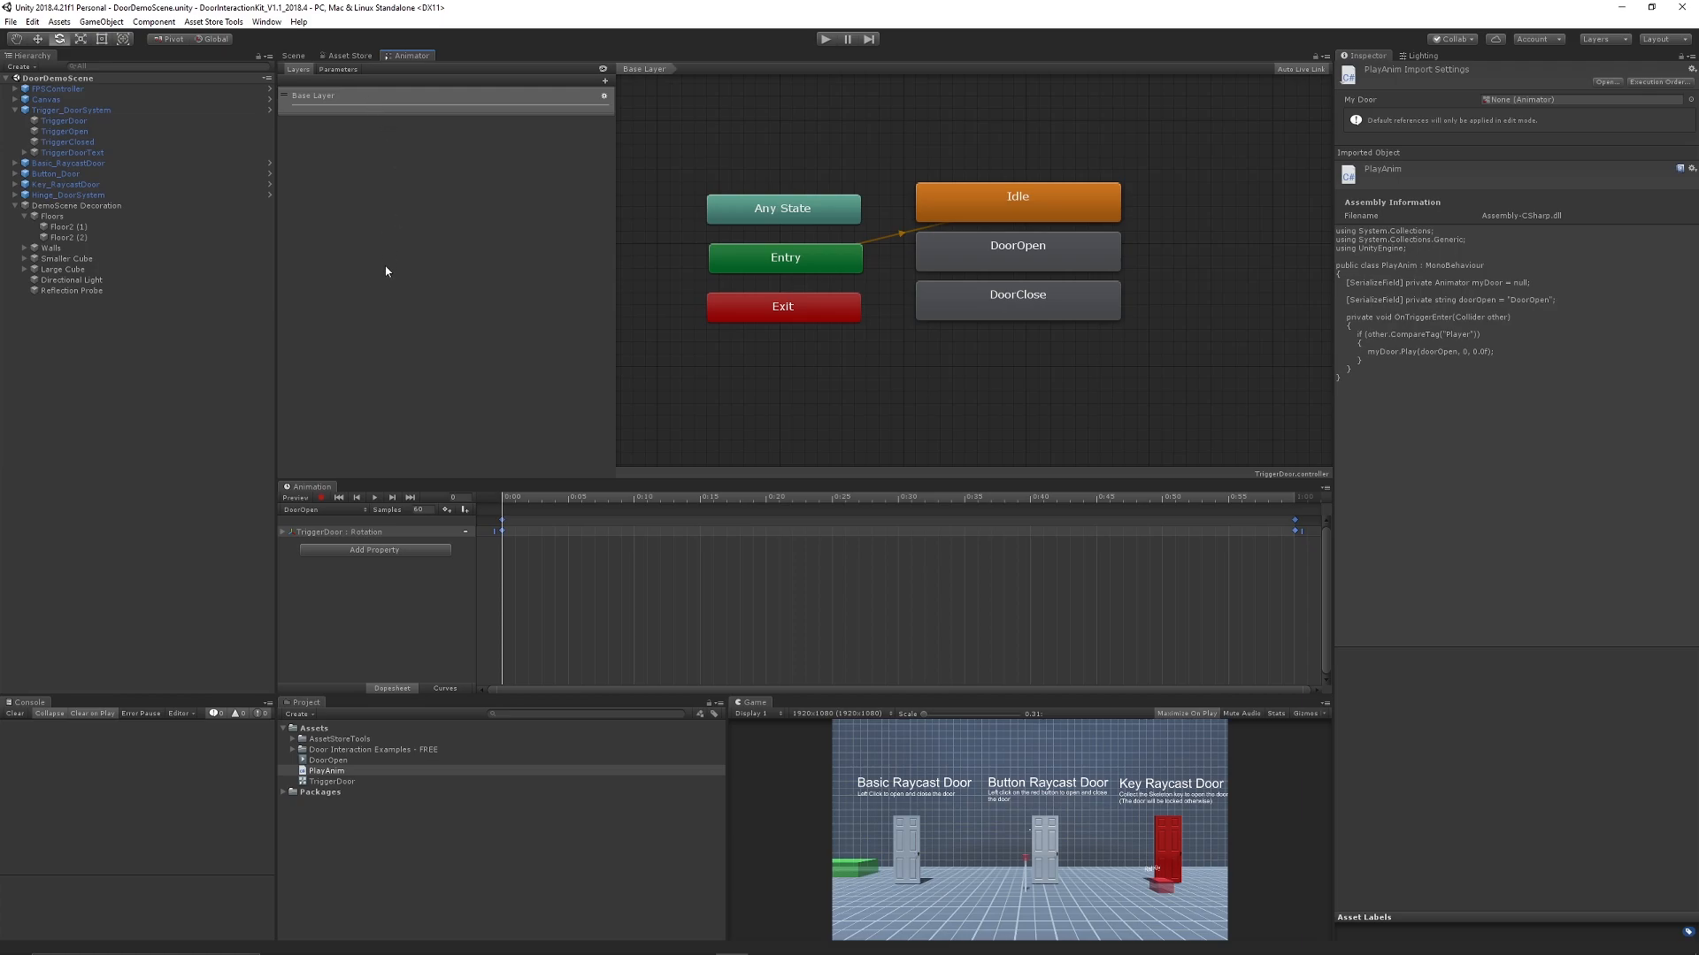
mouse_move(386, 254)
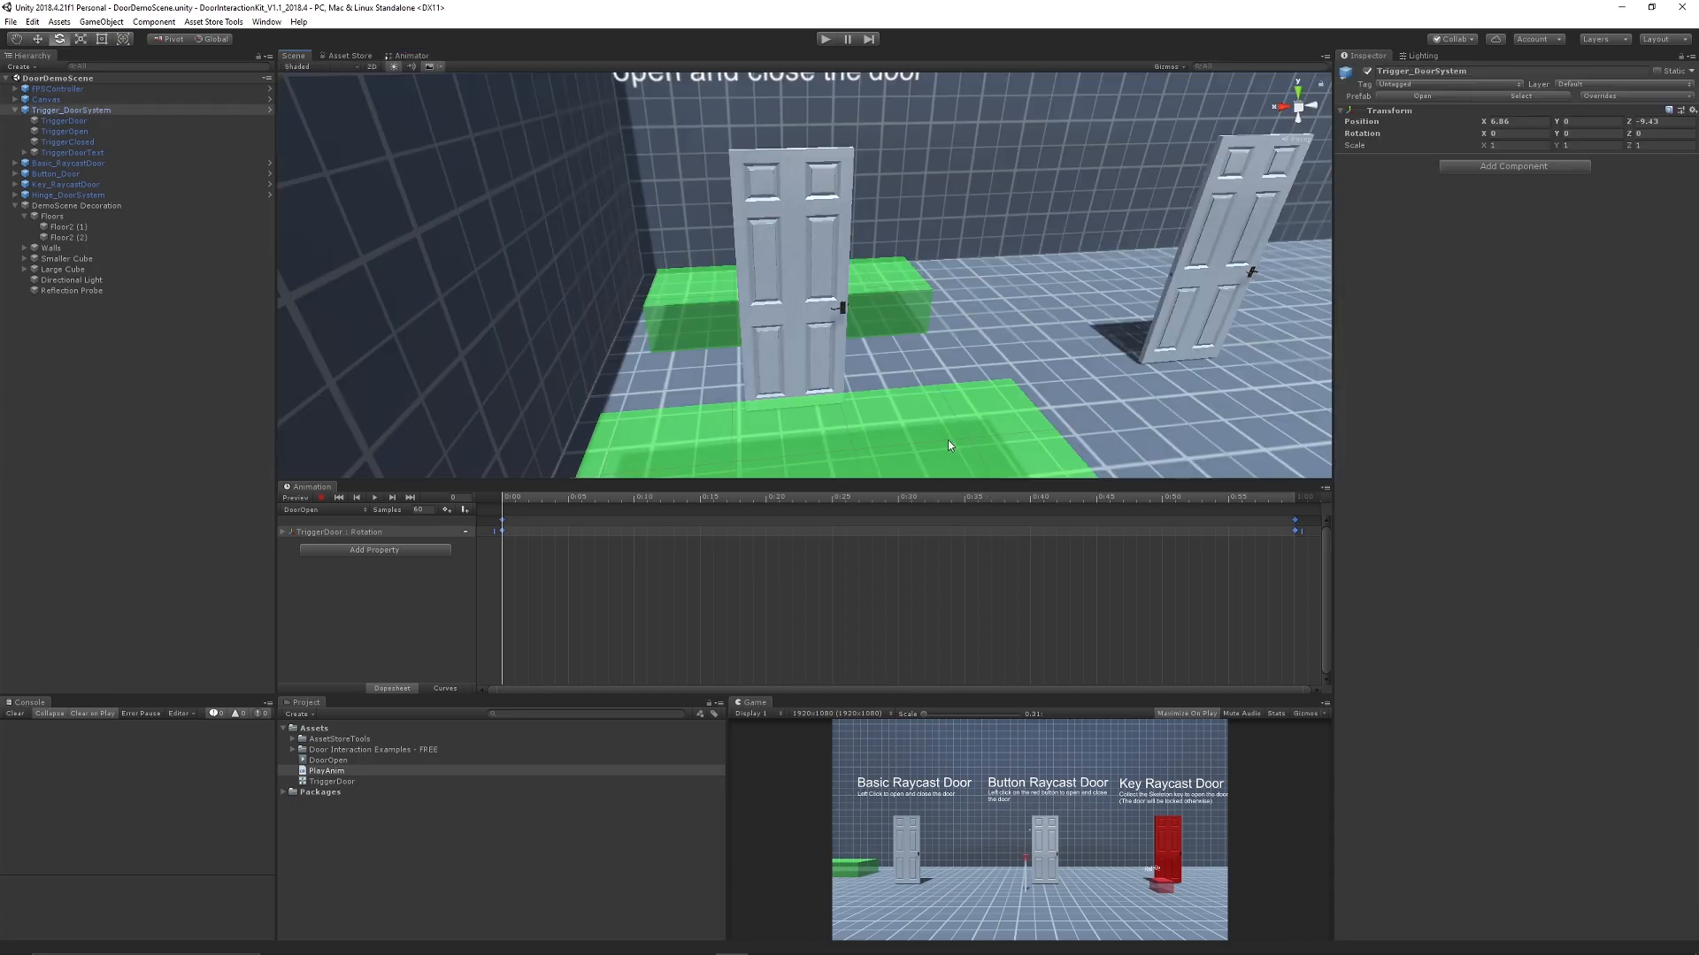
Step: On TriggerOpen, remove Trigger Door Controller and add the Play Anim component
left_click(64, 131)
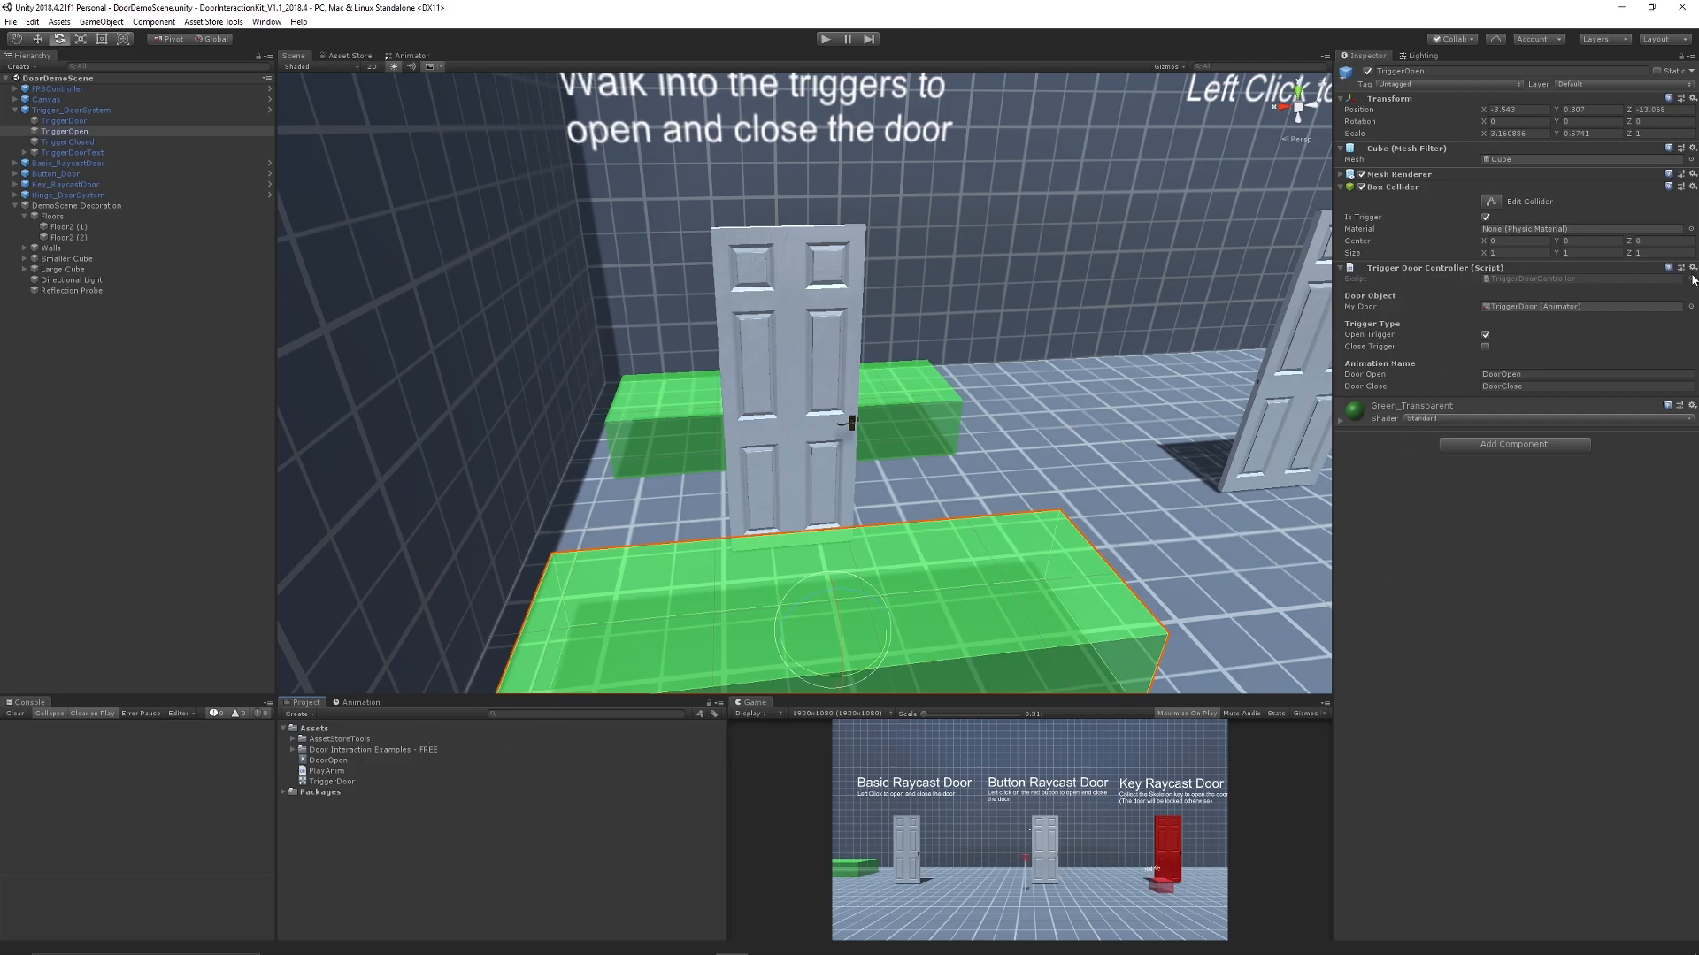
left_click(1690, 267)
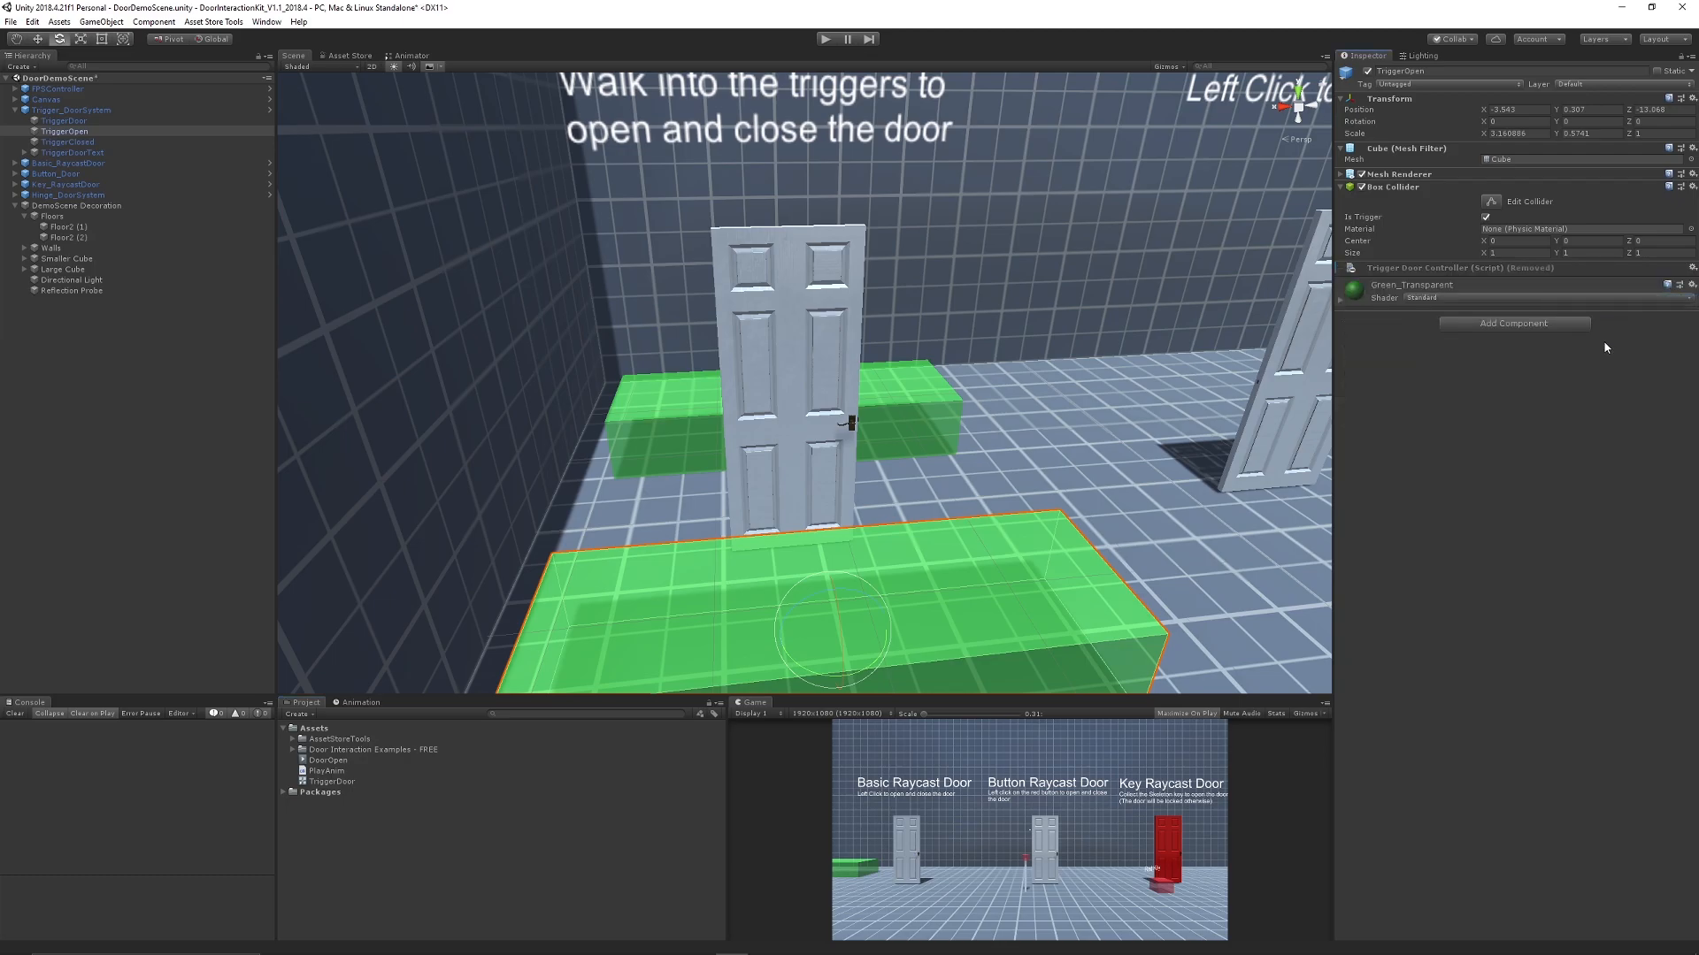
left_click(327, 770)
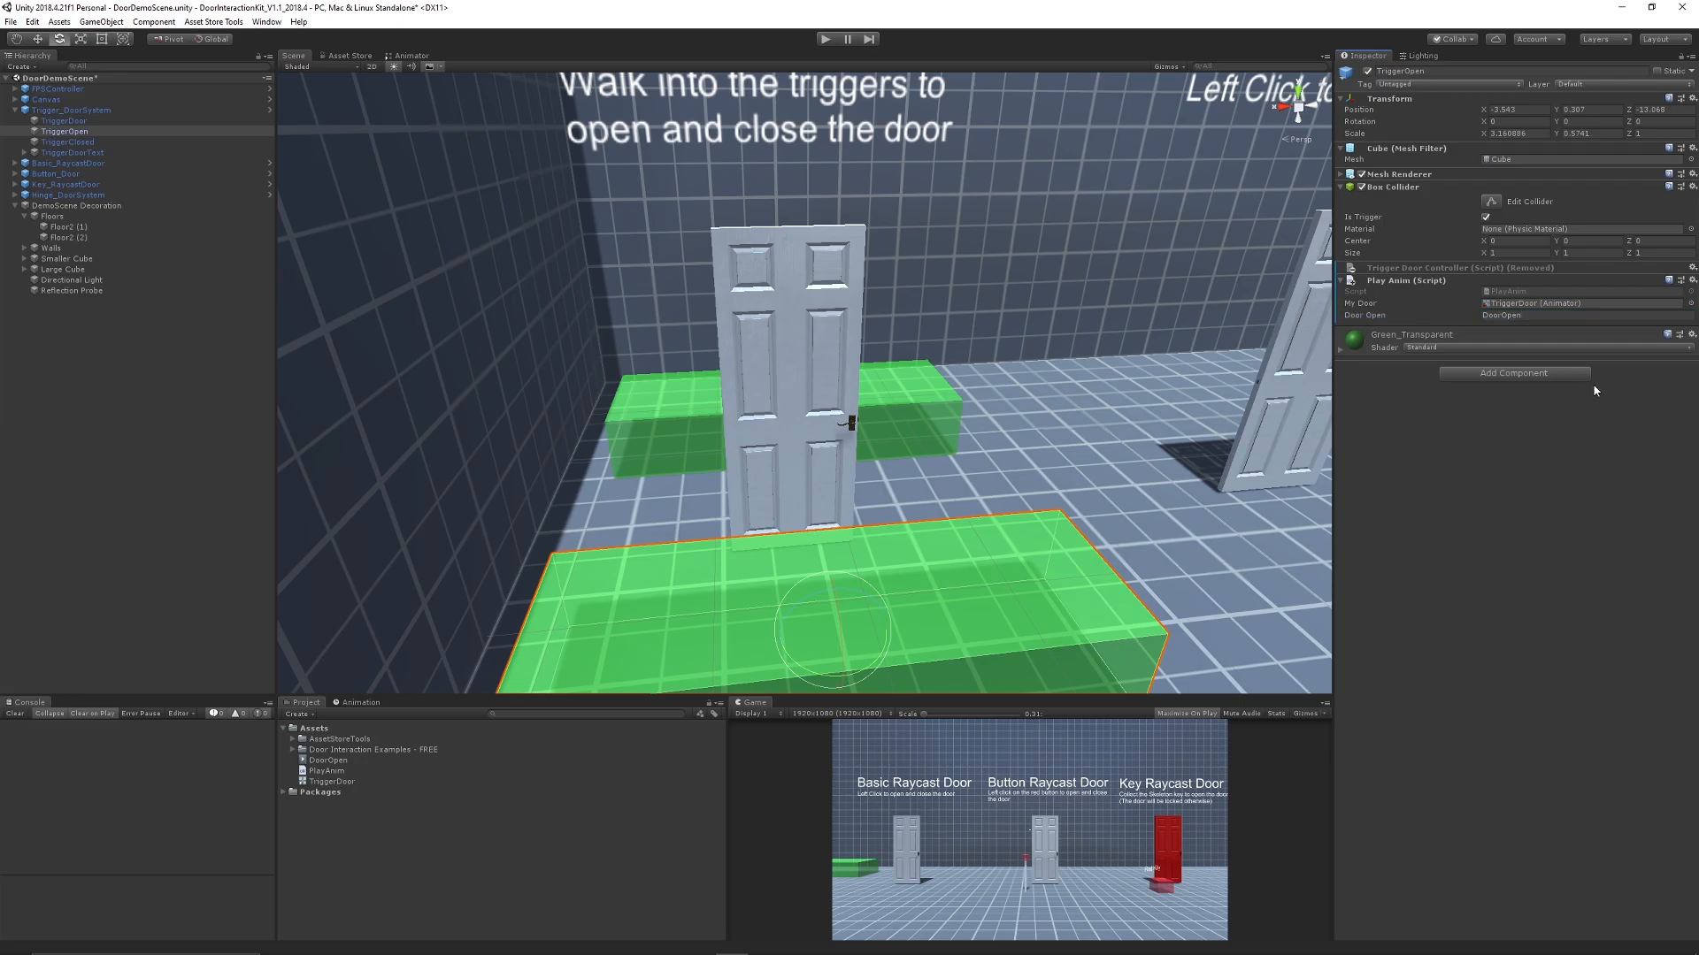
mouse_move(410, 132)
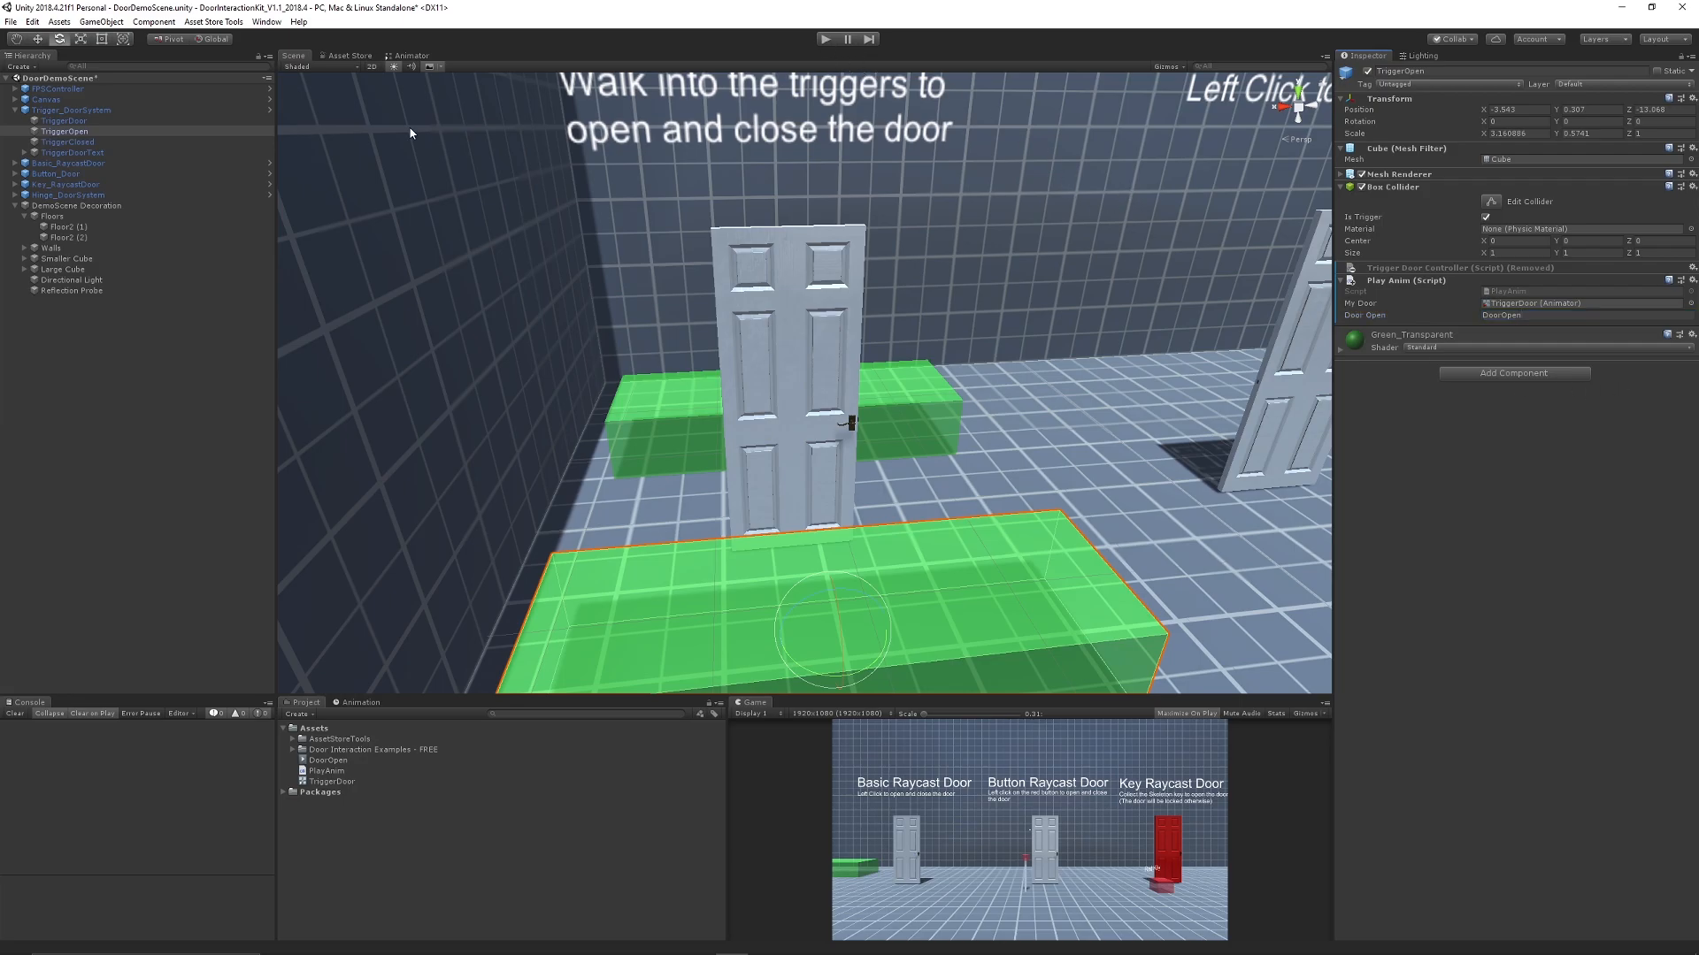
mouse_move(537, 159)
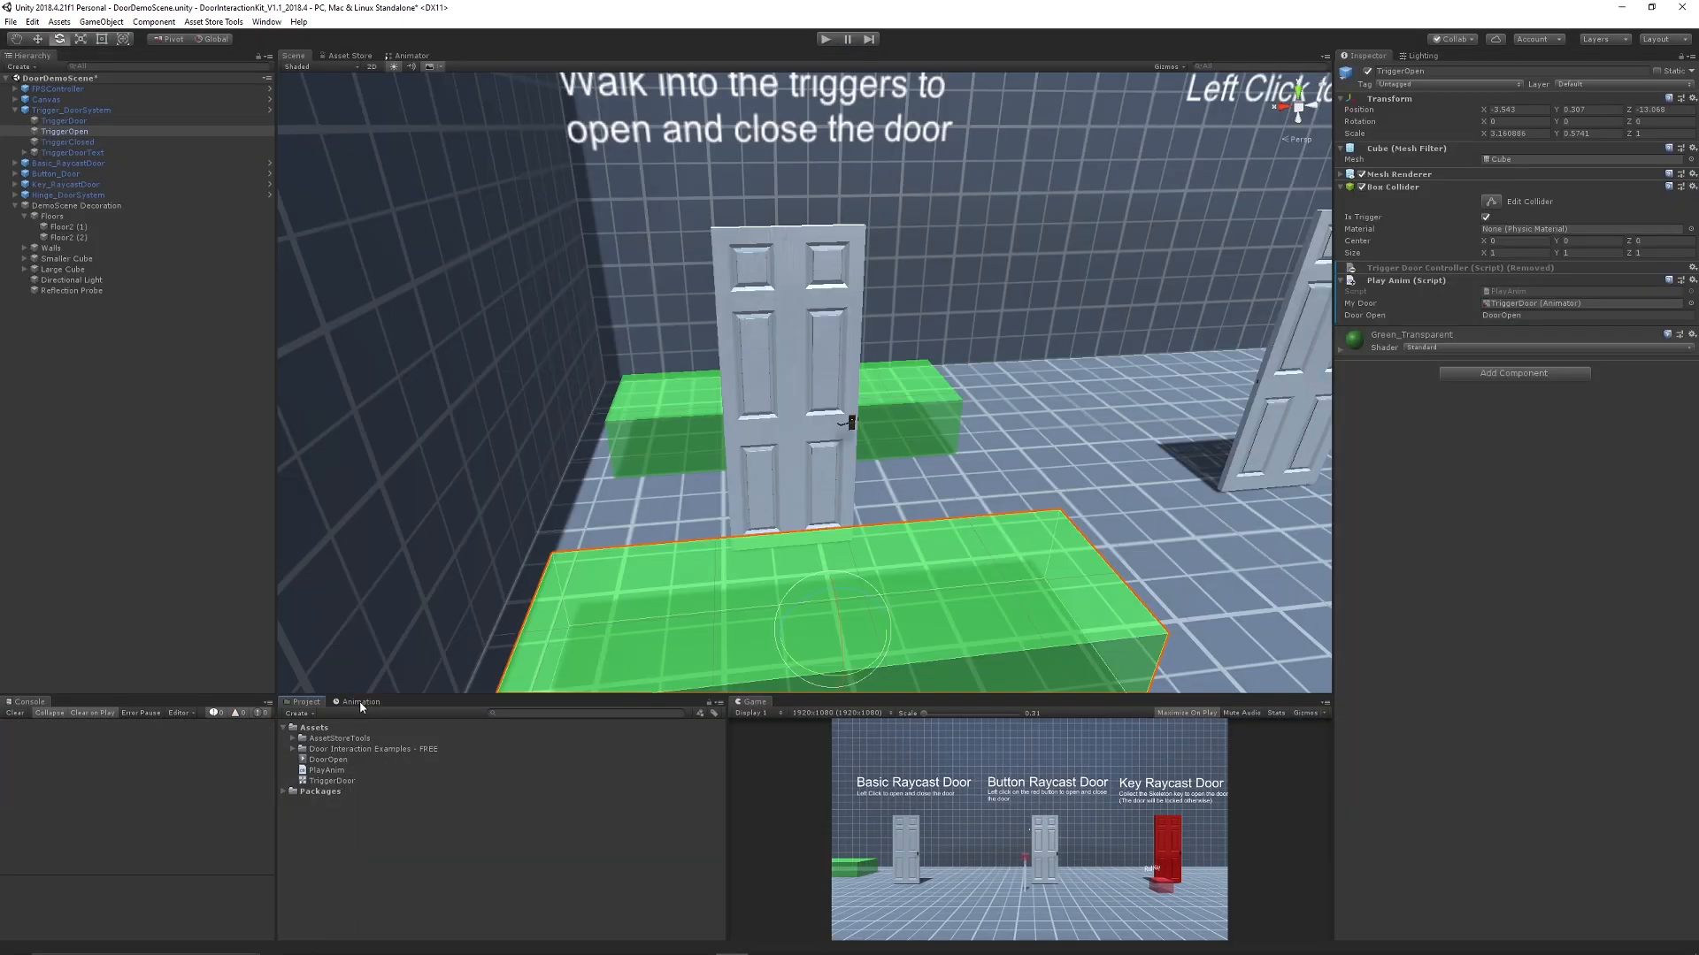
Step: Bring the PlayAnim script back up in Visual Studio, with OnTriggerEnter calling myDoor.Play(doorOpen, 0, 0.0f)
left_click(358, 700)
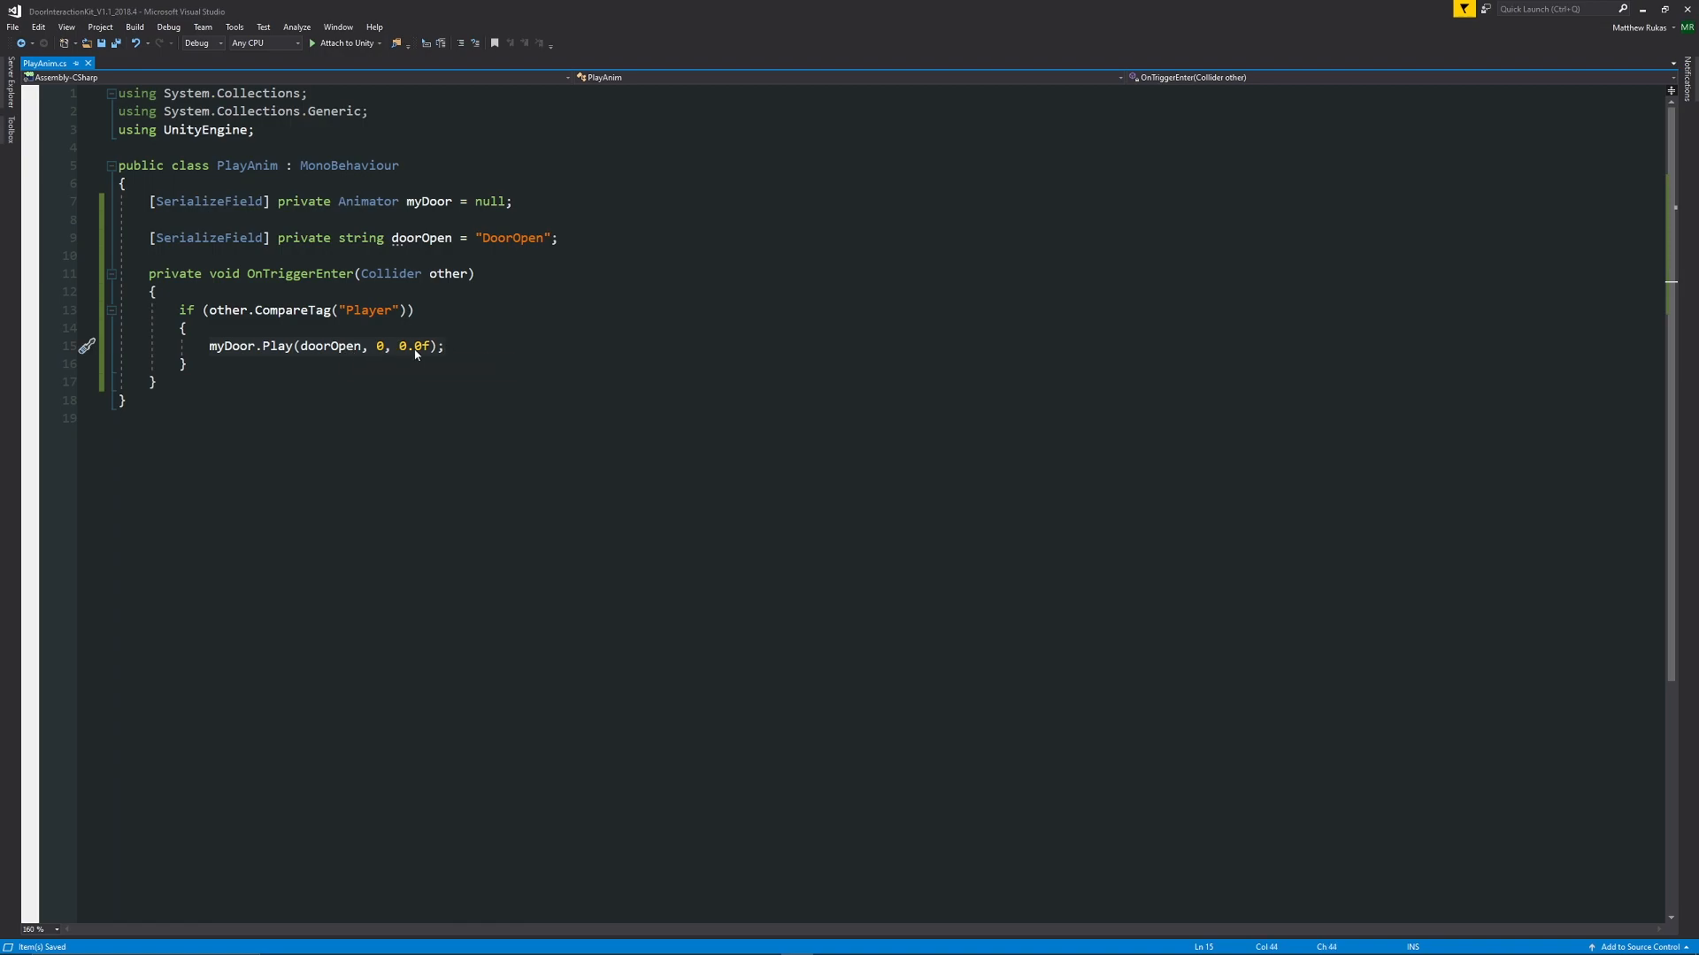
mouse_move(405, 346)
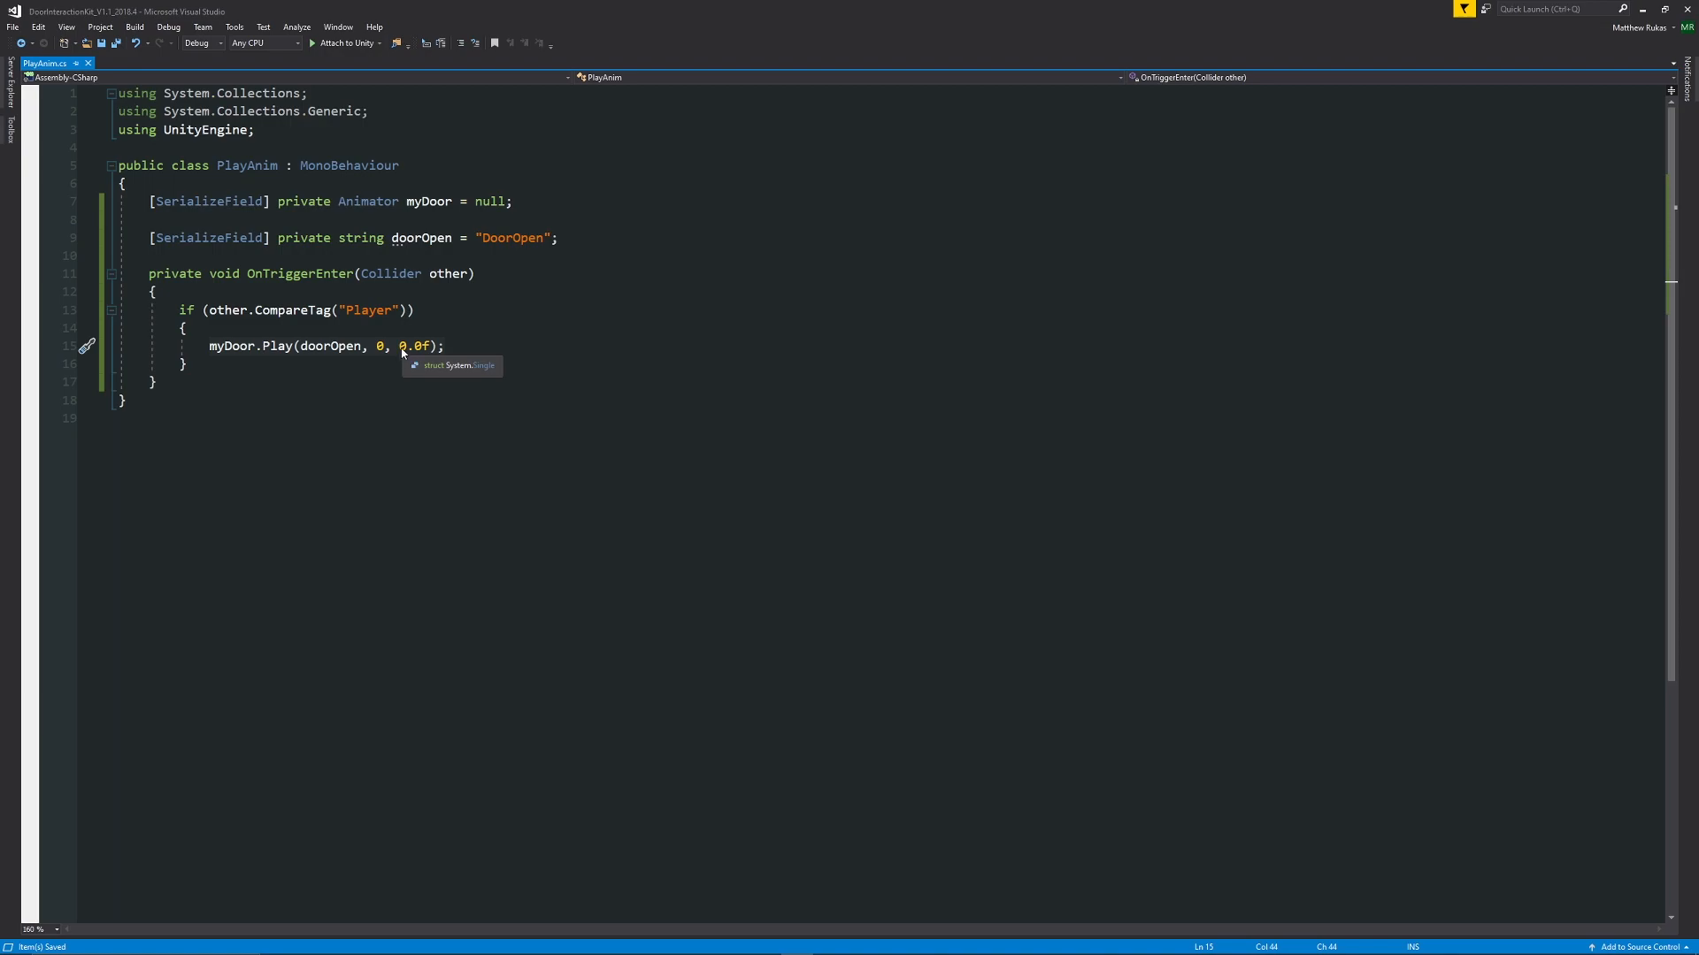
mouse_move(415, 352)
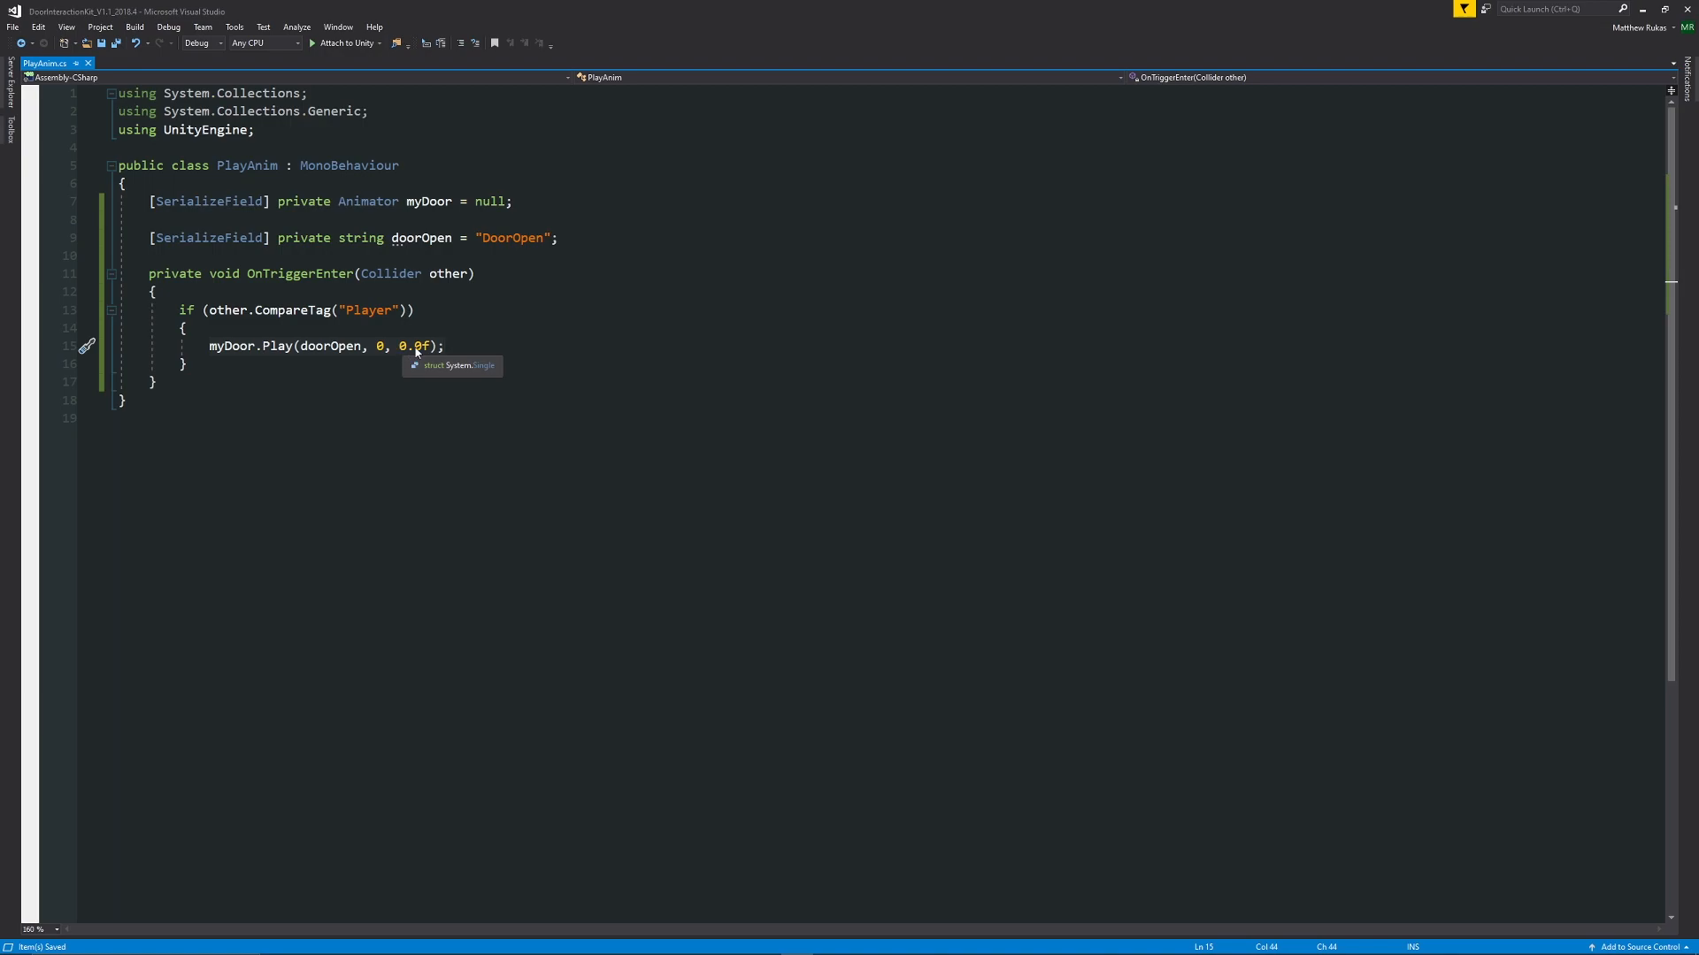